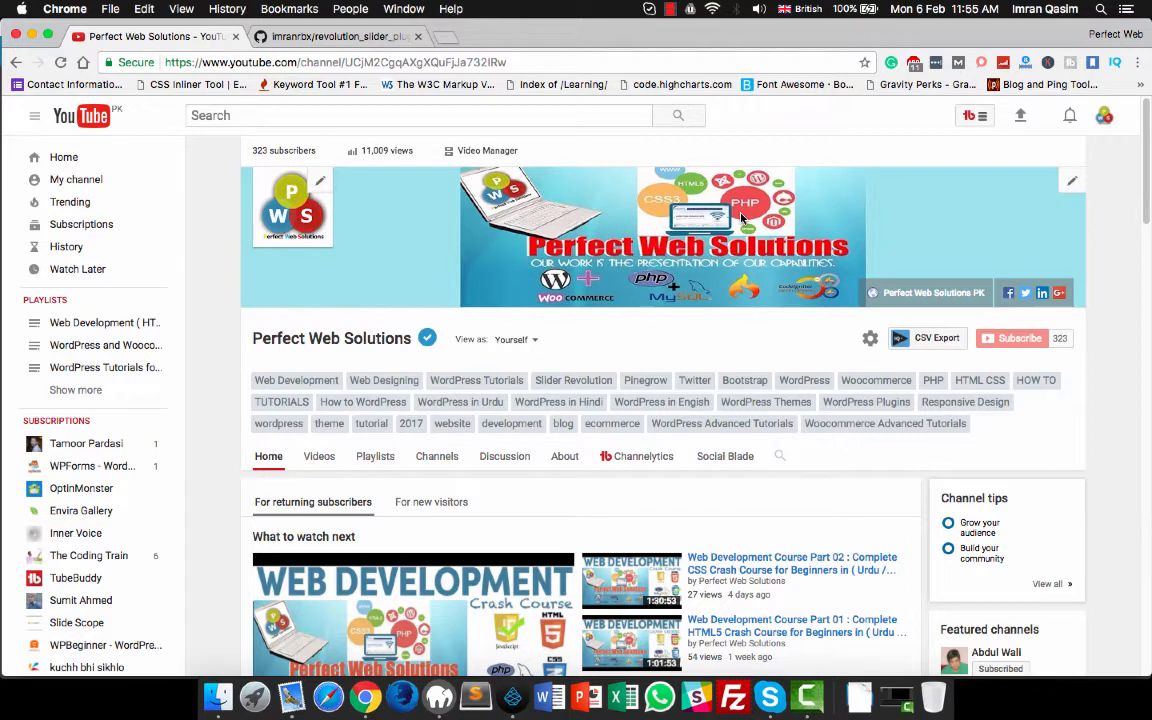
{"action": "mouse_move", "coordinate": [236, 224]}
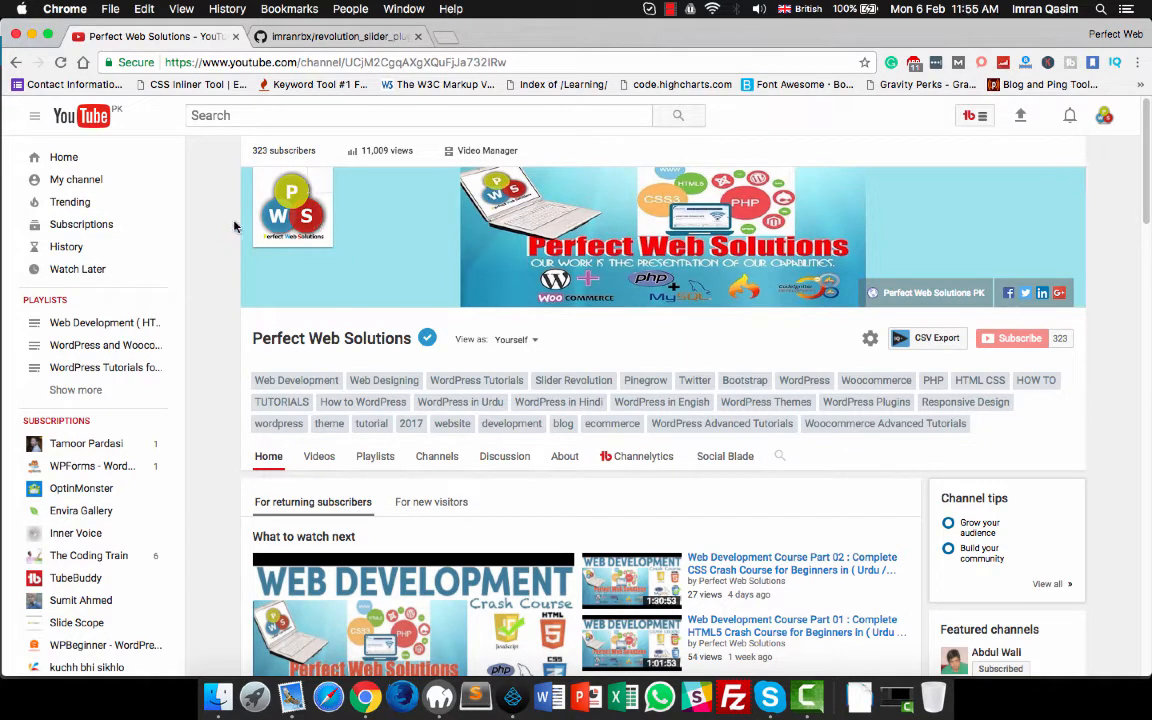
{"action": "mouse_move", "coordinate": [224, 244]}
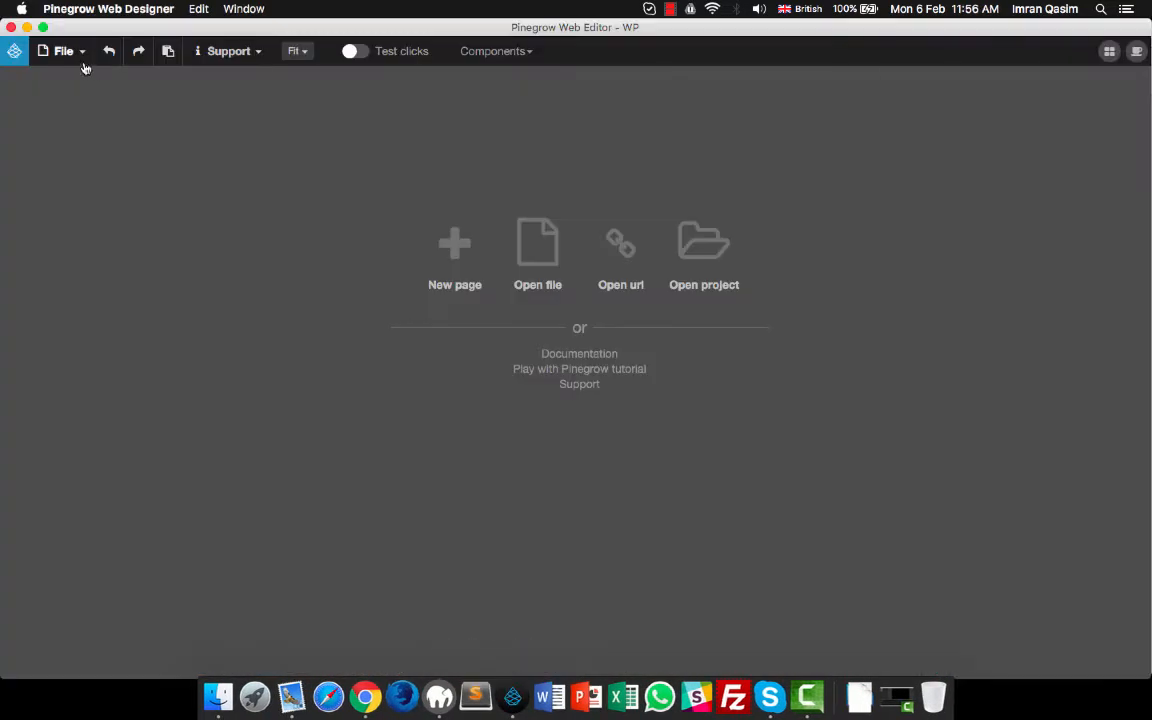
{"action": "mouse_move", "coordinate": [64, 120]}
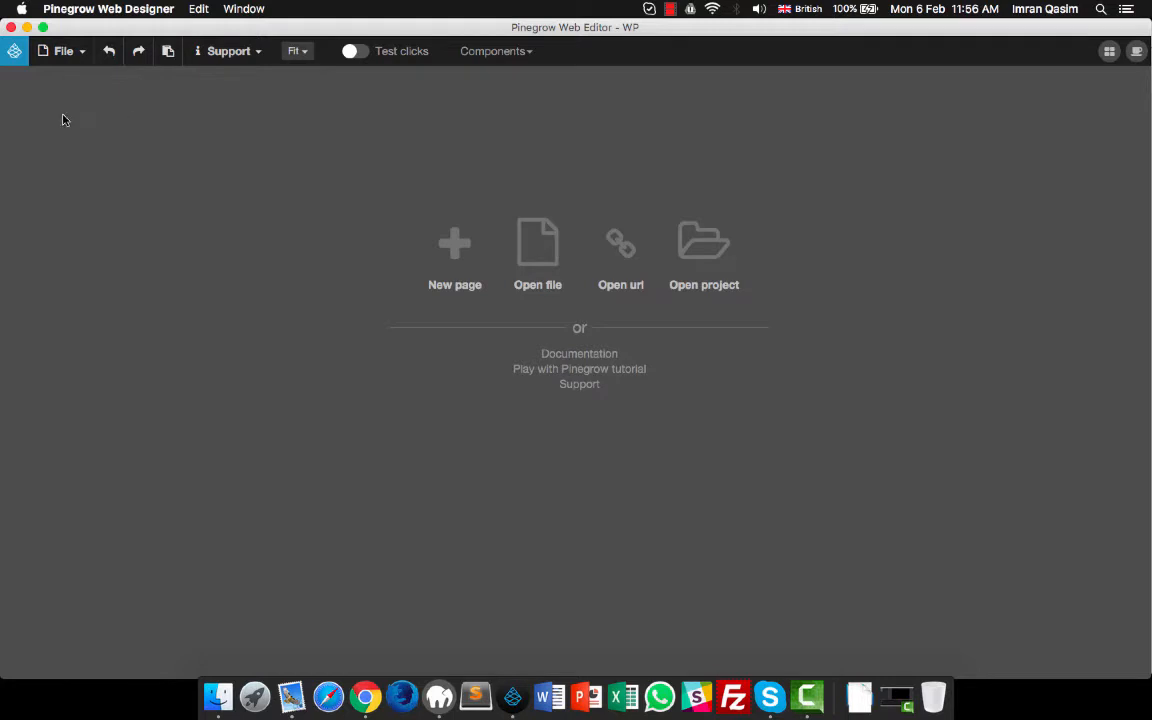
{"action": "mouse_move", "coordinate": [192, 190]}
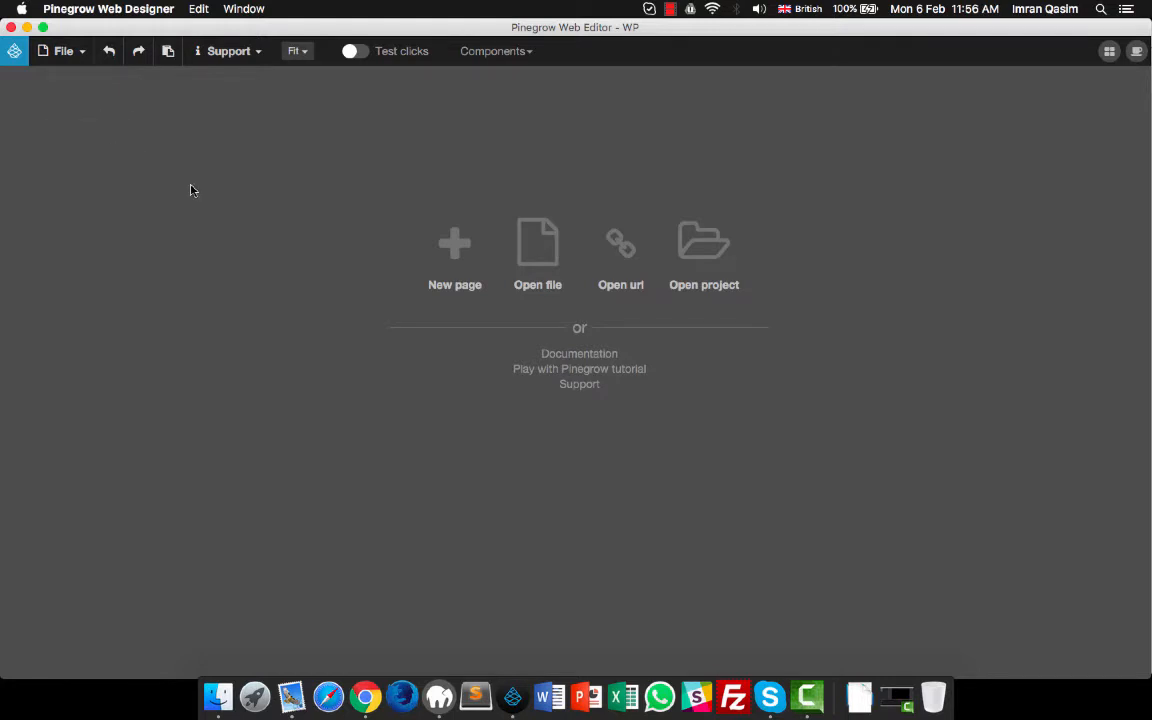
{"action": "mouse_move", "coordinate": [266, 212]}
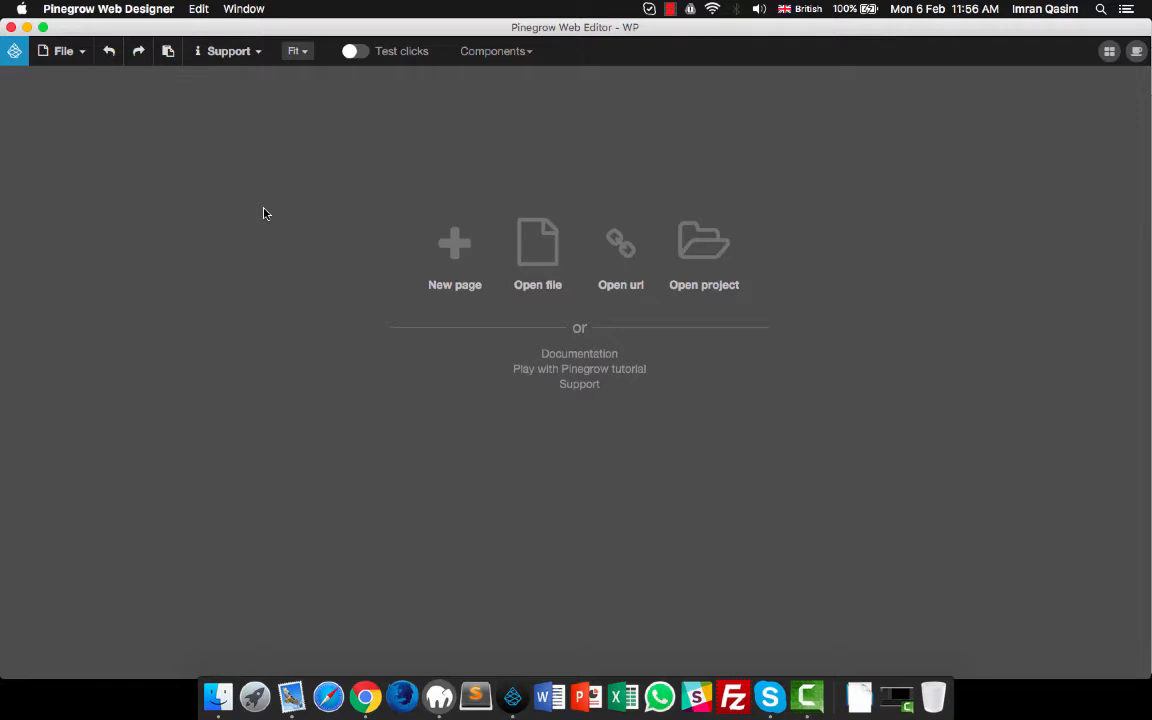
{"action": "mouse_move", "coordinate": [260, 206]}
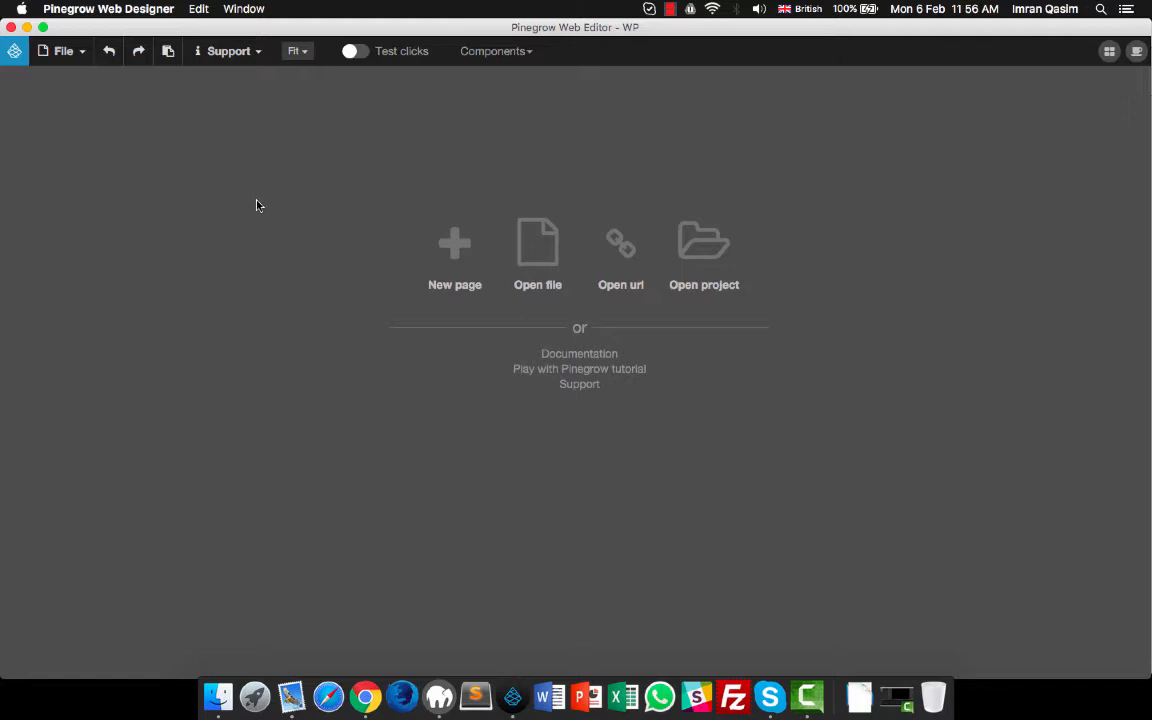
{"action": "mouse_move", "coordinate": [452, 188]}
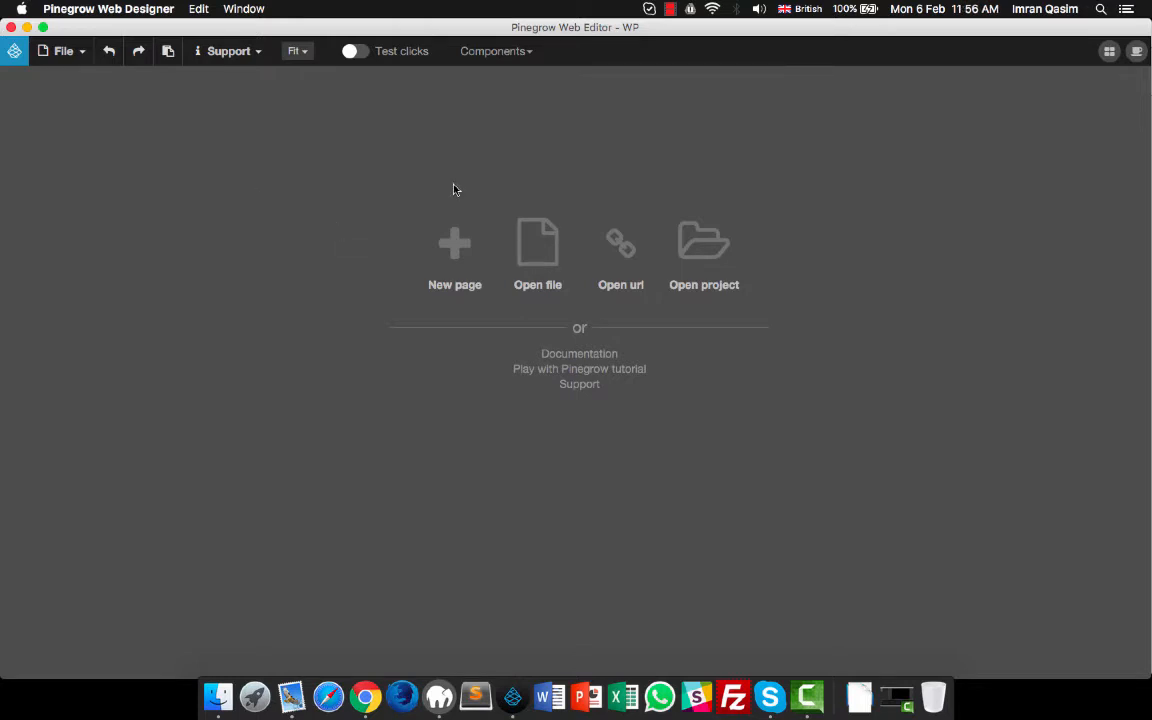
{"action": "mouse_move", "coordinate": [320, 228]}
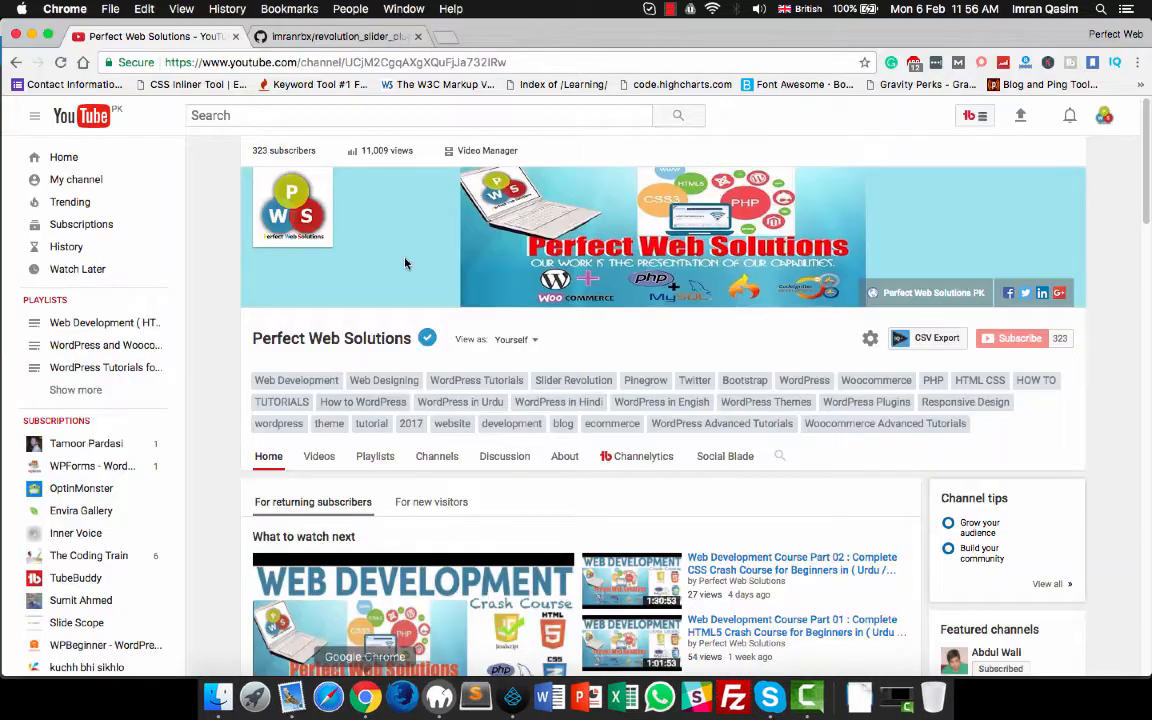
Read the revolution_slider_plugin repository README on GitHub.
{"action": "left_click", "coordinate": [336, 36]}
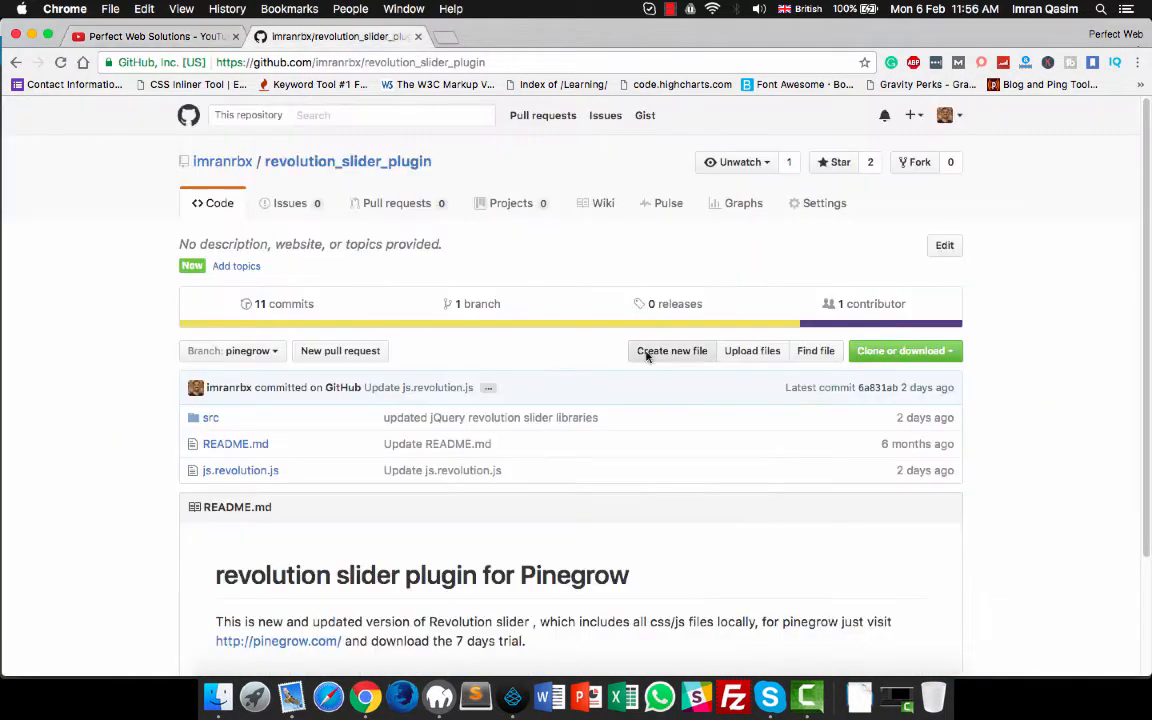
{"action": "scroll", "scroll_direction": "down", "scroll_amount": 3}
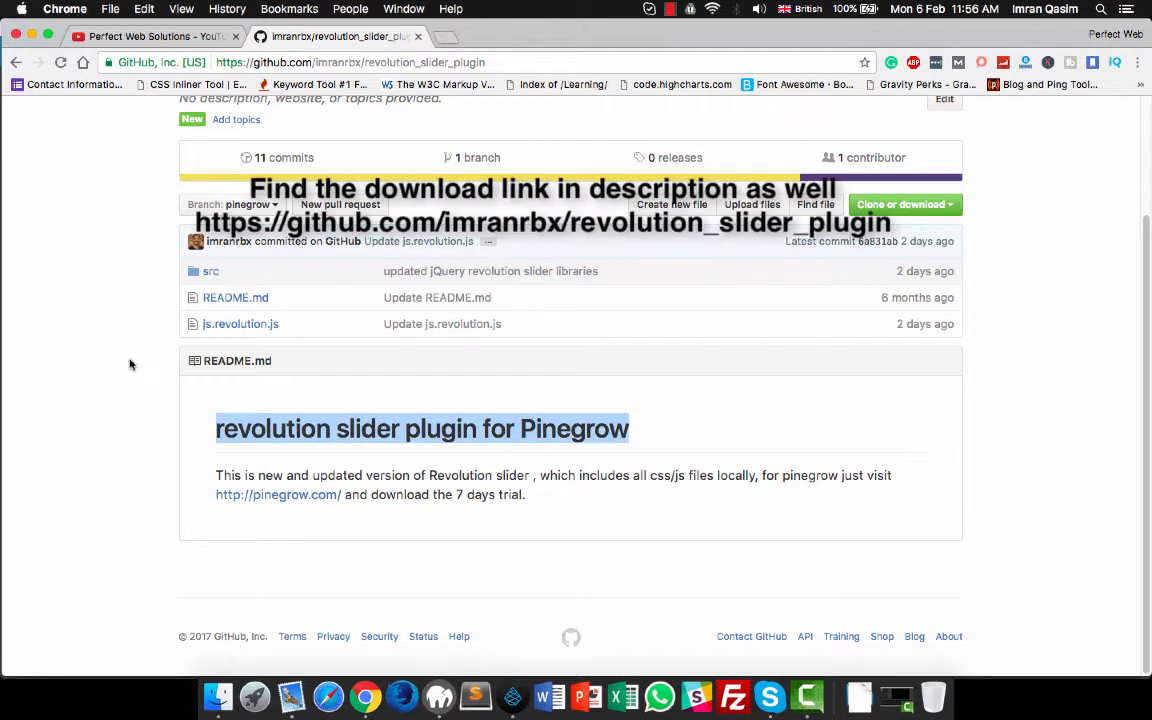
{"action": "mouse_move", "coordinate": [148, 342]}
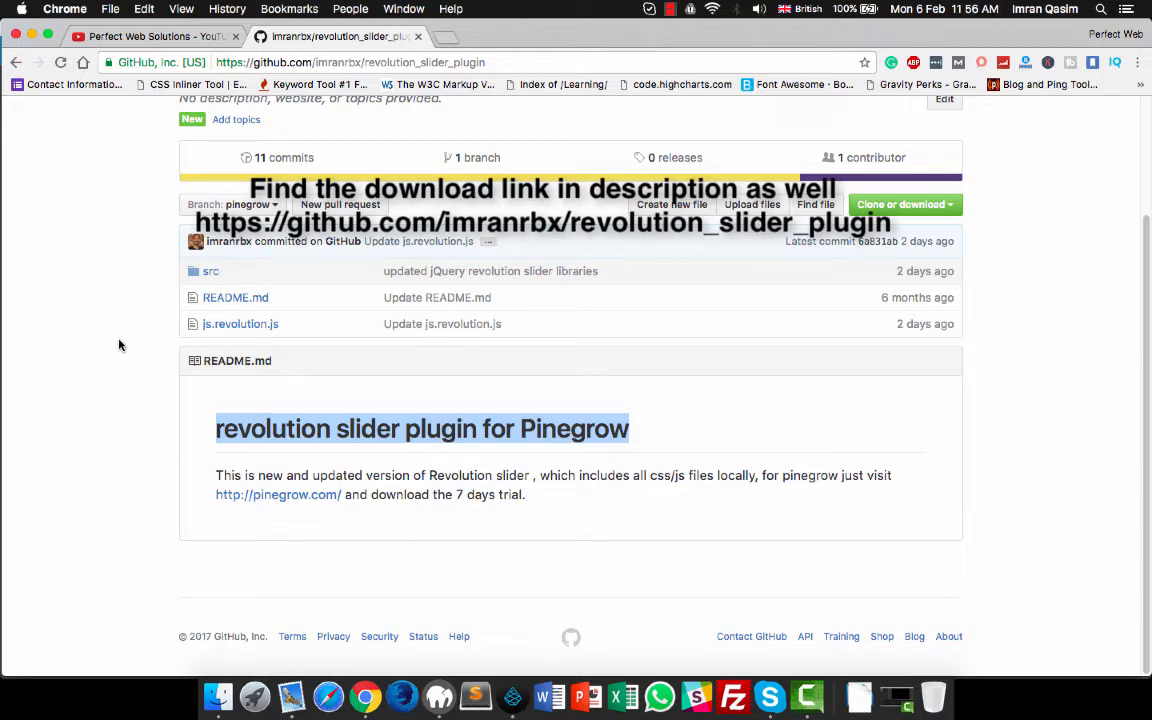
{"action": "mouse_move", "coordinate": [210, 272]}
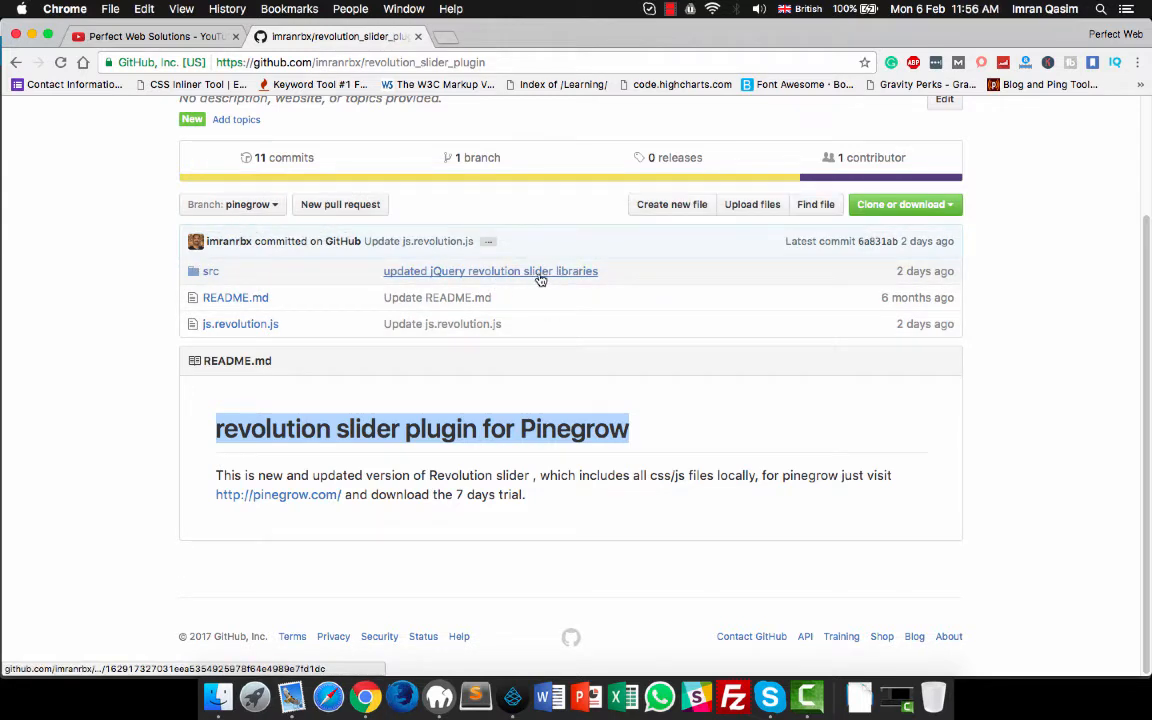
{"action": "mouse_move", "coordinate": [564, 304]}
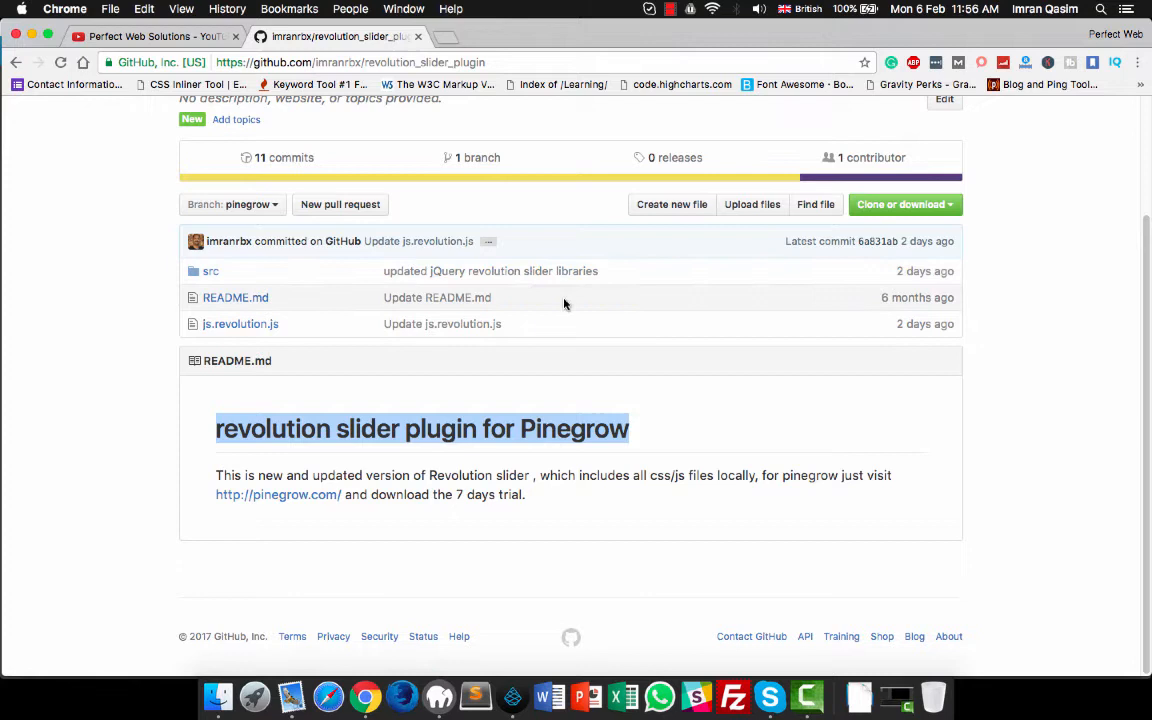
{"action": "mouse_move", "coordinate": [104, 228]}
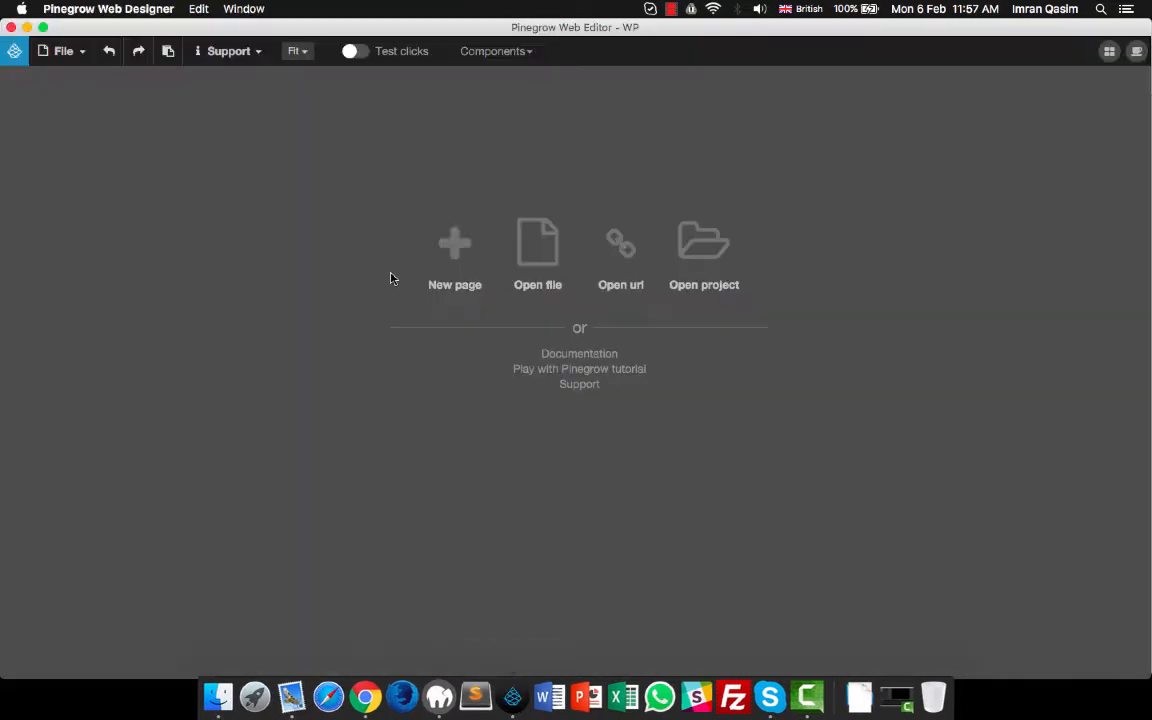
{"action": "mouse_move", "coordinate": [428, 134]}
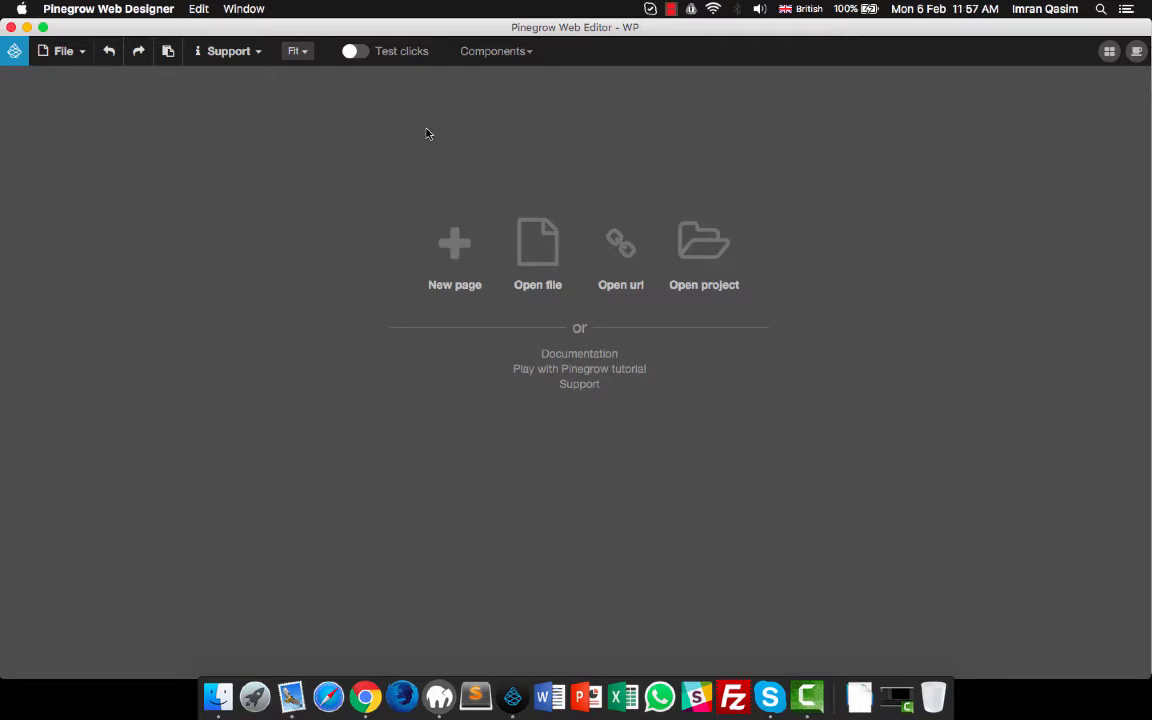
Bring up the Libraries & Plugins Manager and mark the Revolution Slider entry.
{"action": "left_click", "coordinate": [64, 52]}
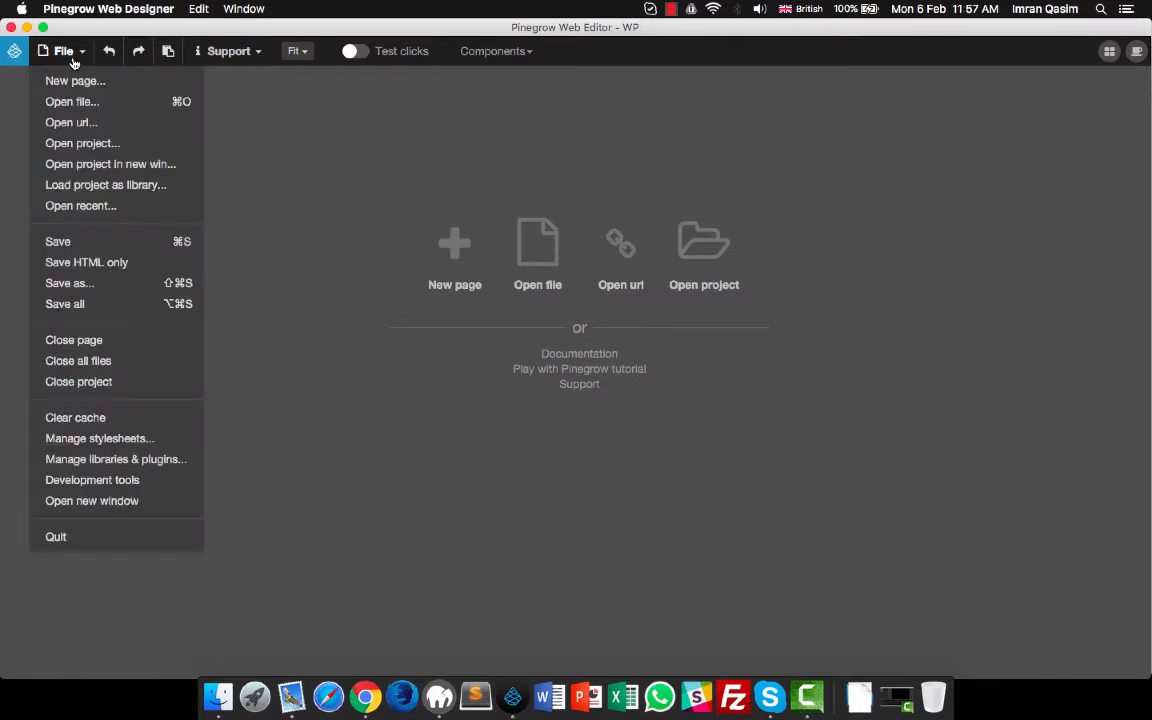
{"action": "mouse_move", "coordinate": [116, 458]}
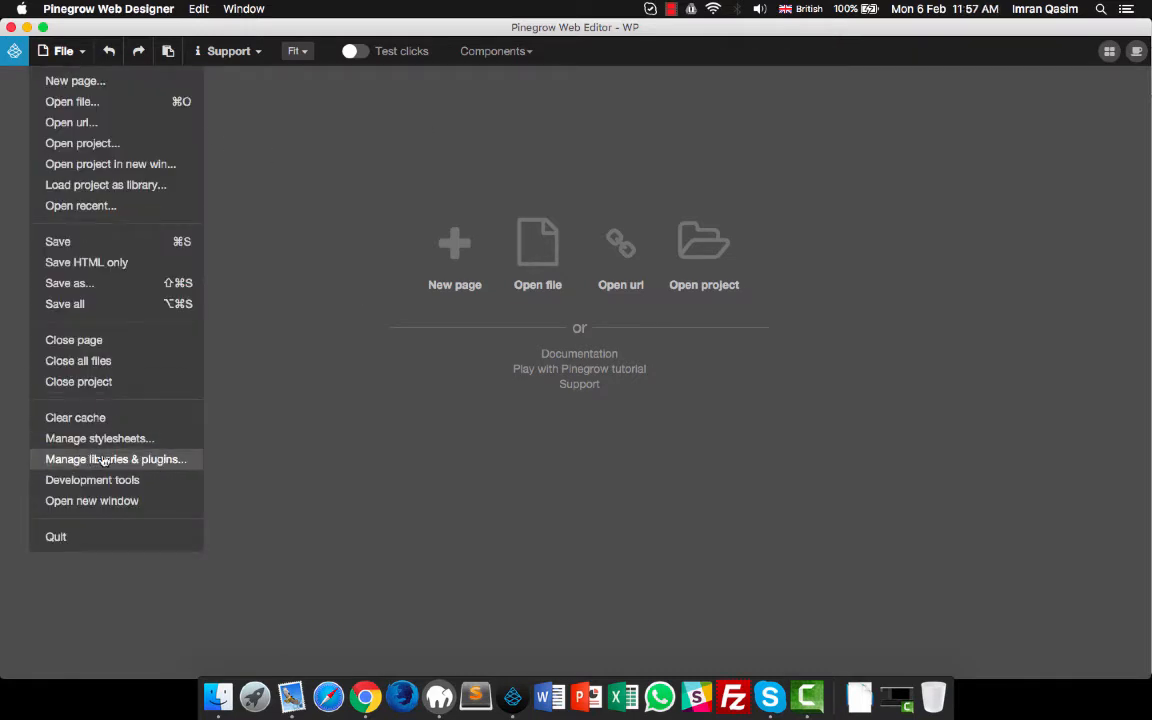
{"action": "left_click", "coordinate": [116, 458]}
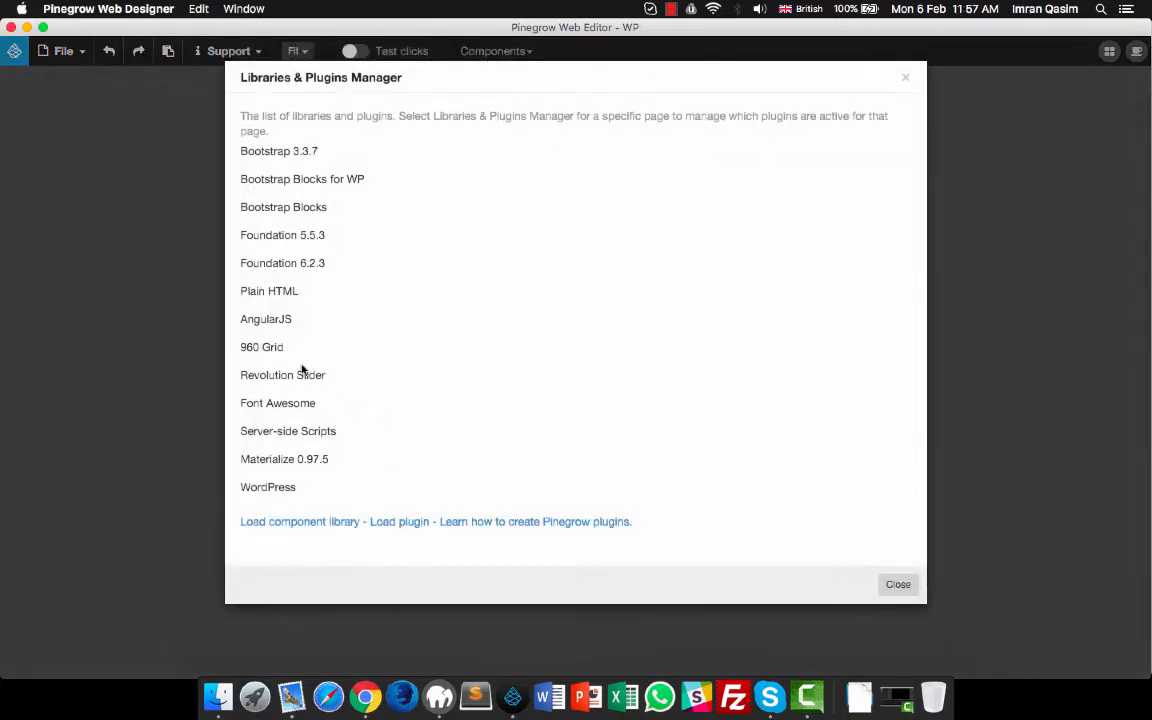
{"action": "double_click", "coordinate": [282, 374]}
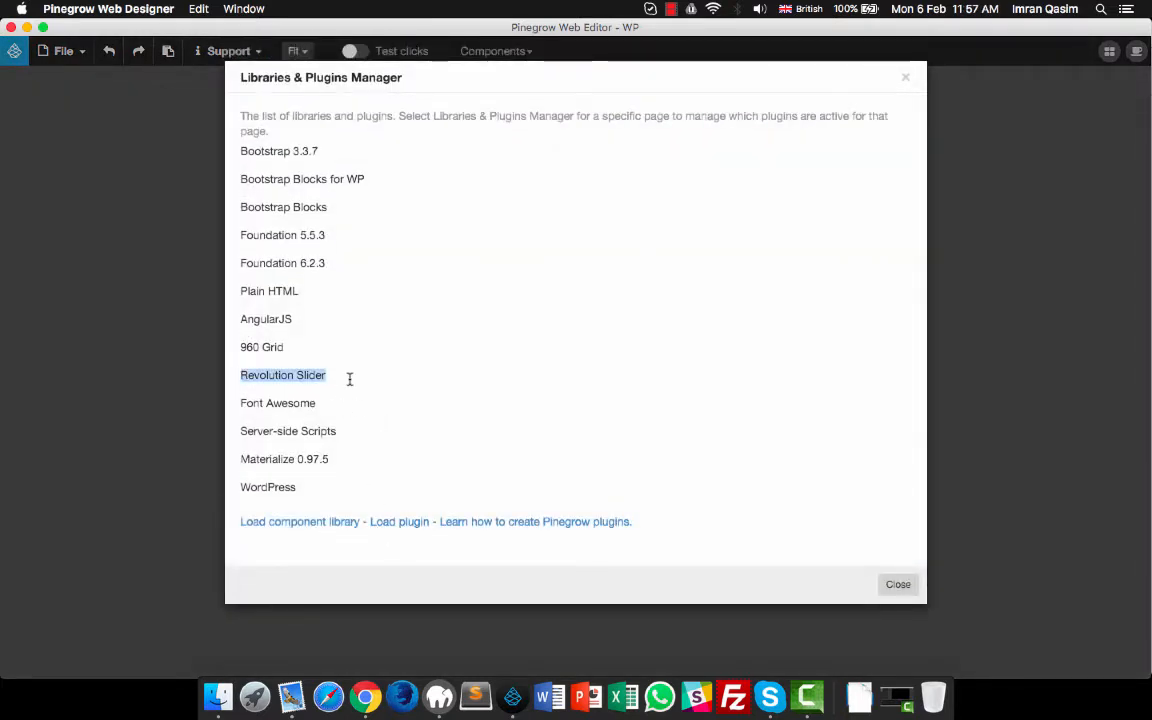
{"action": "mouse_move", "coordinate": [284, 376]}
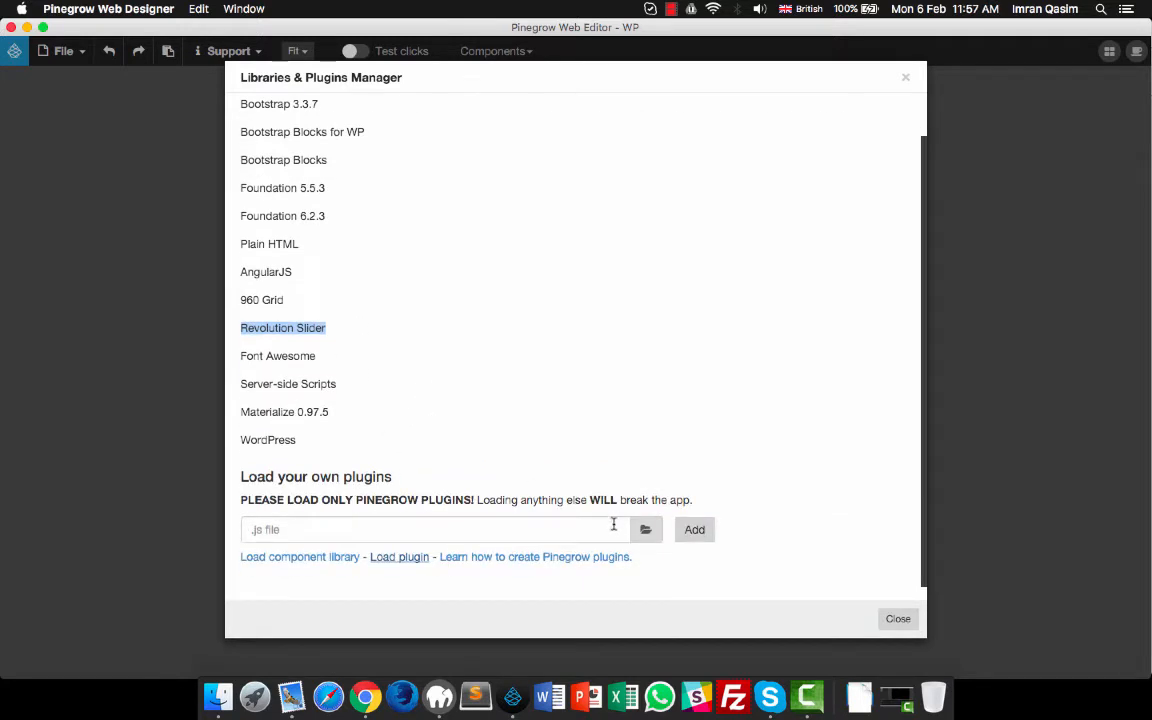
Load js.revolution.js from MEMORYCARD/revolution_slider_plugin as a plugin and close the manager.
{"action": "left_click", "coordinate": [644, 528]}
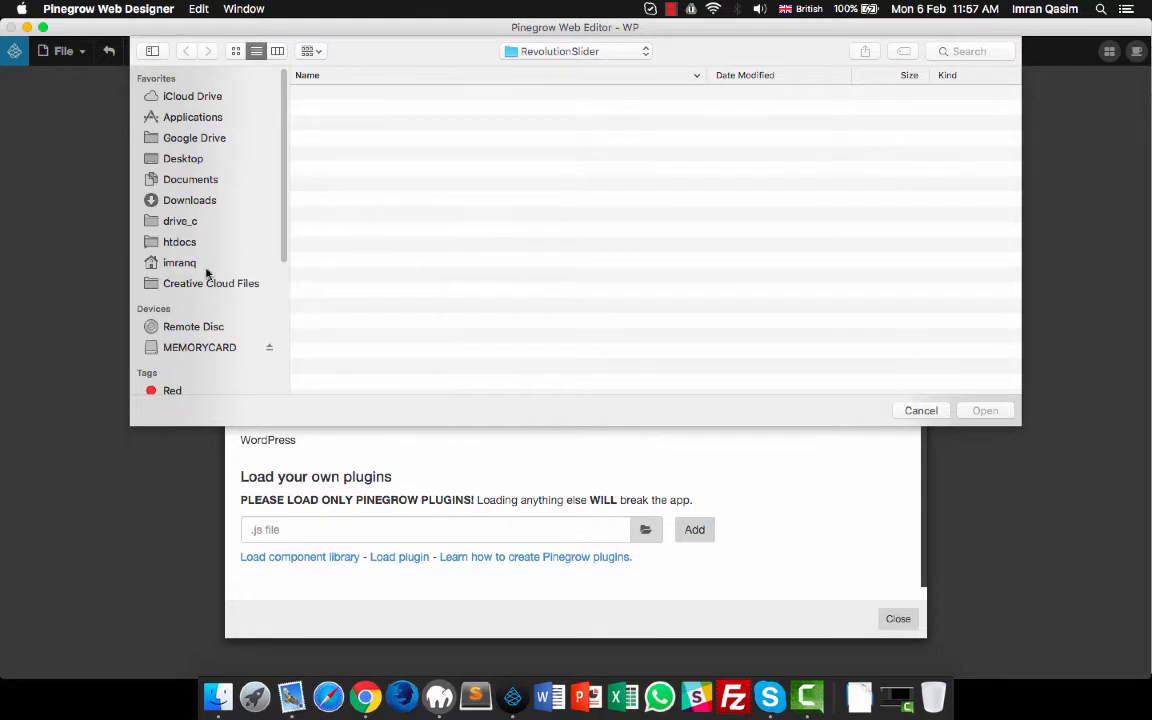
{"action": "left_click", "coordinate": [200, 348]}
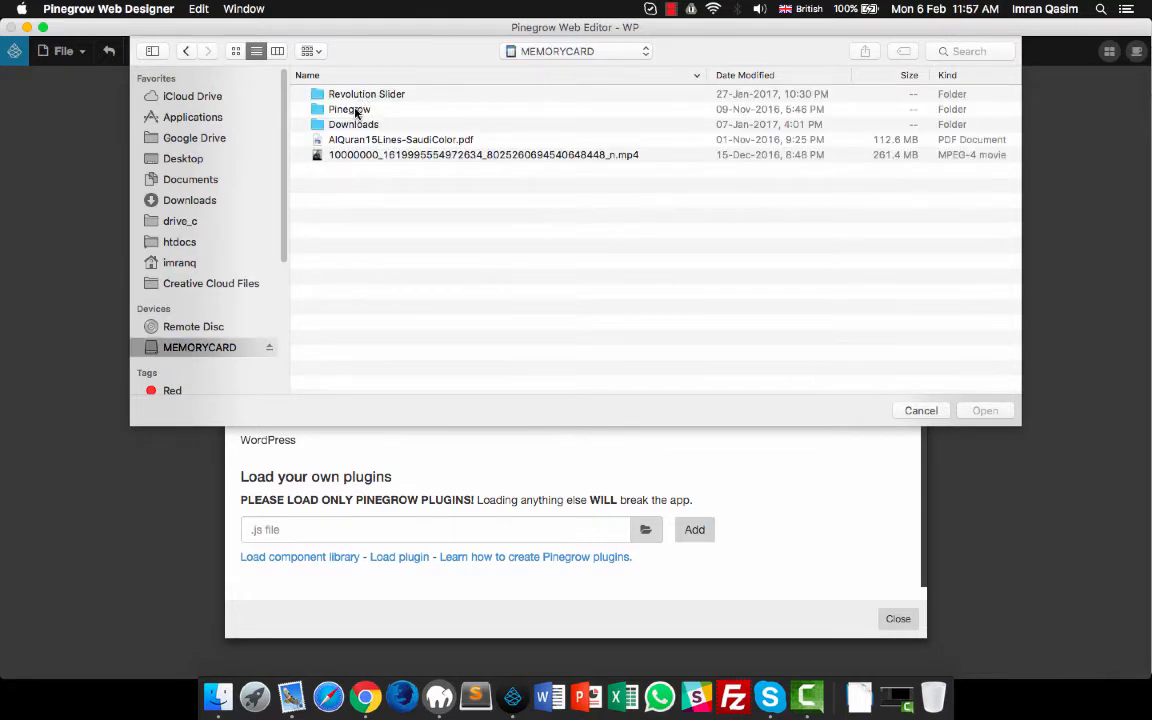
{"action": "double_click", "coordinate": [366, 94]}
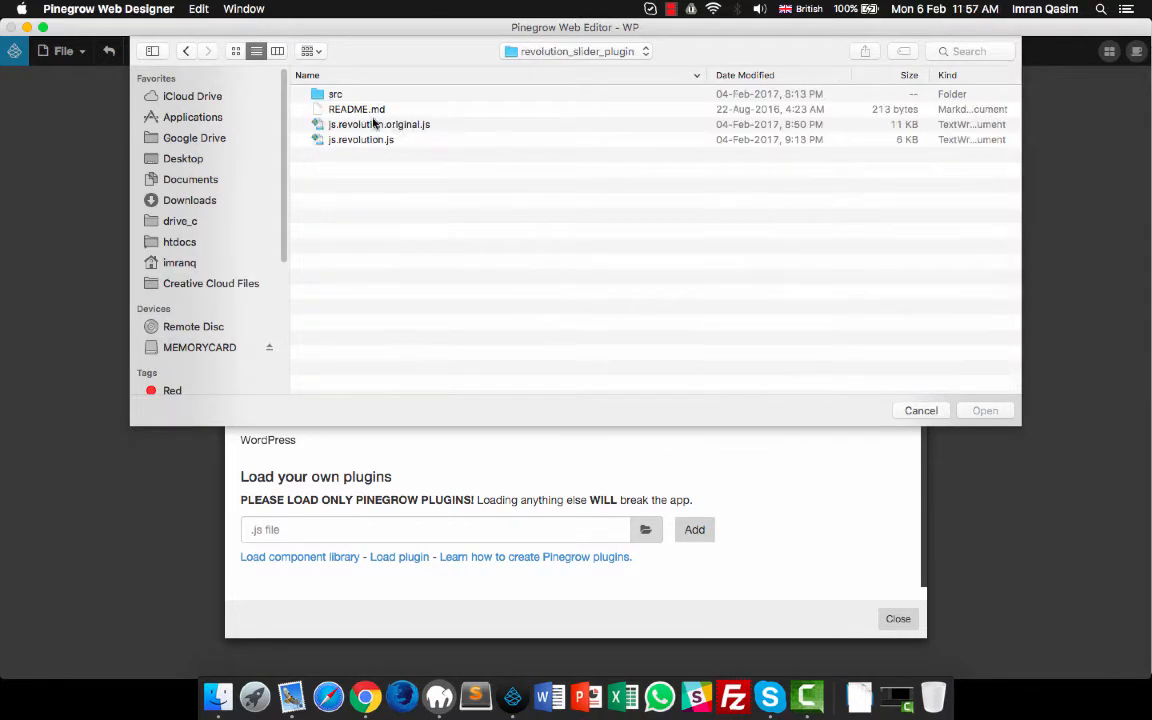
{"action": "left_click", "coordinate": [360, 140]}
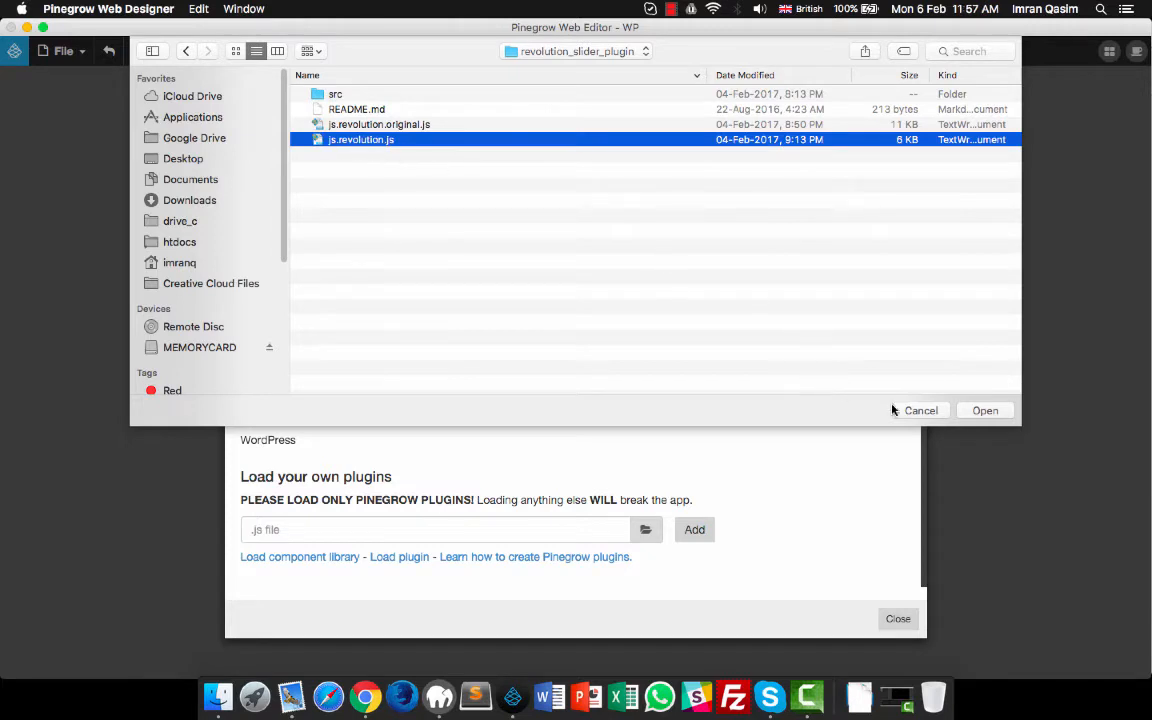
{"action": "left_click", "coordinate": [984, 410]}
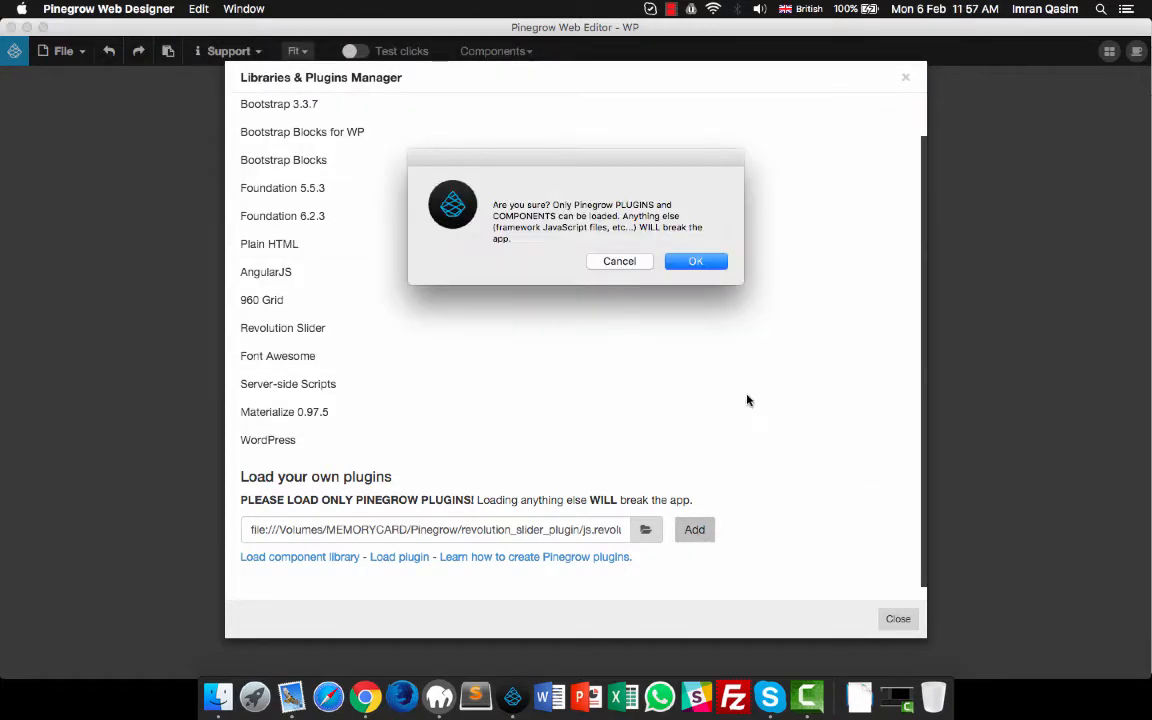
{"action": "left_click", "coordinate": [696, 260]}
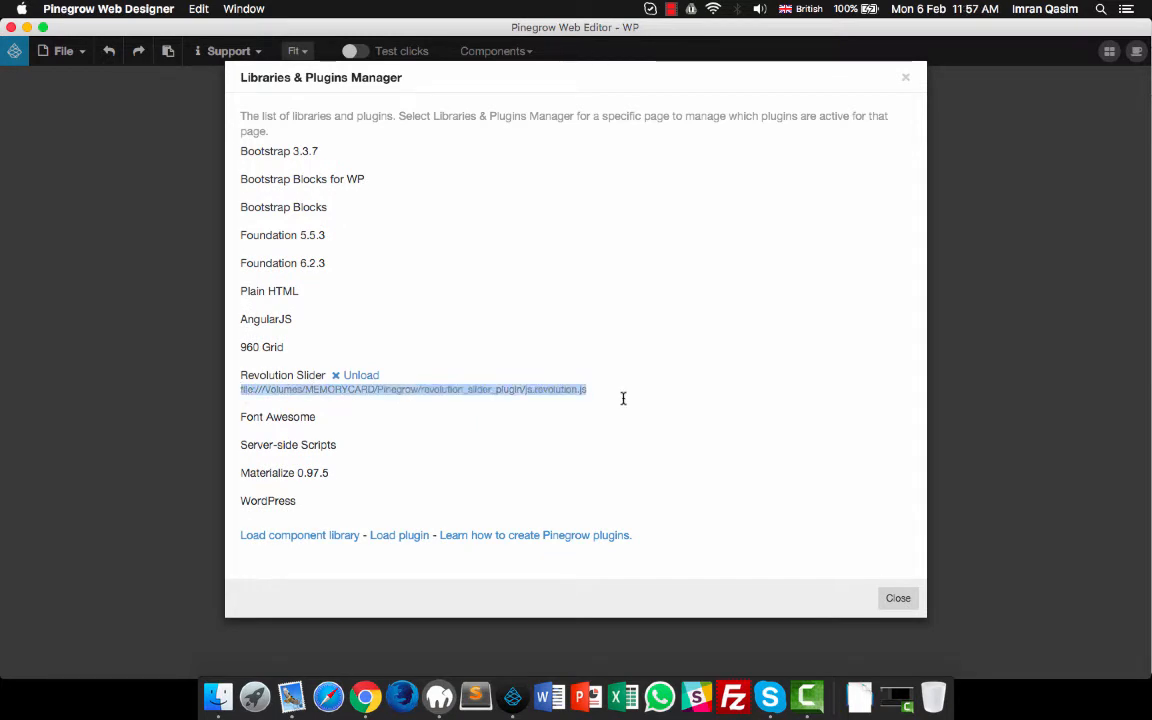
{"action": "left_click", "coordinate": [896, 596]}
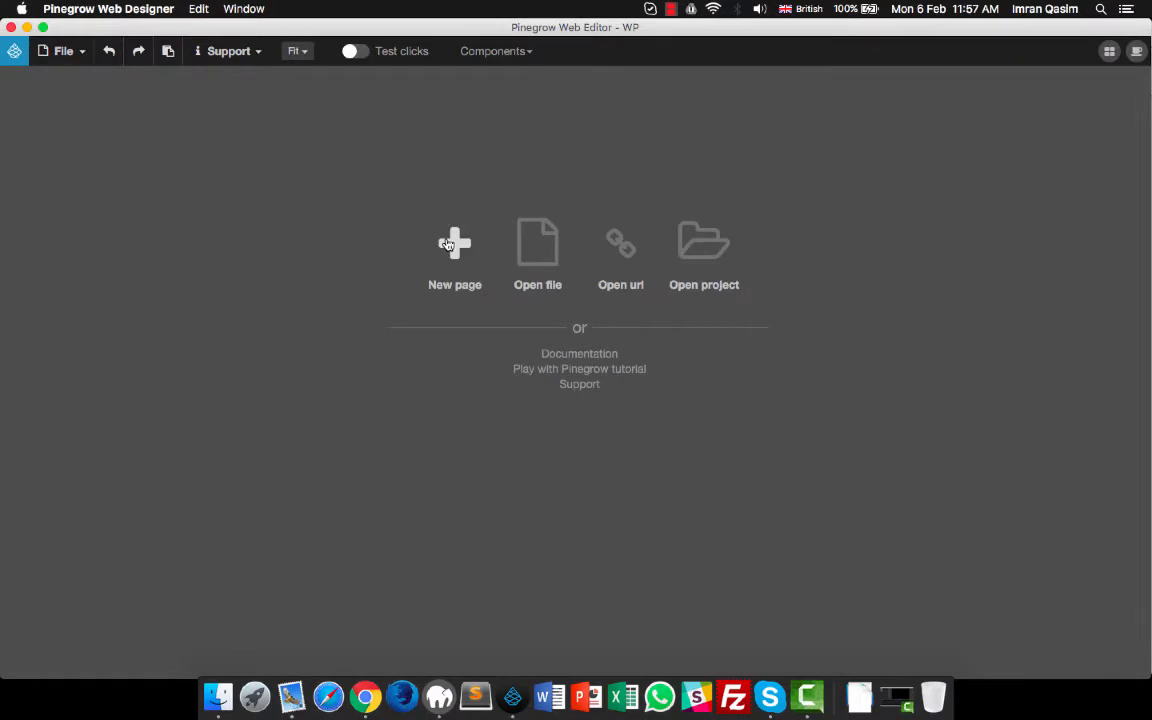
Start a new Bootstrap 3.3.7 index.html page with an empty container.
{"action": "left_click", "coordinate": [454, 244]}
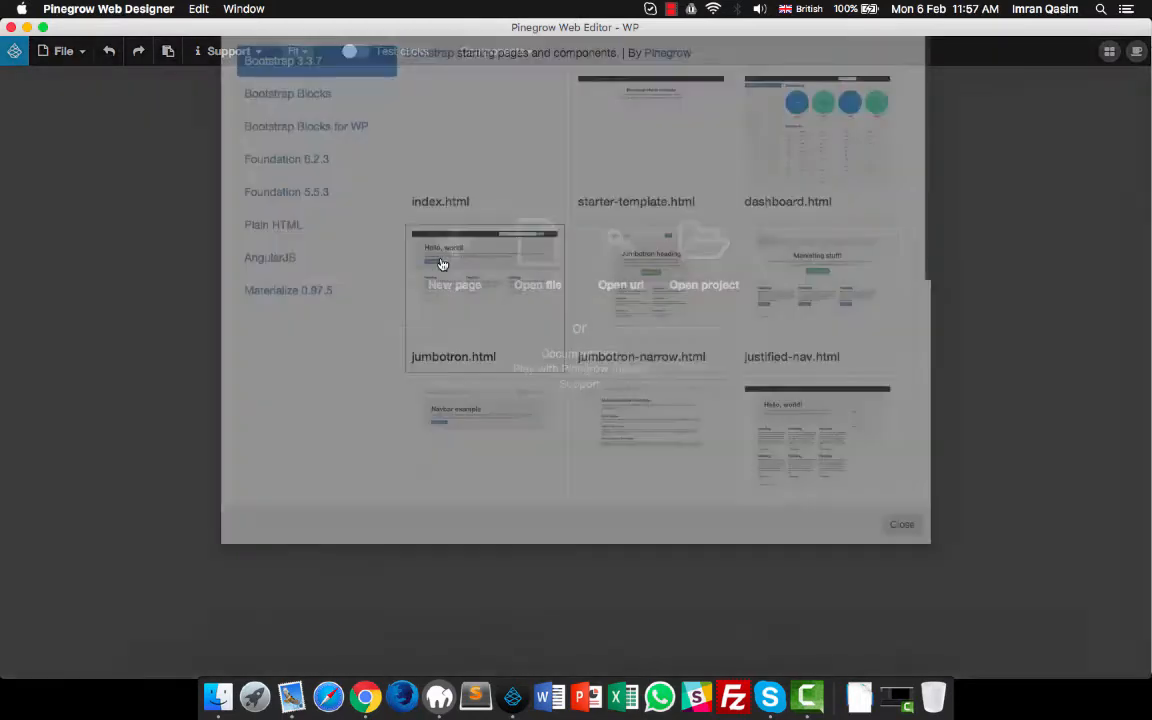
{"action": "left_click", "coordinate": [284, 156]}
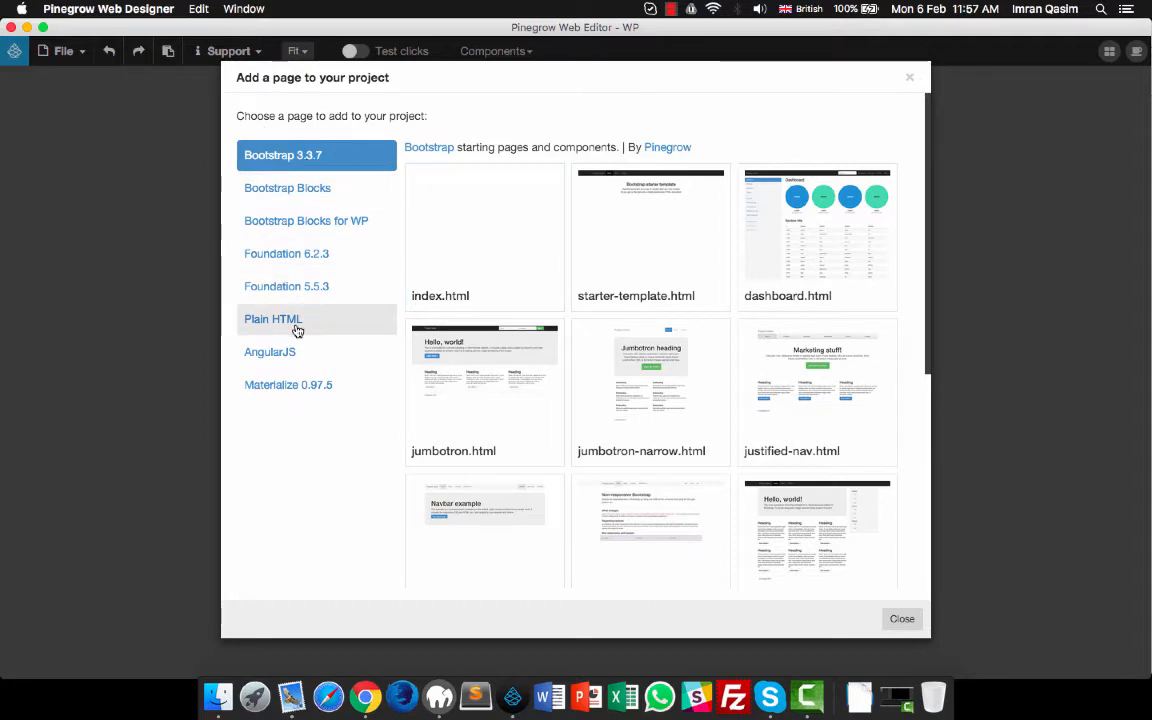
{"action": "mouse_move", "coordinate": [488, 244]}
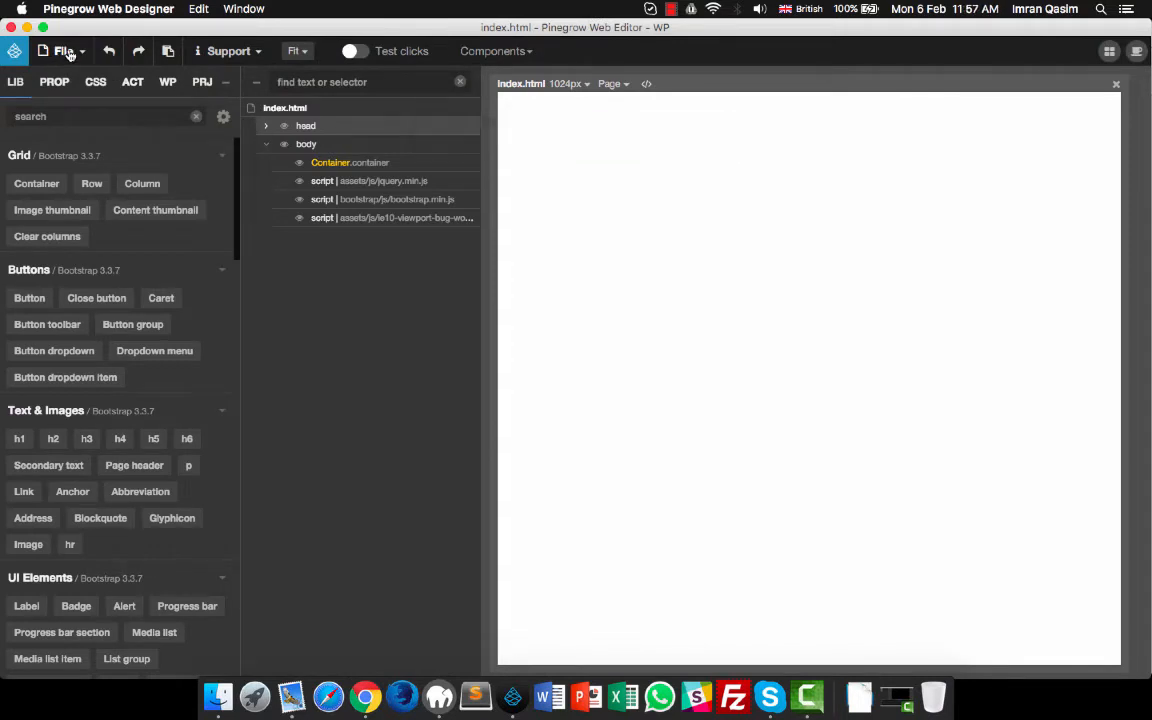
Save index.html into Desktop/RevolutionSlider and open that folder as the project.
{"action": "left_click", "coordinate": [64, 52]}
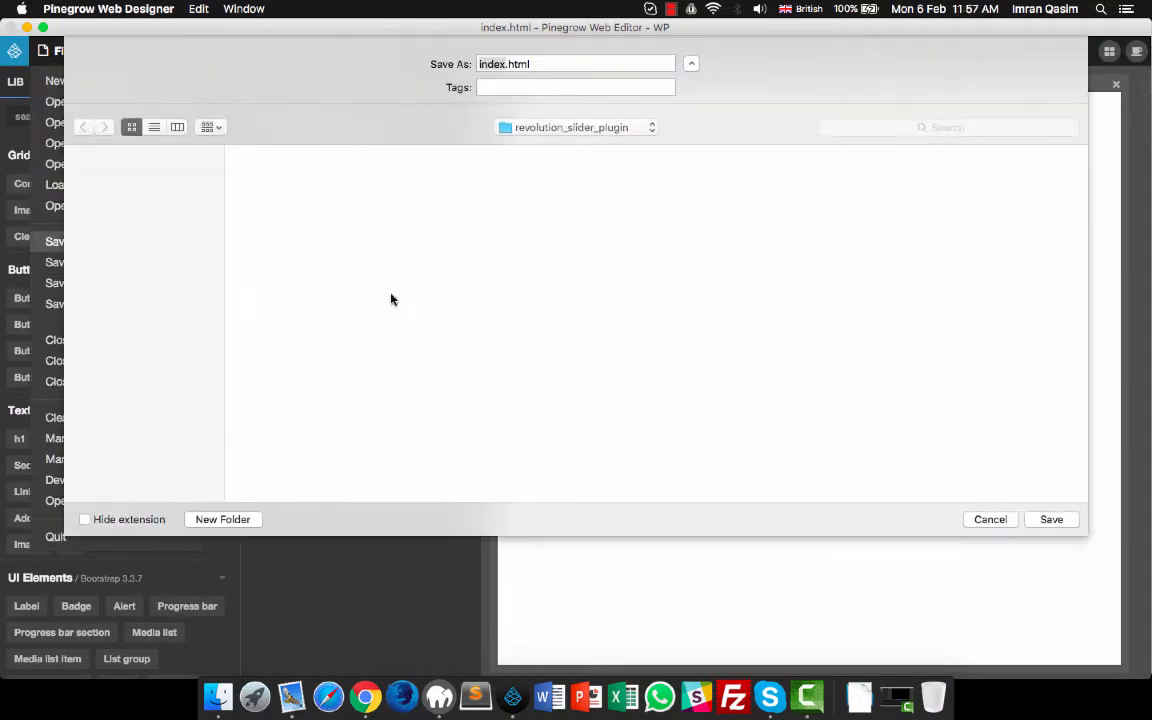
{"action": "left_click", "coordinate": [116, 236]}
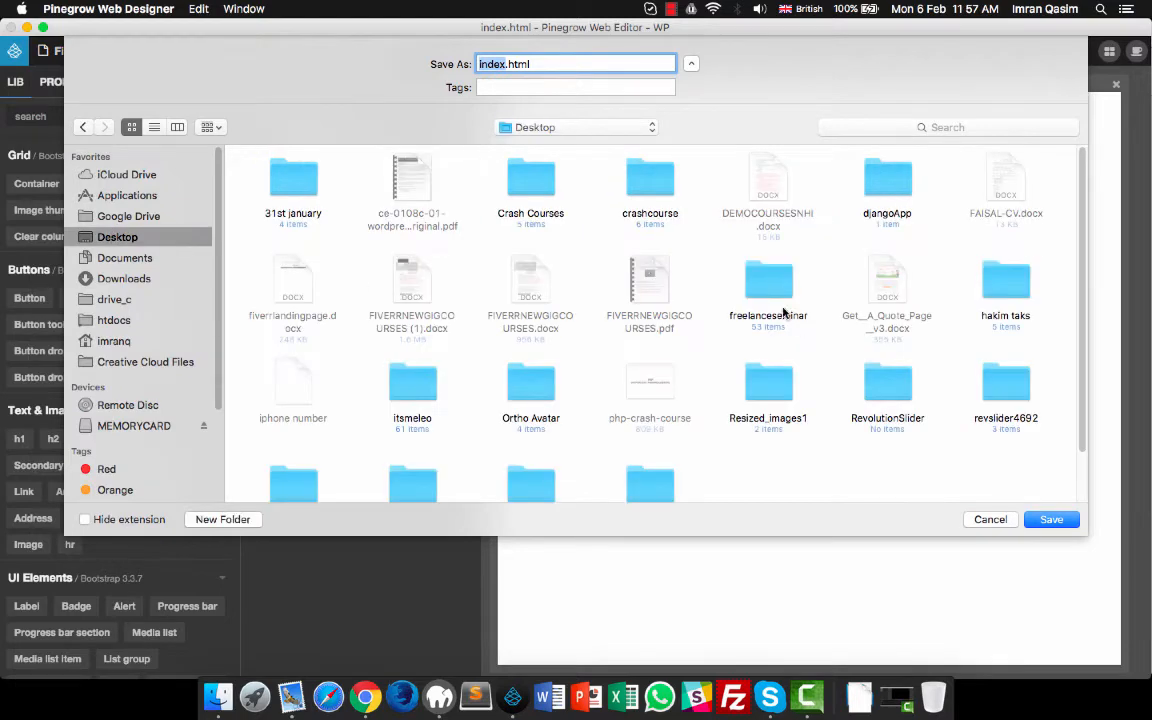
{"action": "double_click", "coordinate": [888, 390]}
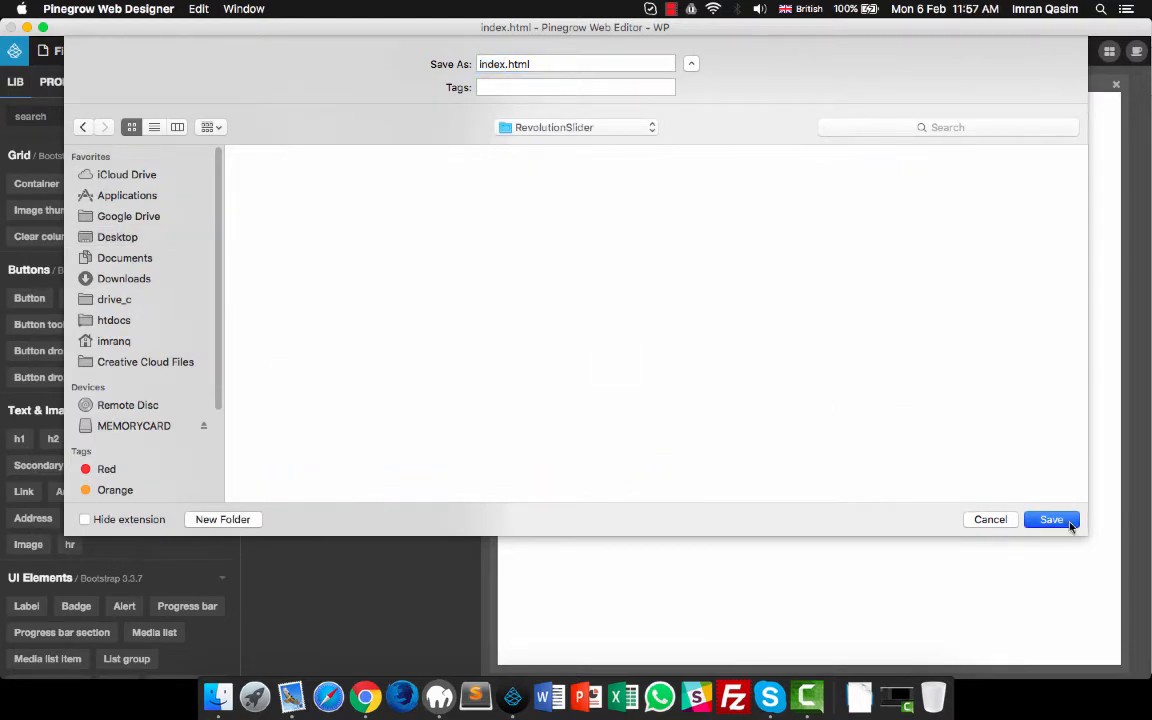
{"action": "left_click", "coordinate": [1052, 520]}
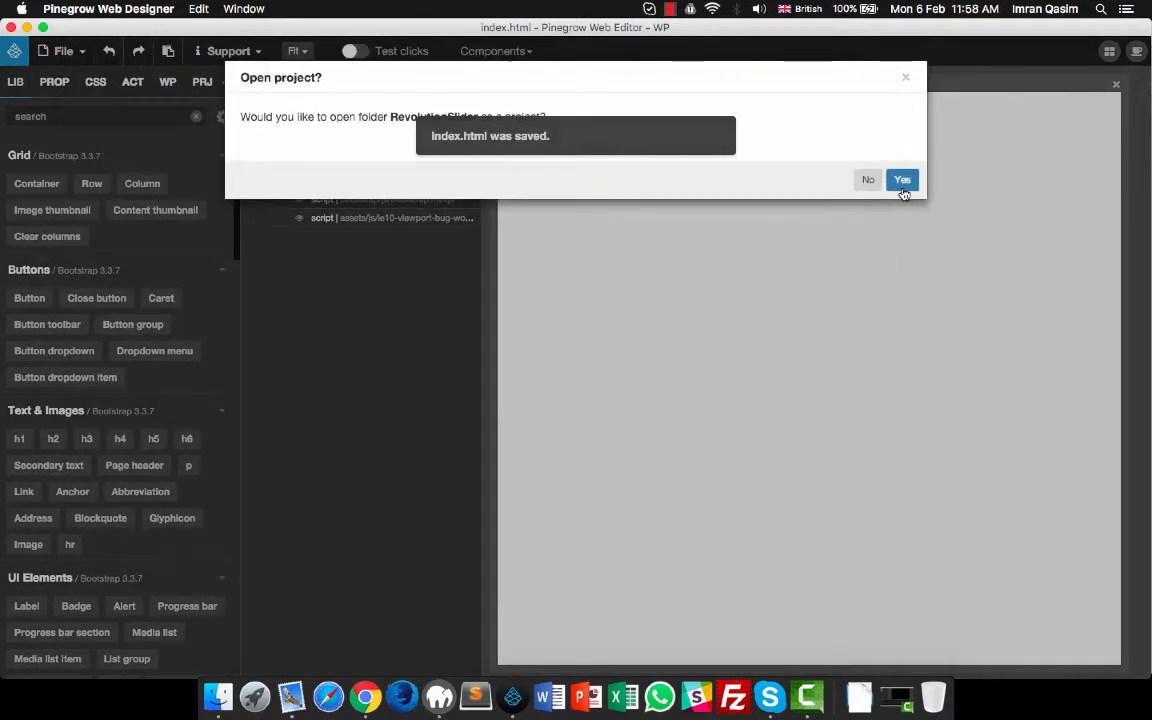
{"action": "left_click", "coordinate": [900, 180]}
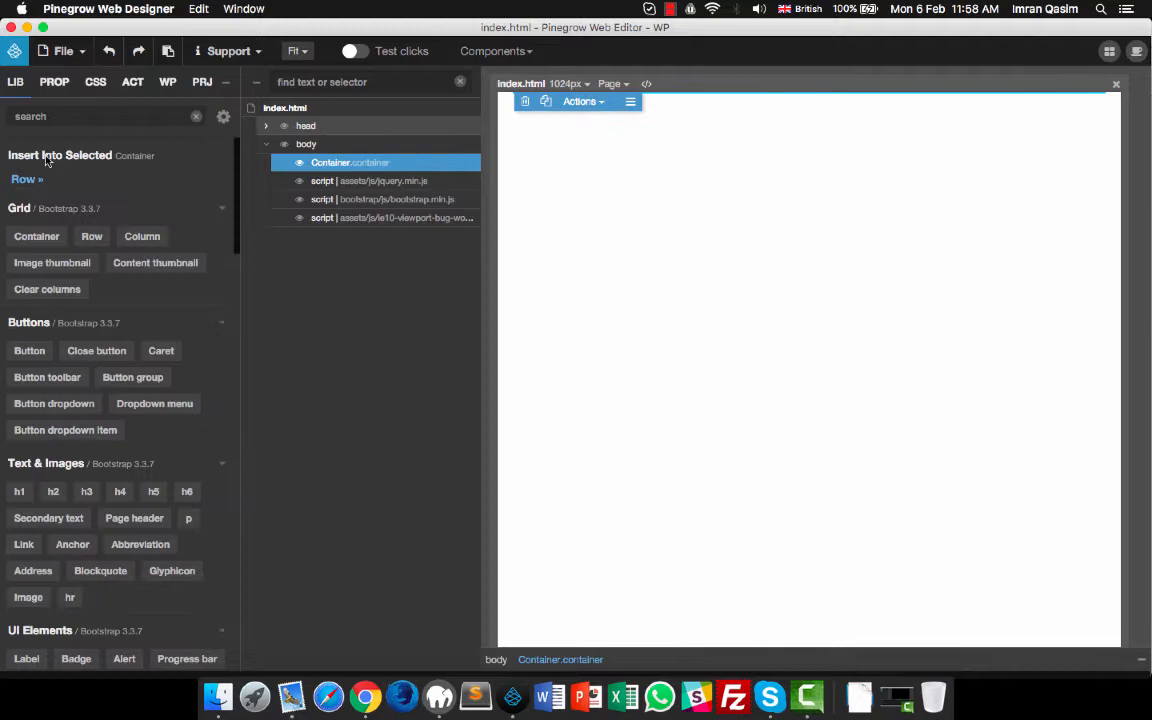
Add a row with a col-md-4 column and an inner div to the container.
{"action": "left_click", "coordinate": [28, 180]}
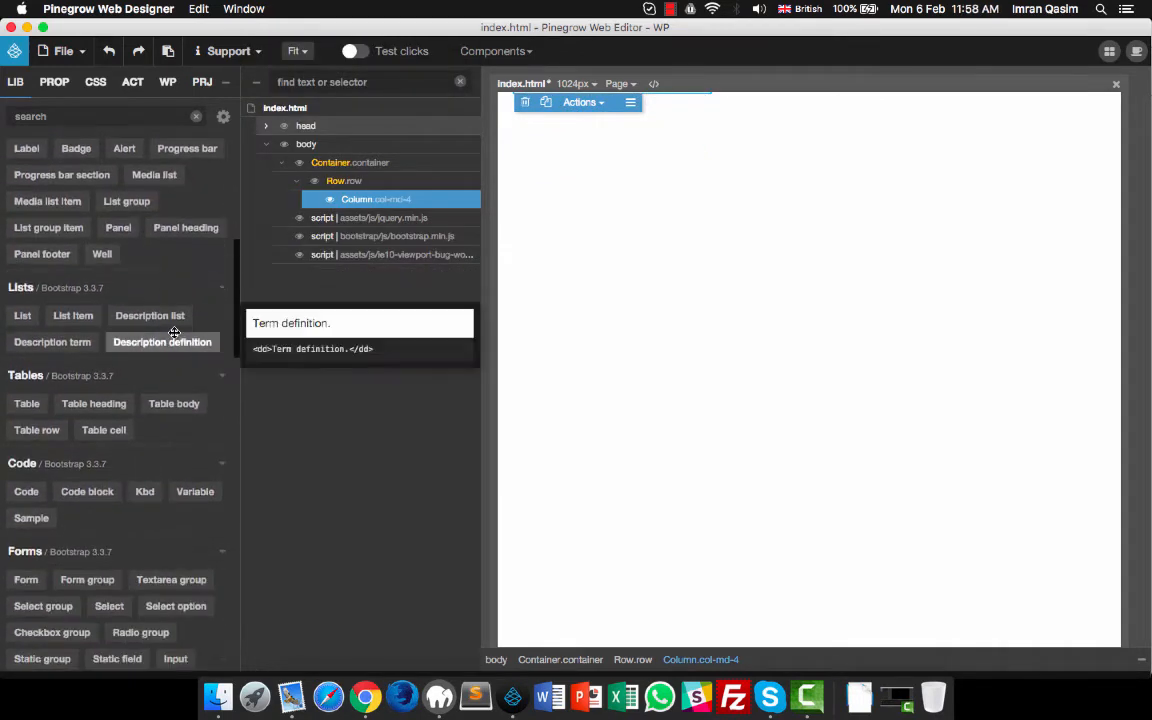
{"action": "scroll", "scroll_direction": "down", "scroll_amount": 3}
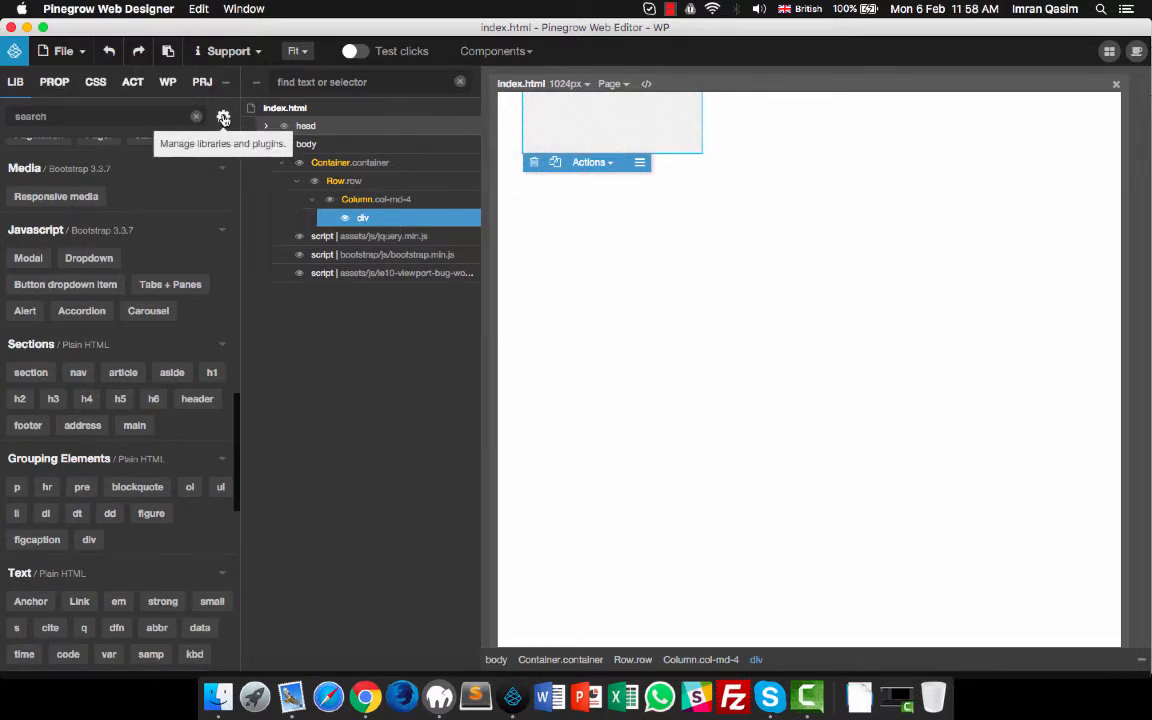
{"action": "left_click", "coordinate": [64, 52]}
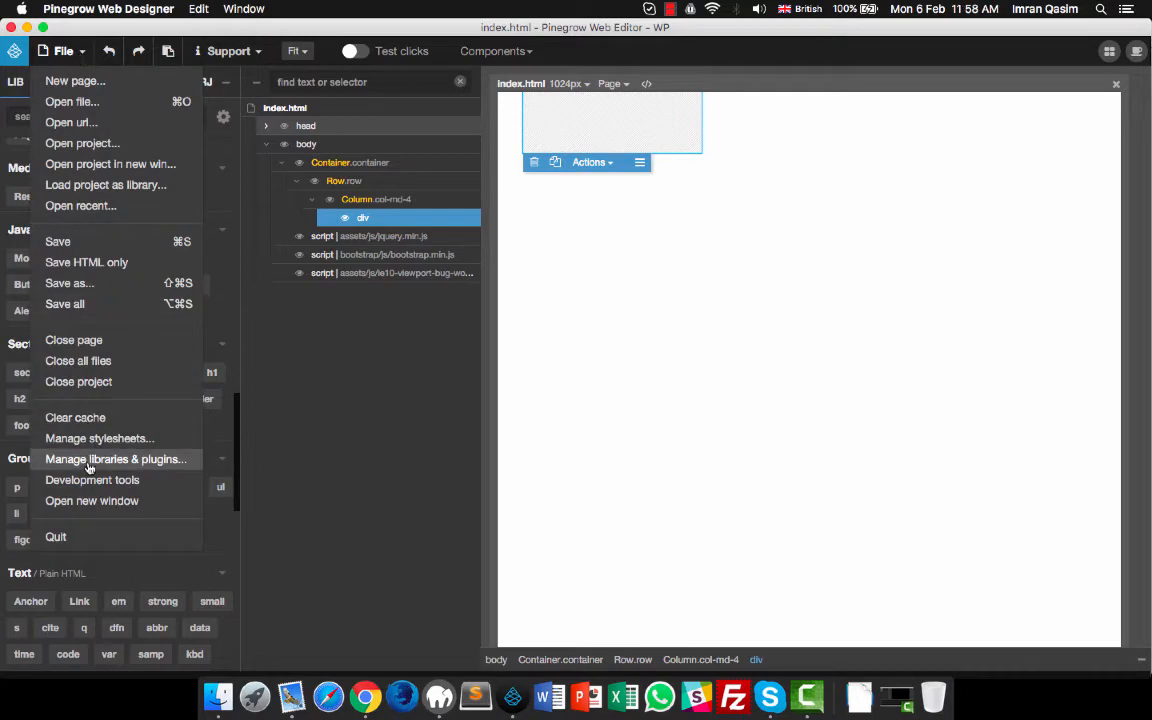
Activate Revolution Slider, copy its resource files into index.html and close the manager.
{"action": "left_click", "coordinate": [116, 458]}
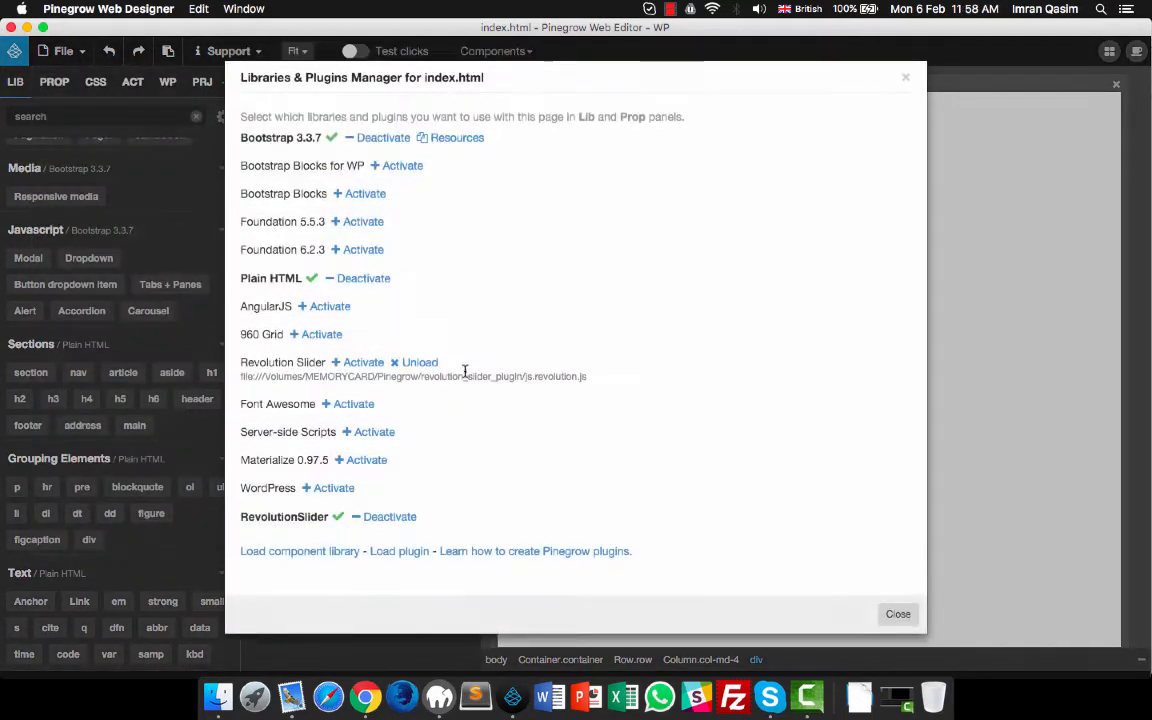
{"action": "left_click", "coordinate": [364, 362]}
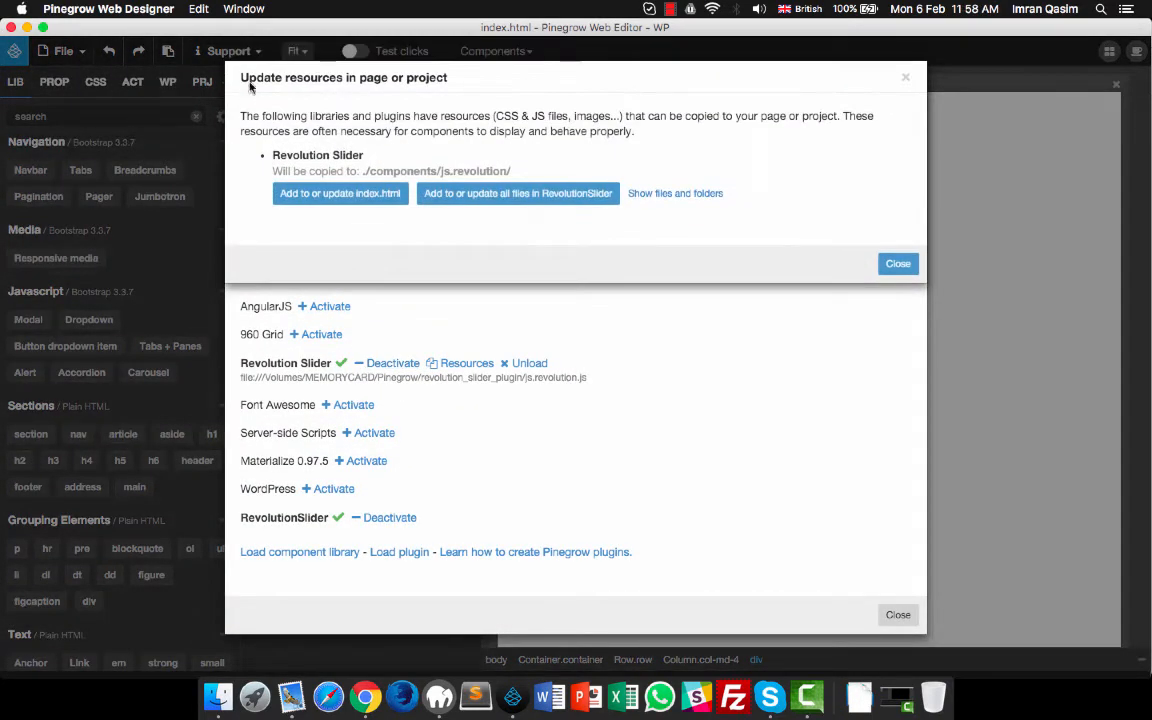
{"action": "left_click", "coordinate": [676, 192]}
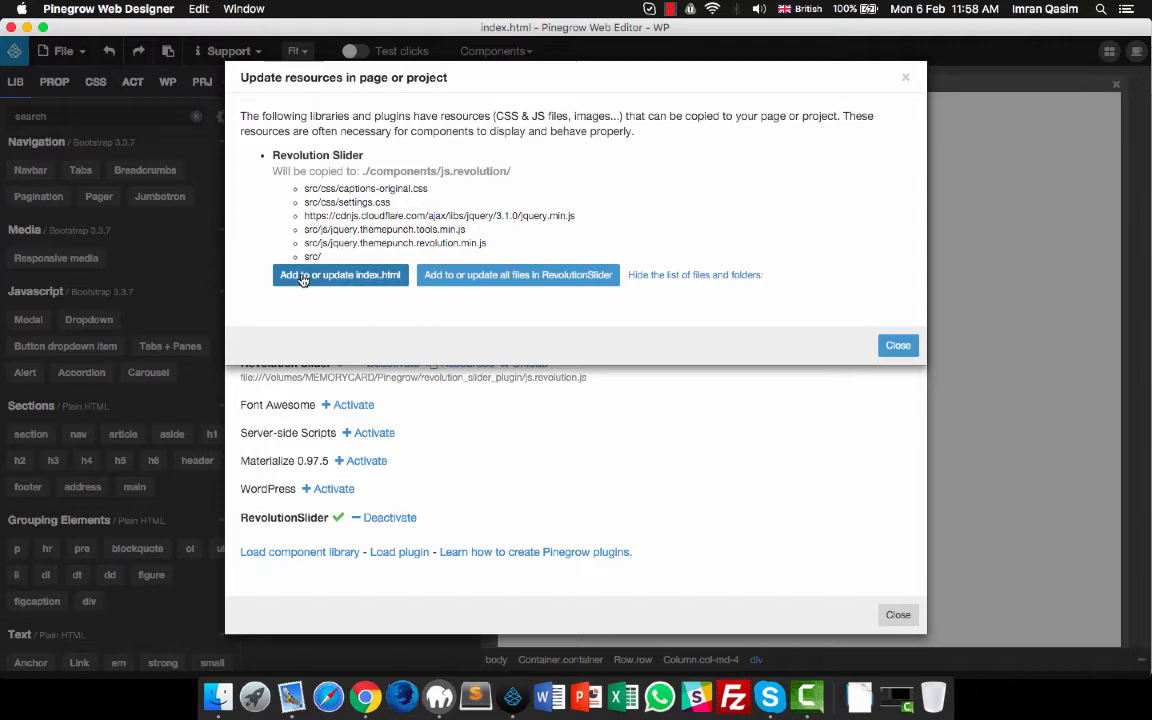
{"action": "left_click", "coordinate": [340, 274]}
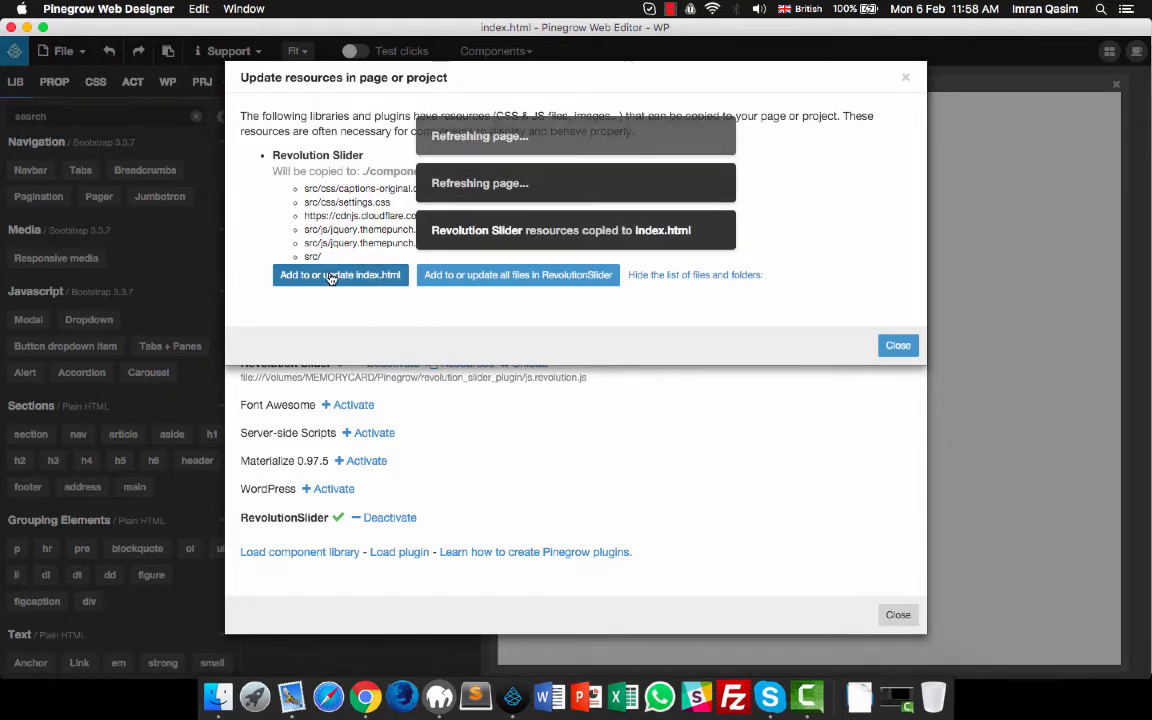
{"action": "left_click", "coordinate": [898, 344]}
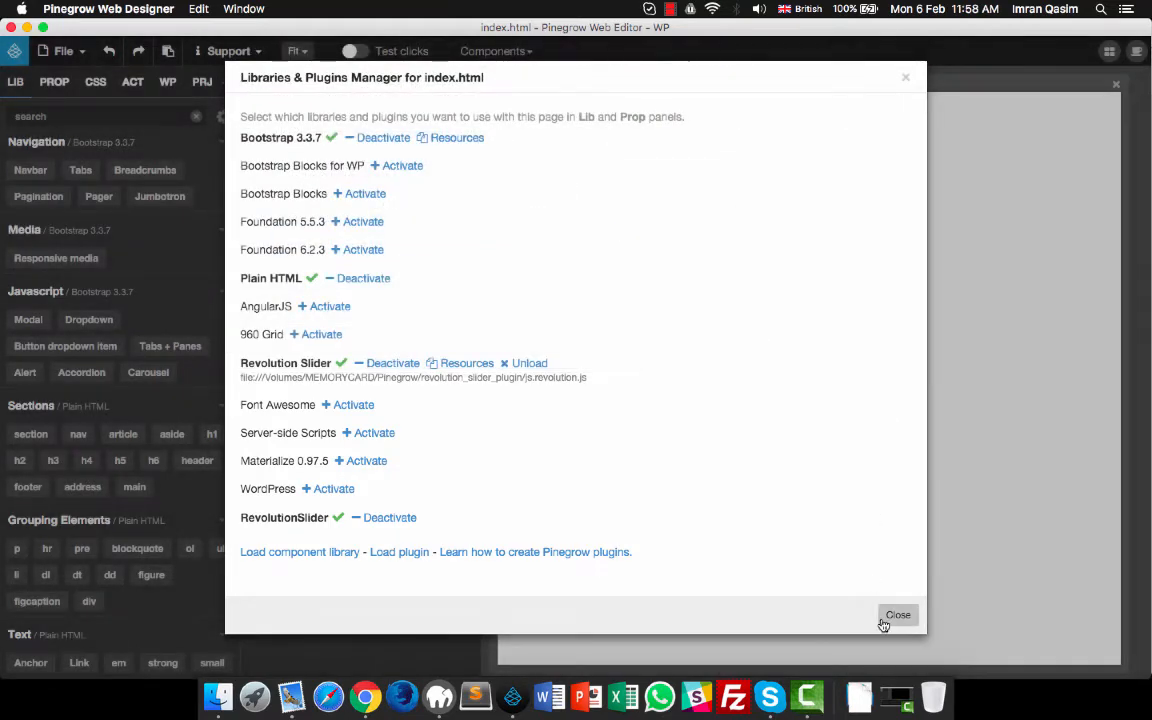
{"action": "left_click", "coordinate": [896, 614]}
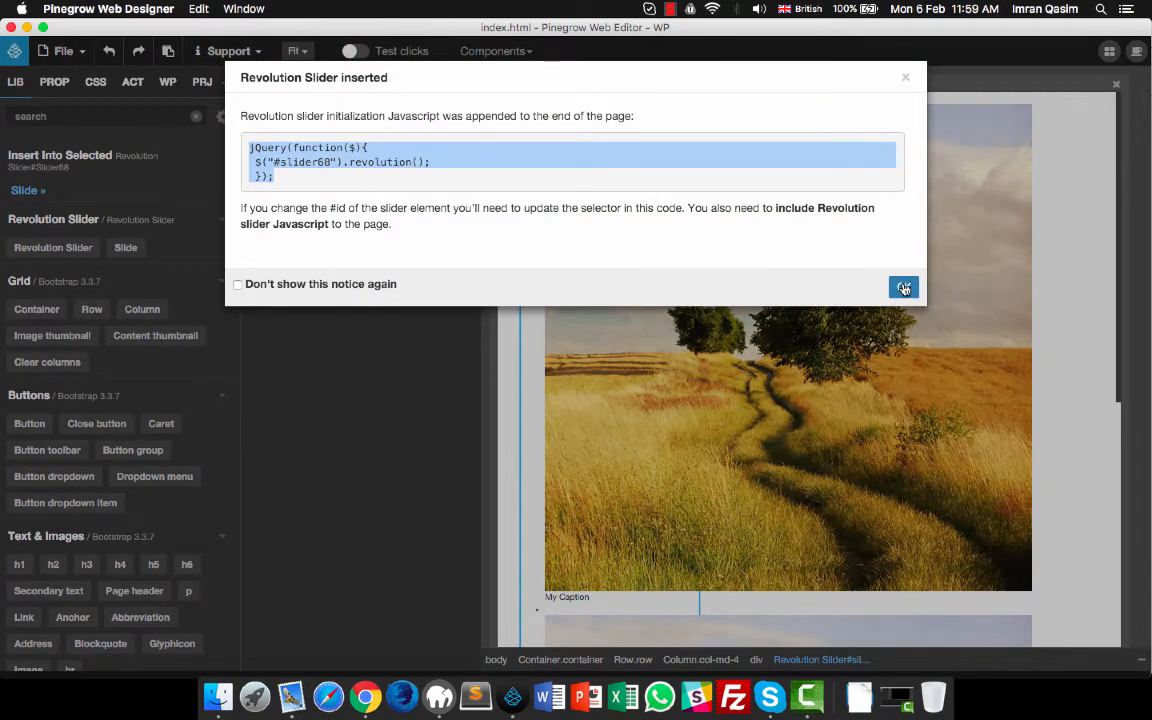
Dismiss the Revolution Slider inserted notice, leaving the slider in the div.
{"action": "left_click", "coordinate": [902, 288]}
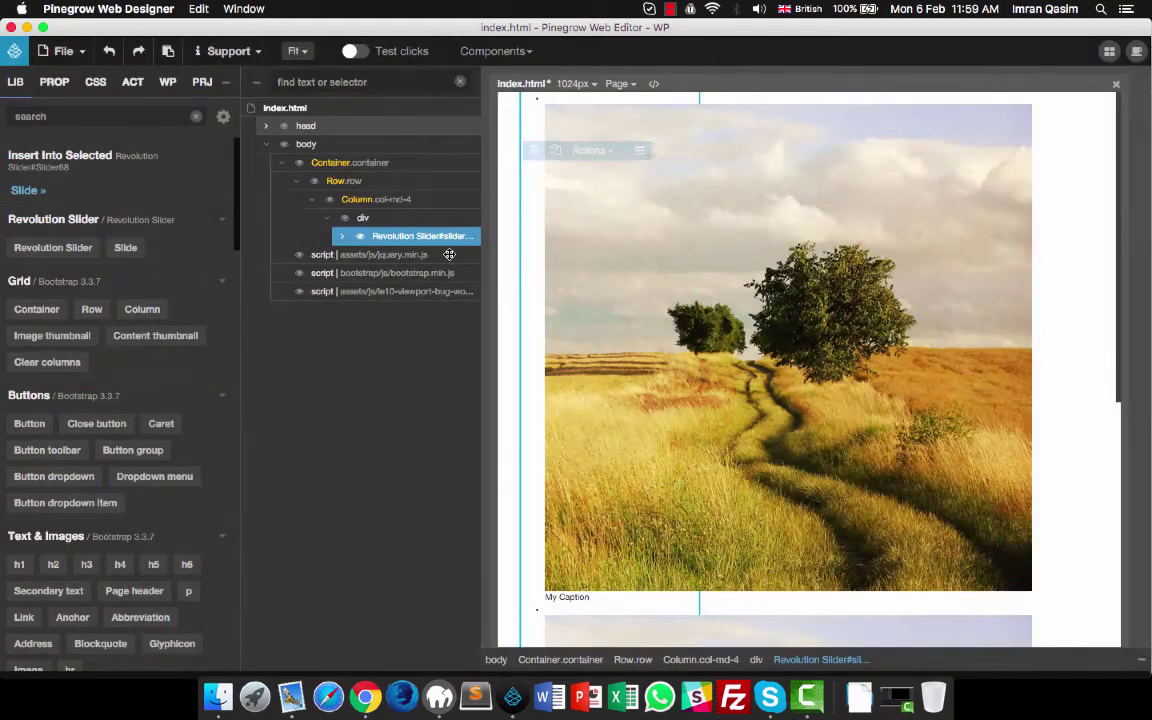
Save index.html with the slider in place via the Page options.
{"action": "left_click", "coordinate": [612, 84]}
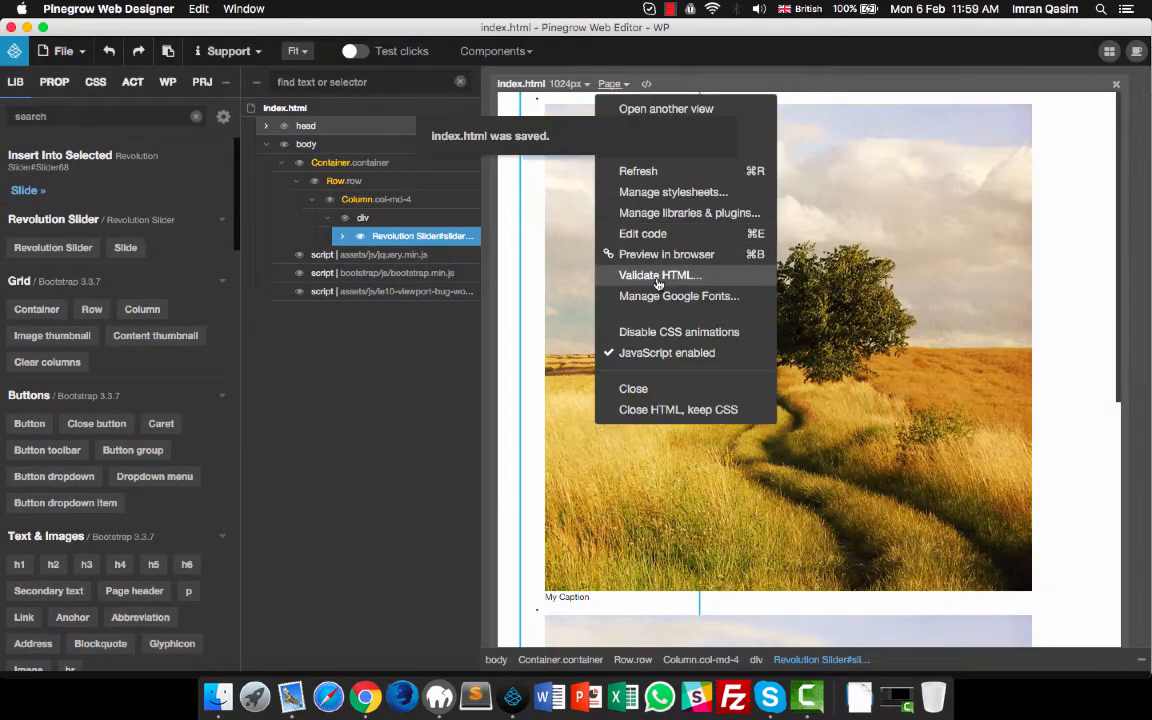
{"action": "left_click", "coordinate": [666, 254]}
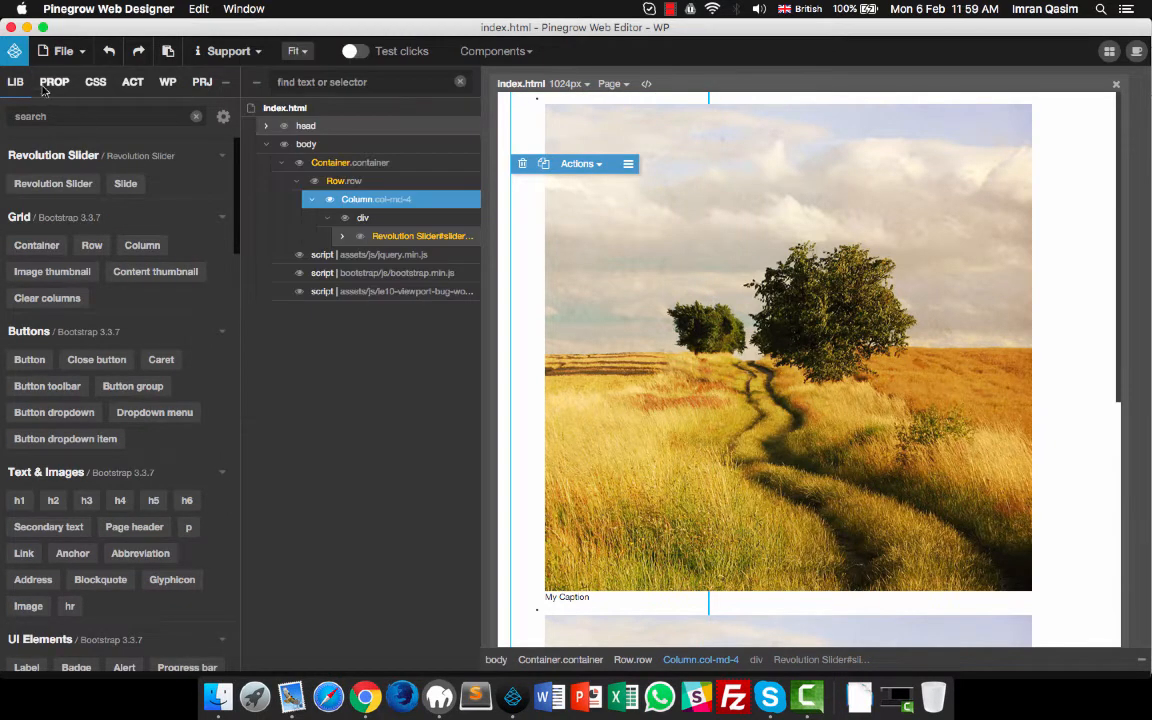
Set the slider's column to col-md-12 with no offset and preview the next slide.
{"action": "left_click", "coordinate": [54, 80]}
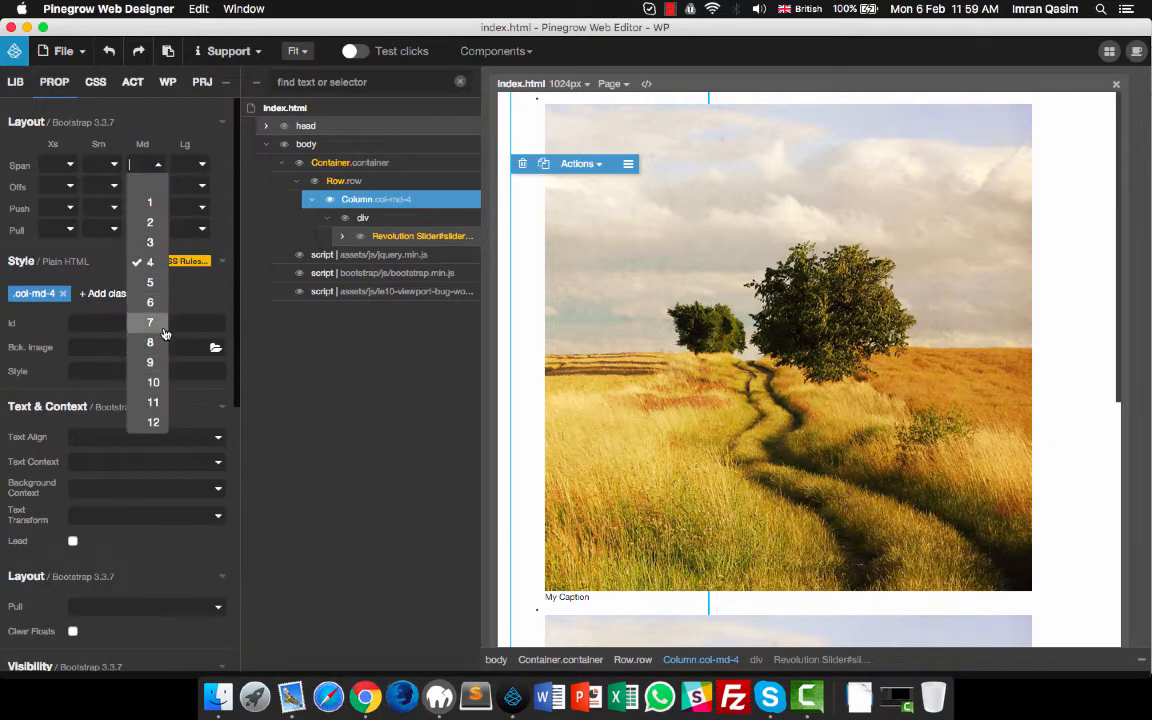
{"action": "left_click", "coordinate": [148, 302]}
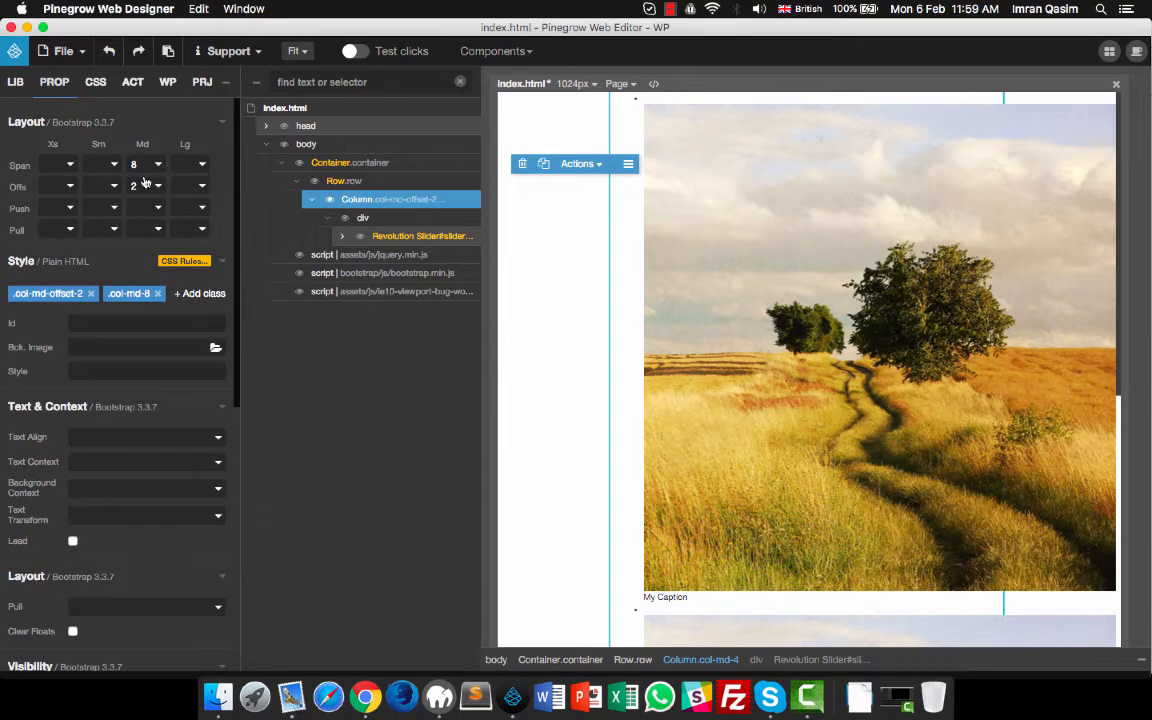
{"action": "left_click", "coordinate": [364, 696]}
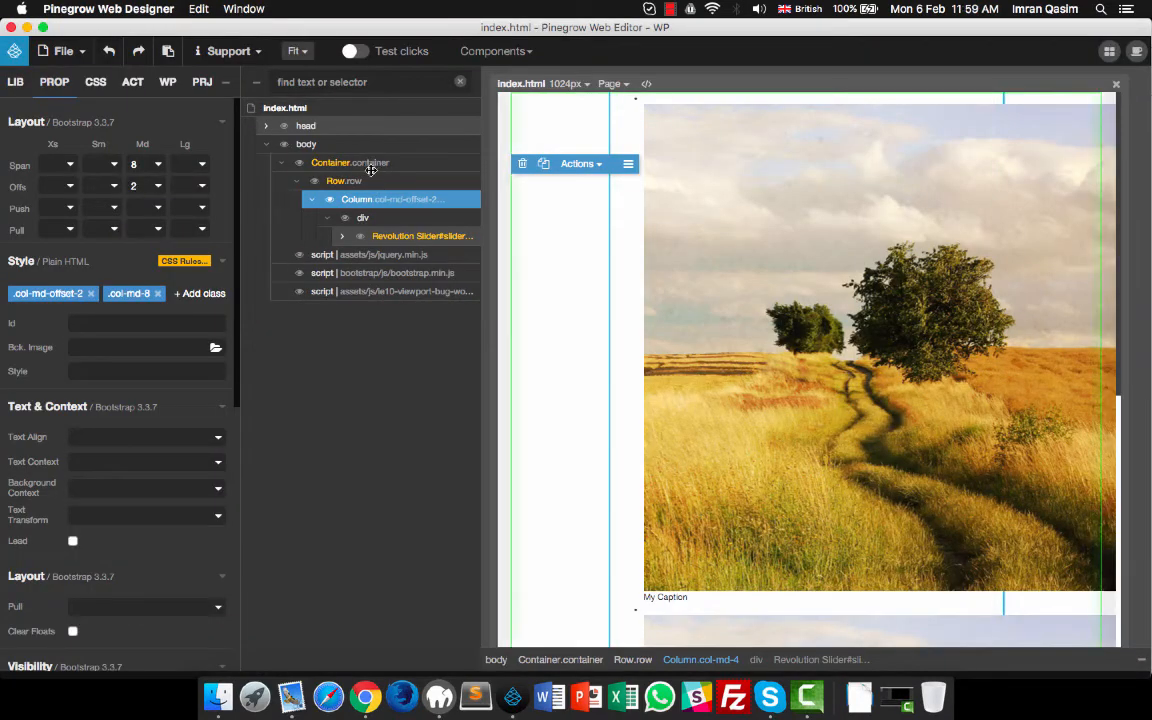
{"action": "left_click", "coordinate": [148, 186]}
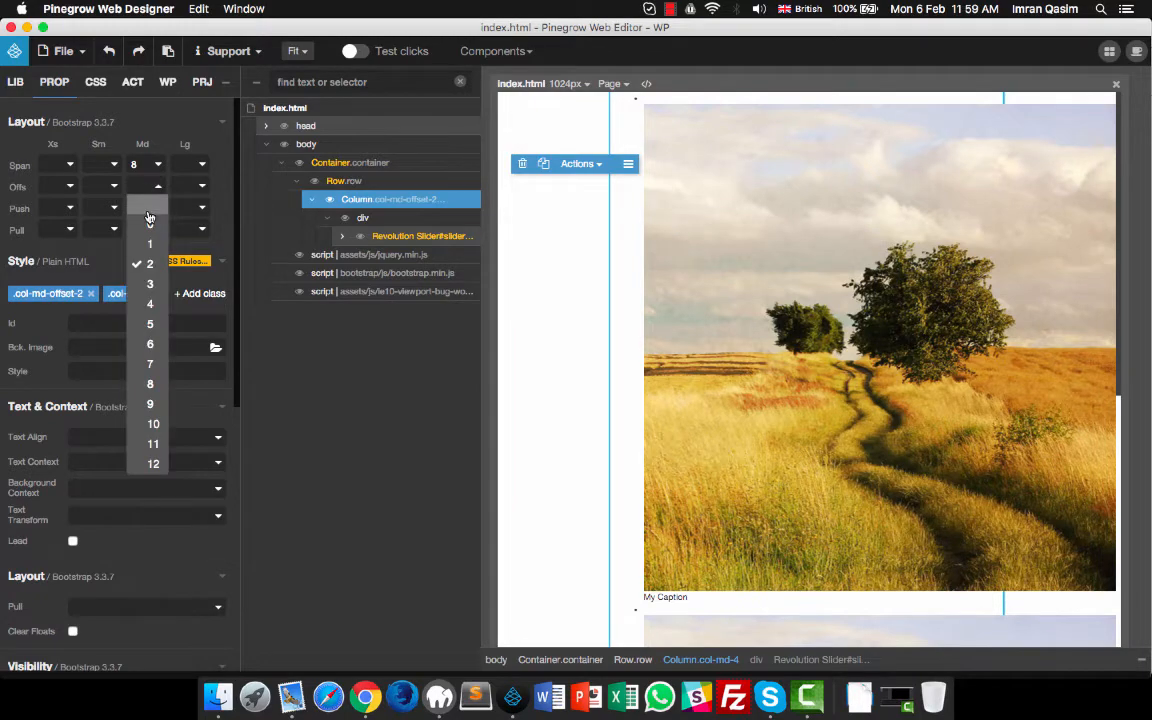
{"action": "left_click", "coordinate": [152, 464]}
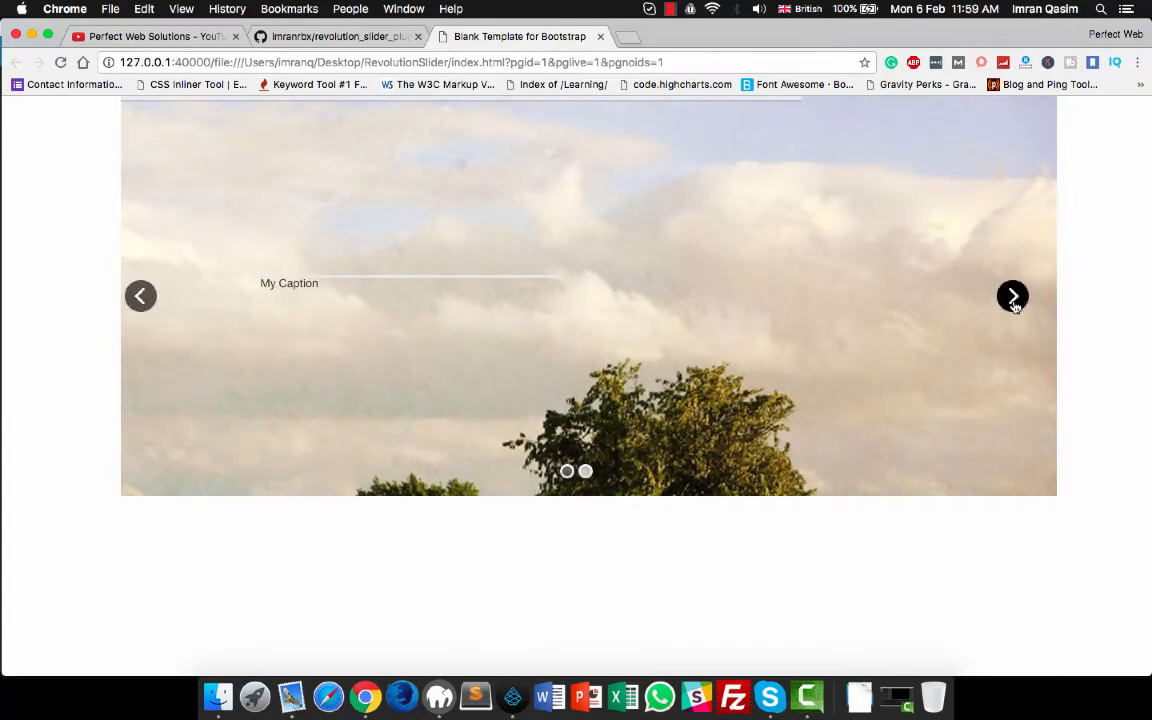
{"action": "left_click", "coordinate": [512, 696]}
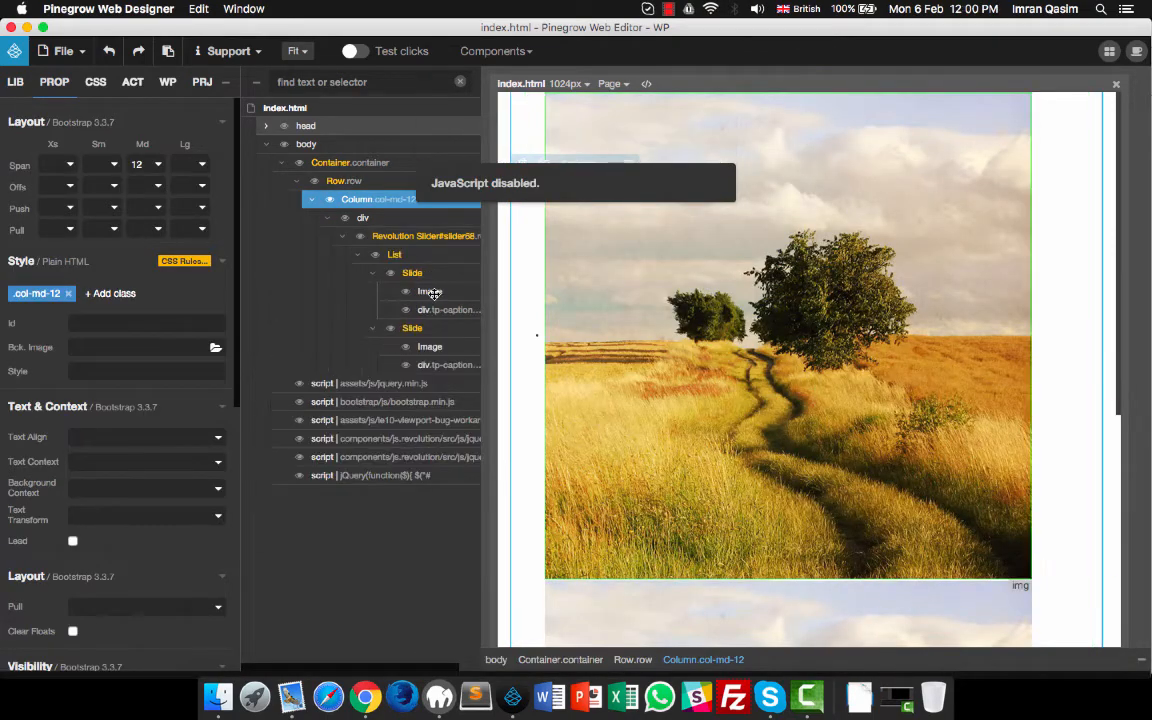
Select the first slide's image in the tree so it can be swapped for a lorempixel sports picture.
{"action": "left_click", "coordinate": [428, 292]}
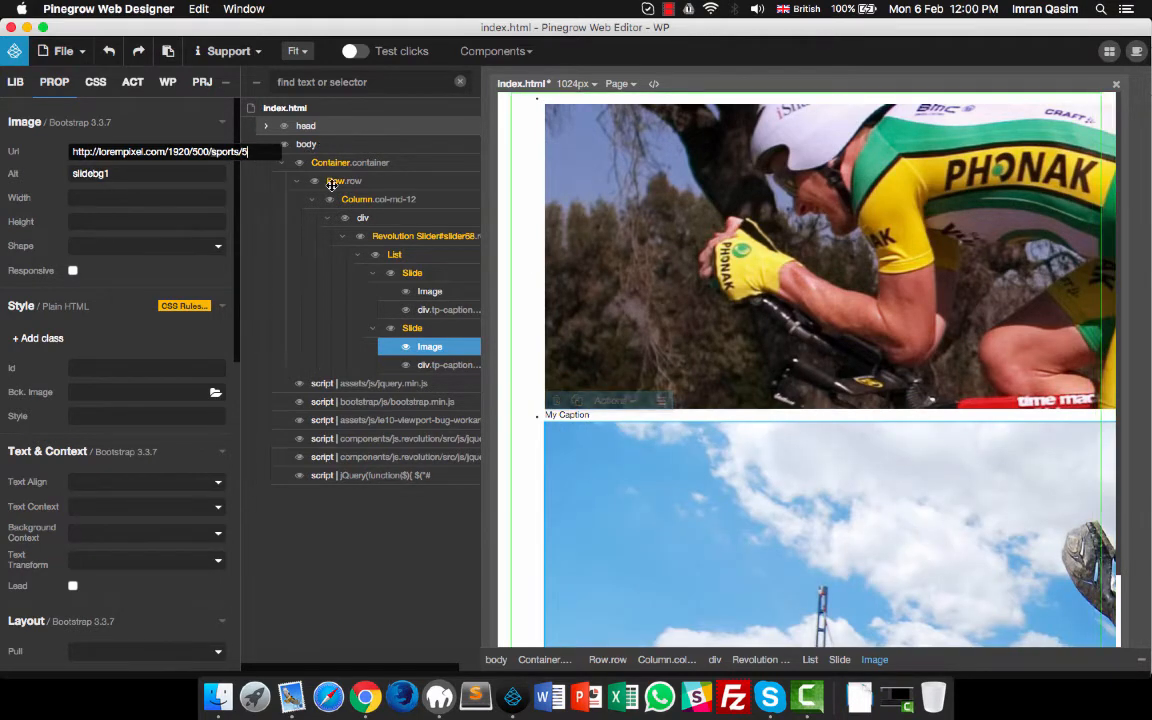
{"action": "left_click", "coordinate": [430, 292]}
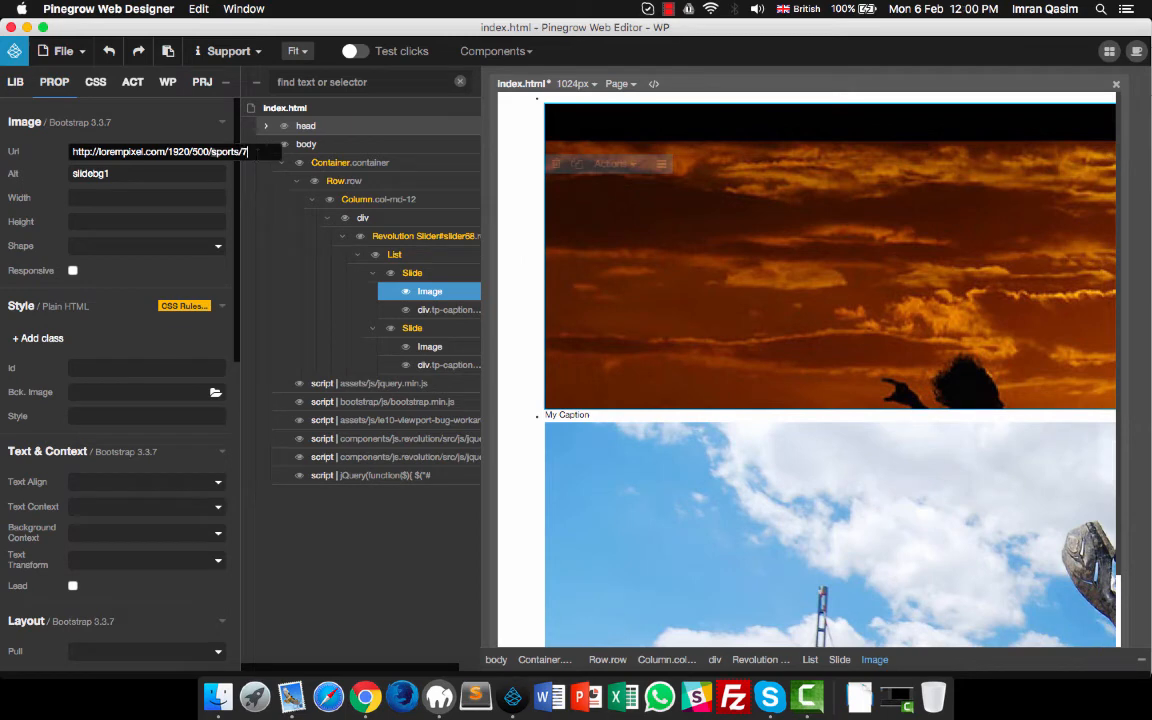
{"action": "mouse_move", "coordinate": [744, 296]}
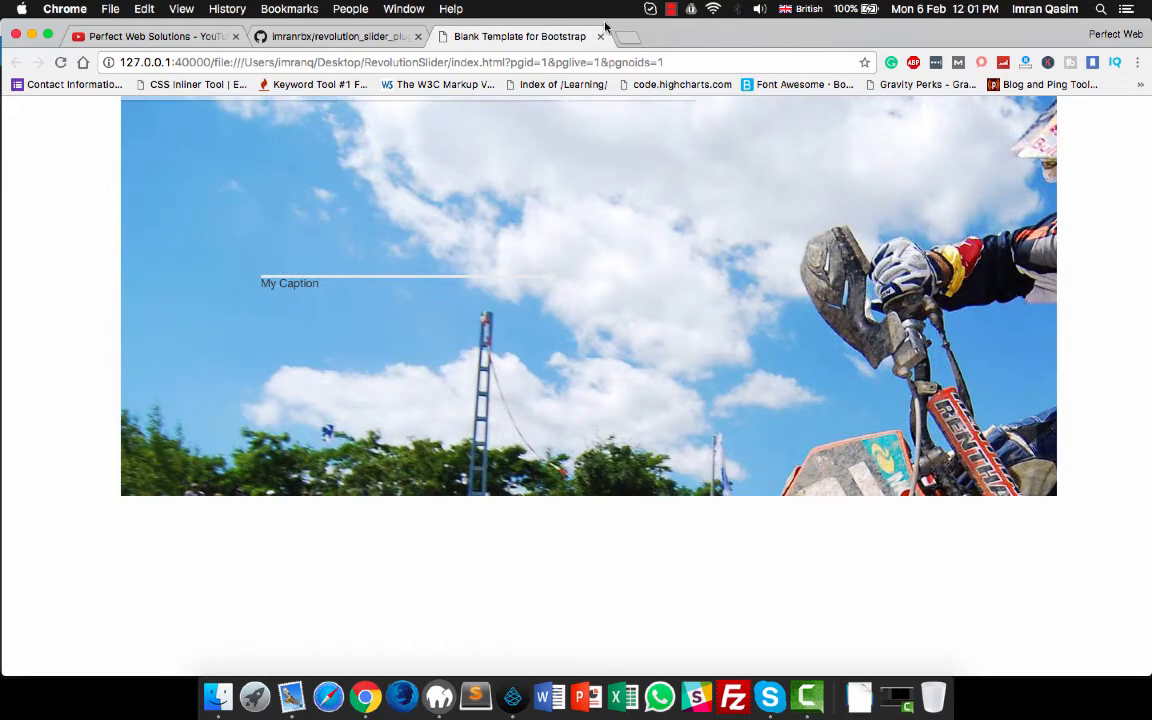
{"action": "mouse_move", "coordinate": [326, 300]}
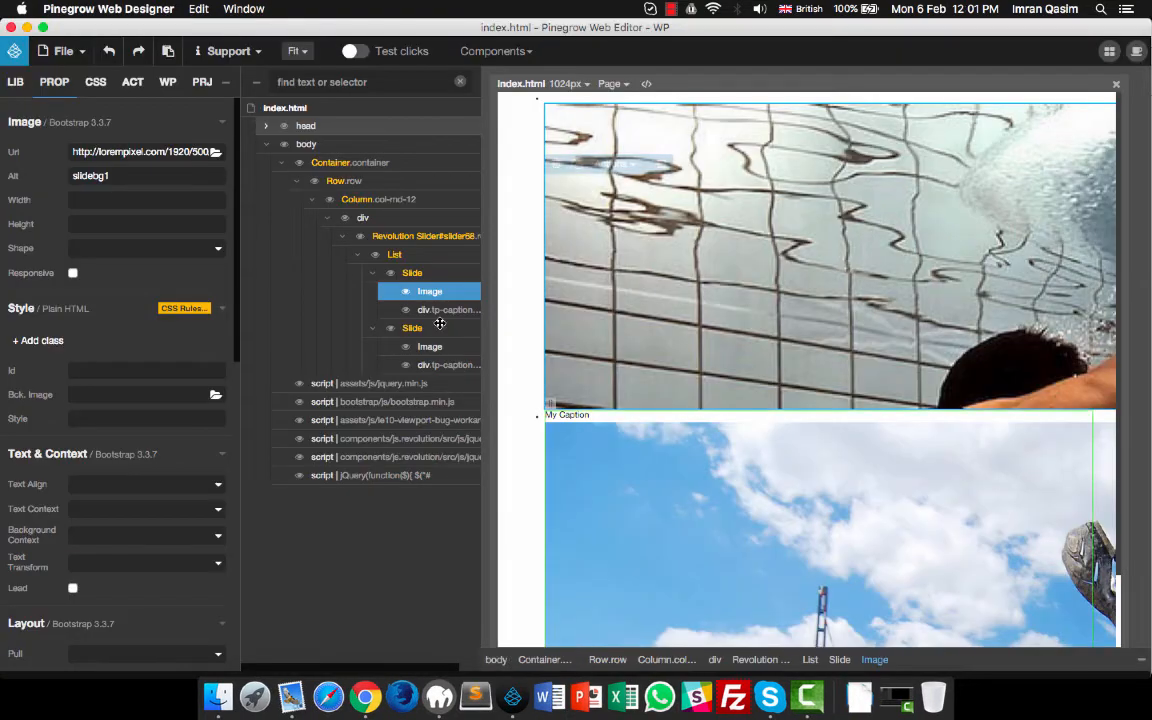
Assign a new my-caption class to the first slide's div.tp-caption layer.
{"action": "left_click", "coordinate": [612, 84]}
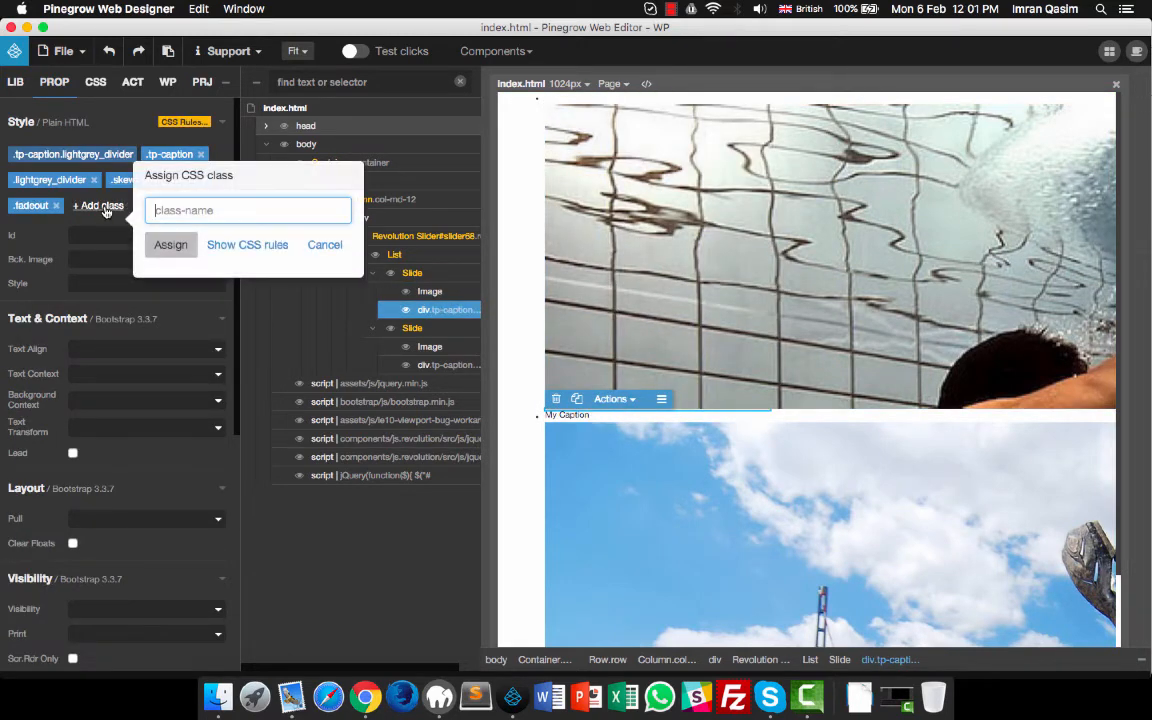
{"action": "type", "text": "my-cap"}
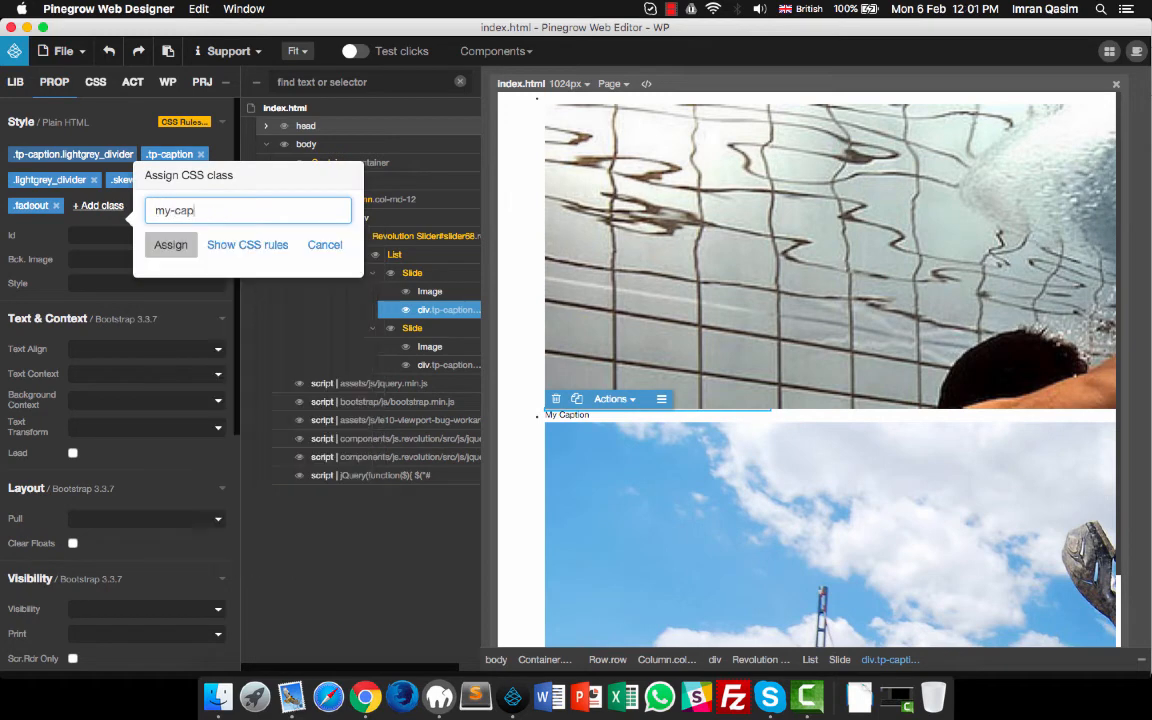
{"action": "type", "text": "tion"}
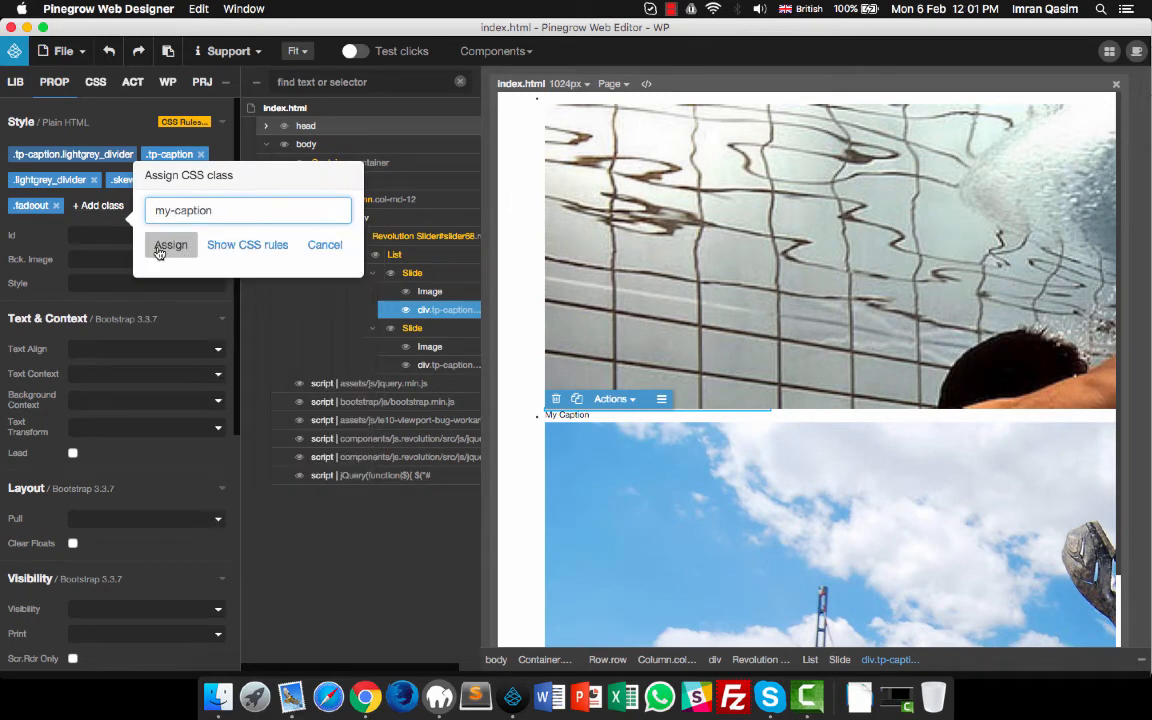
{"action": "left_click", "coordinate": [172, 244]}
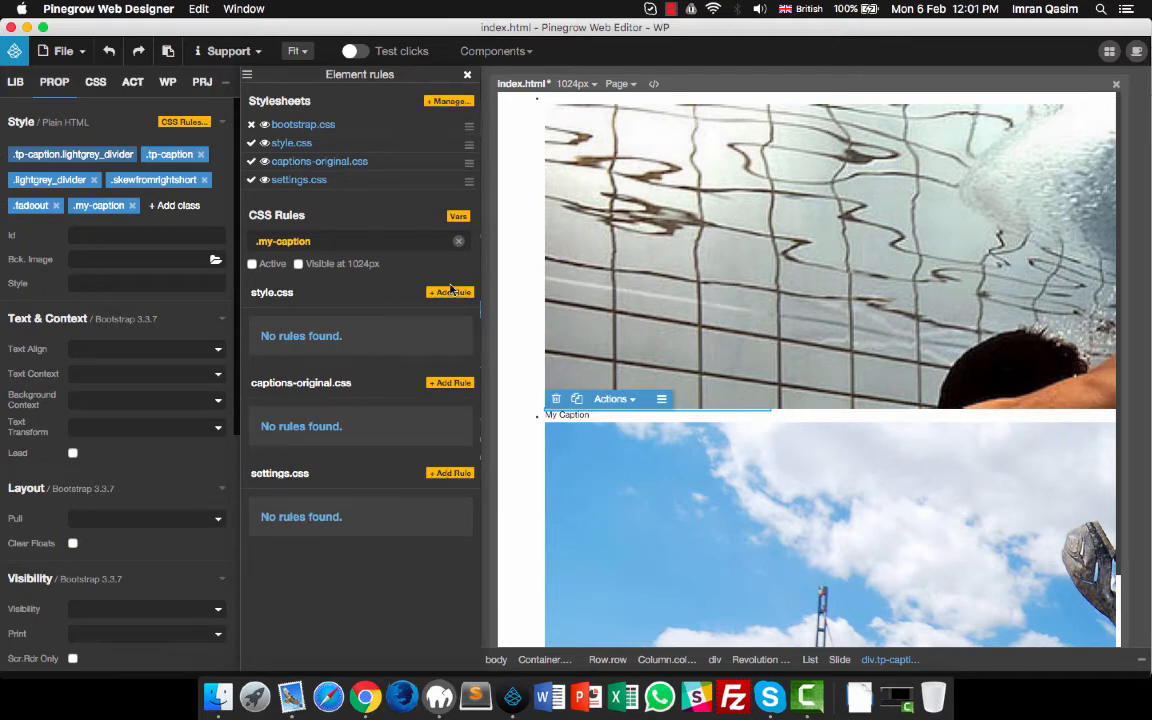
{"action": "mouse_move", "coordinate": [460, 436]}
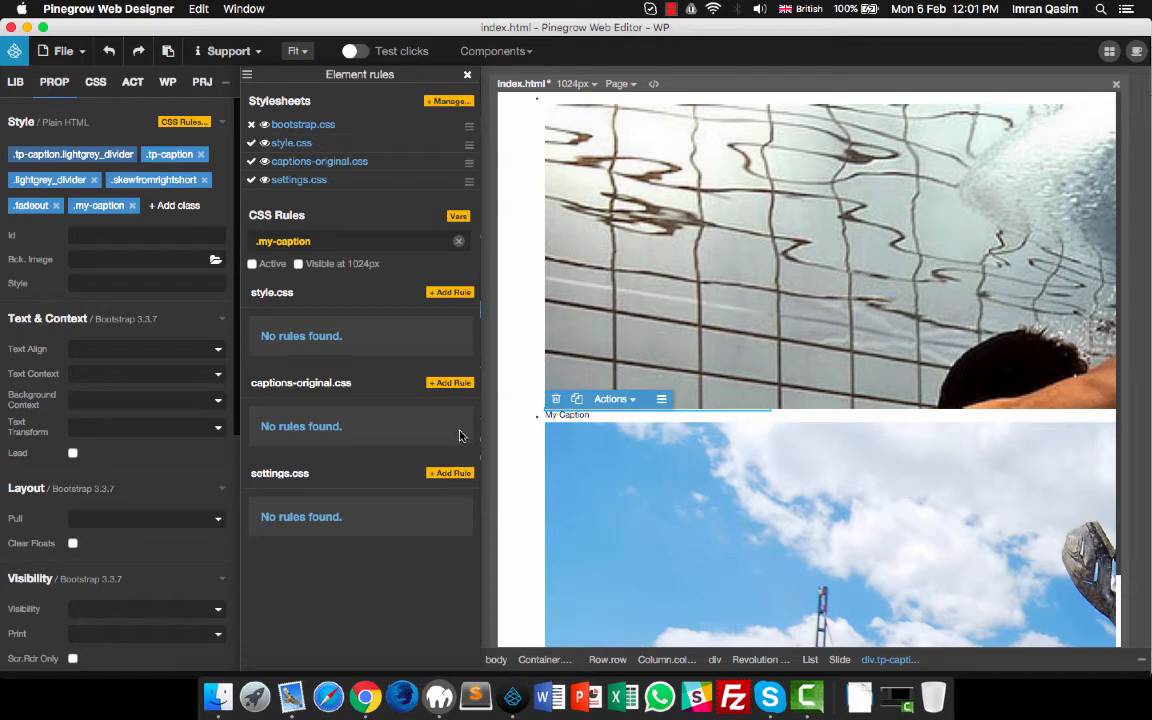
Add a .my-caption rule to settings.css and set its font size to 55px.
{"action": "left_click", "coordinate": [450, 472]}
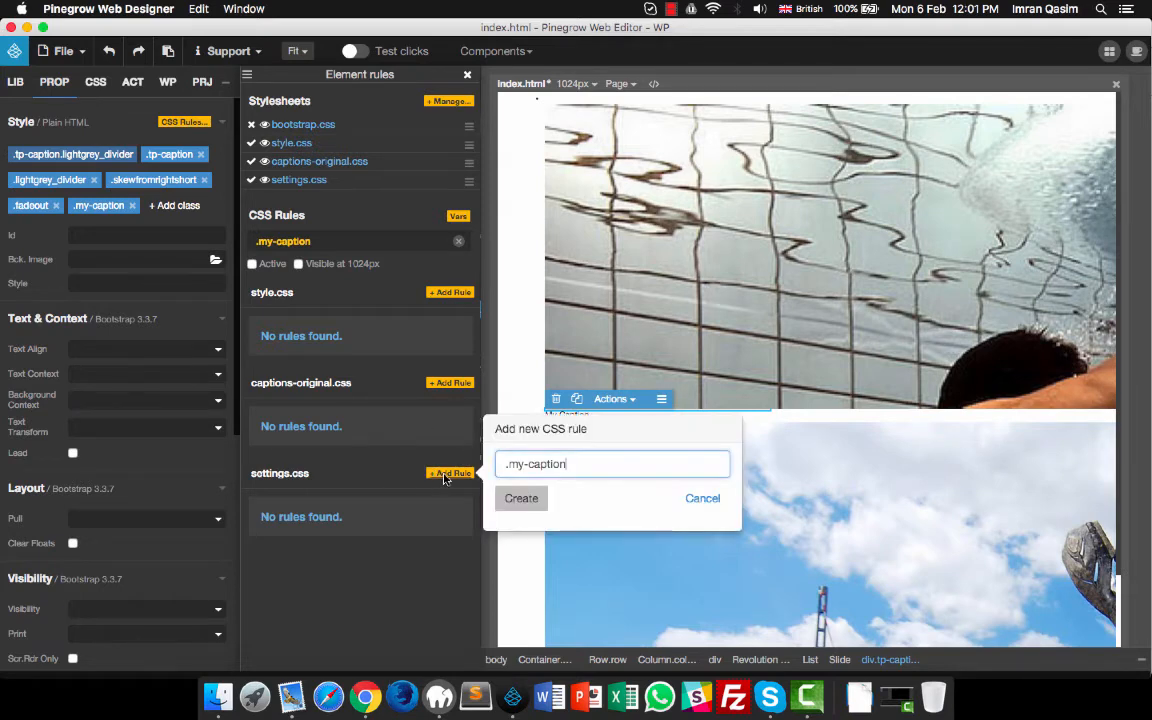
{"action": "left_click", "coordinate": [520, 498]}
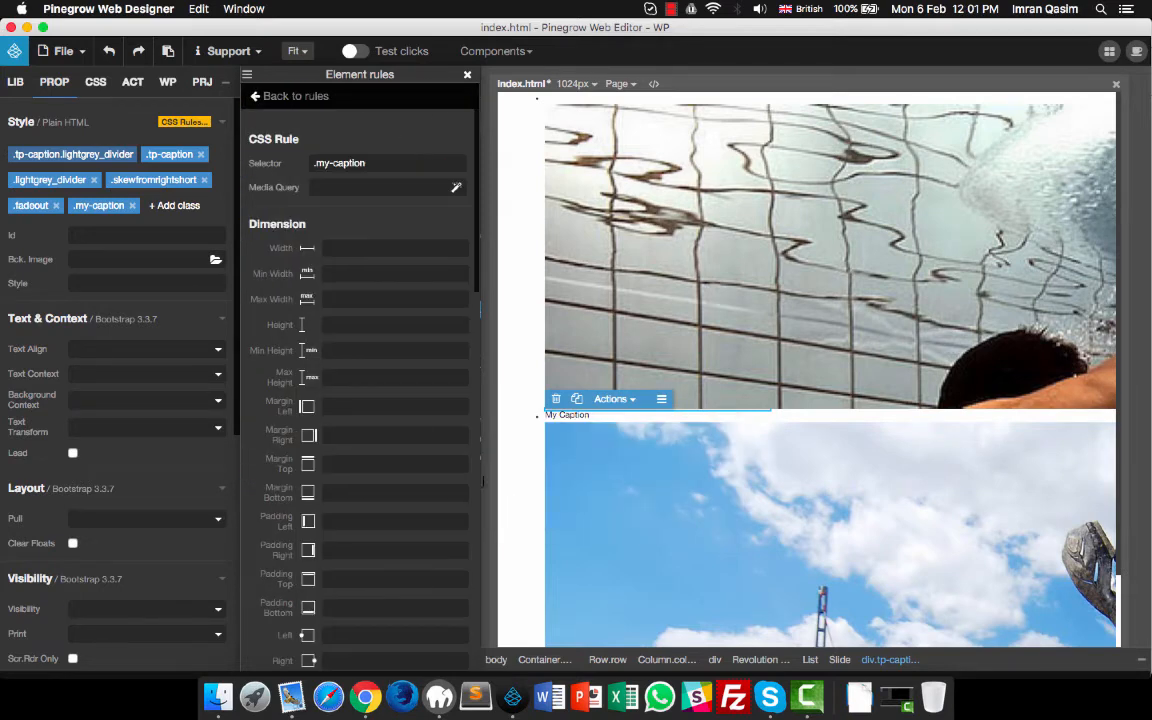
{"action": "scroll", "scroll_direction": "down", "scroll_amount": 3}
{"action": "type", "text": "55"}
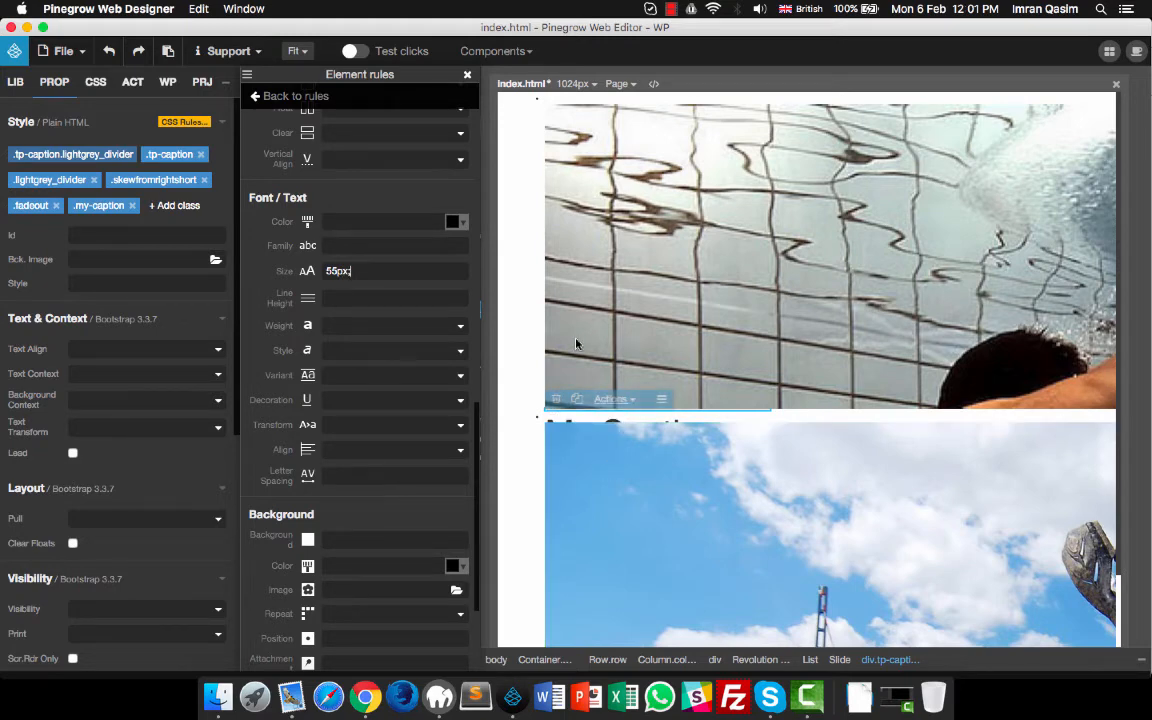
{"action": "left_click", "coordinate": [616, 84]}
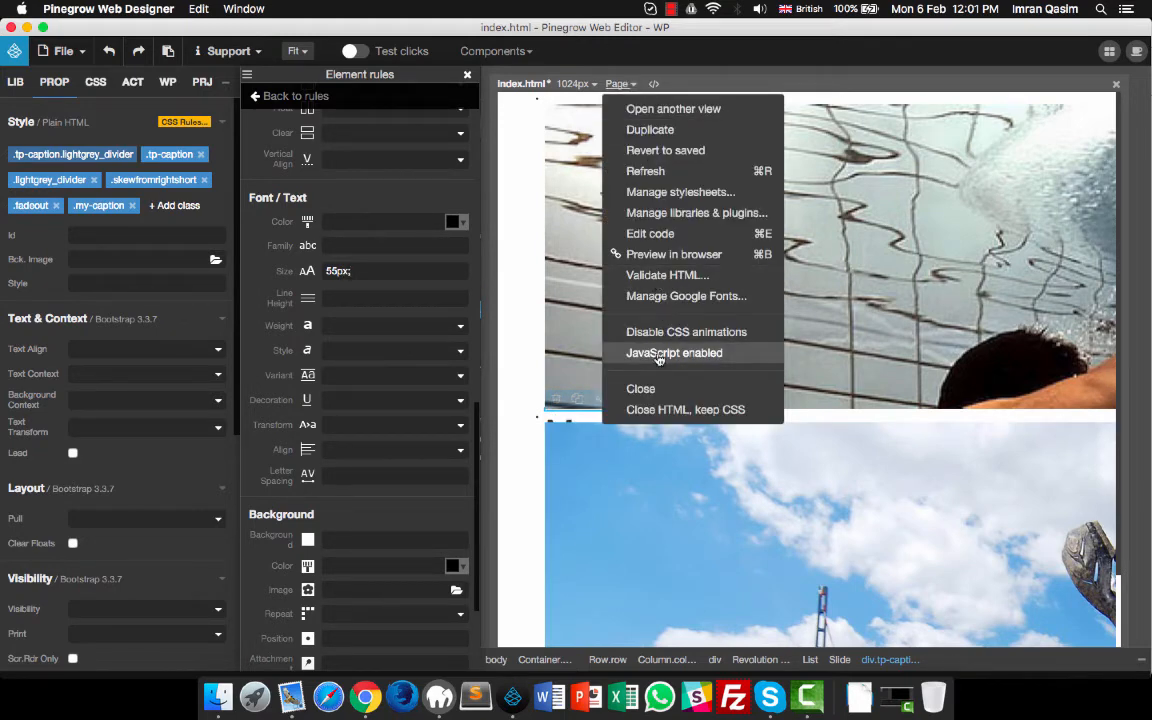
Turn page JavaScript on, then give .my-caption a 60px line height, uppercase transform and 100% width.
{"action": "left_click", "coordinate": [674, 352]}
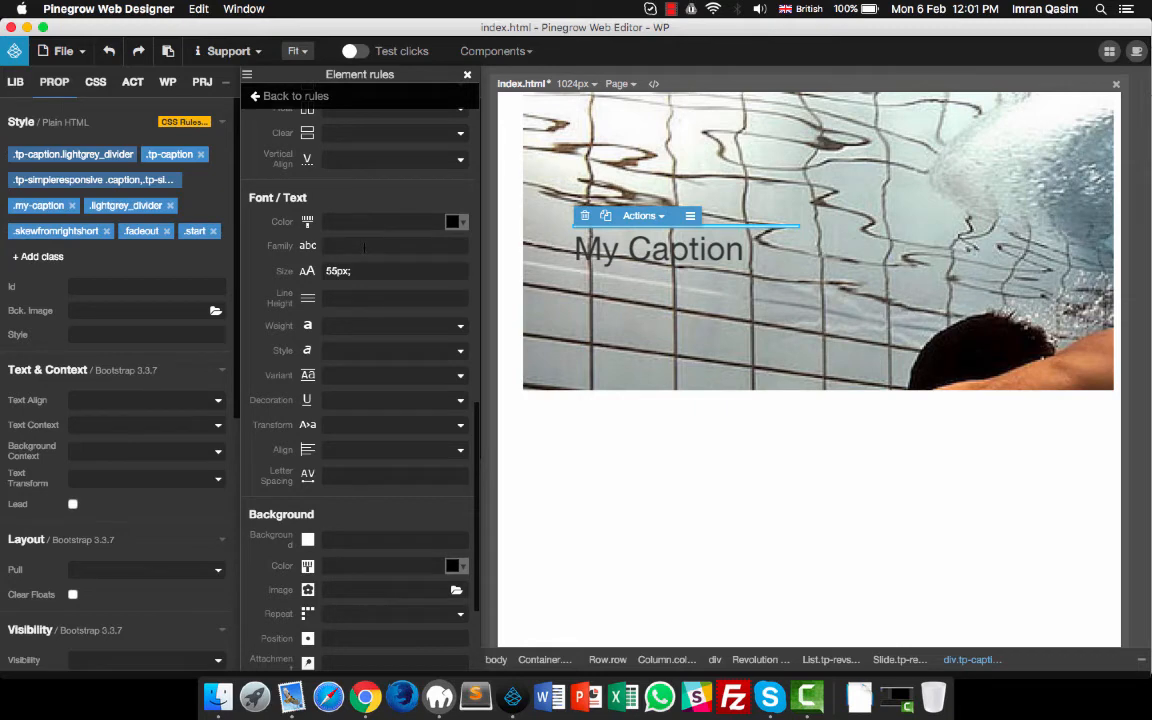
{"action": "type", "text": "Arial"}
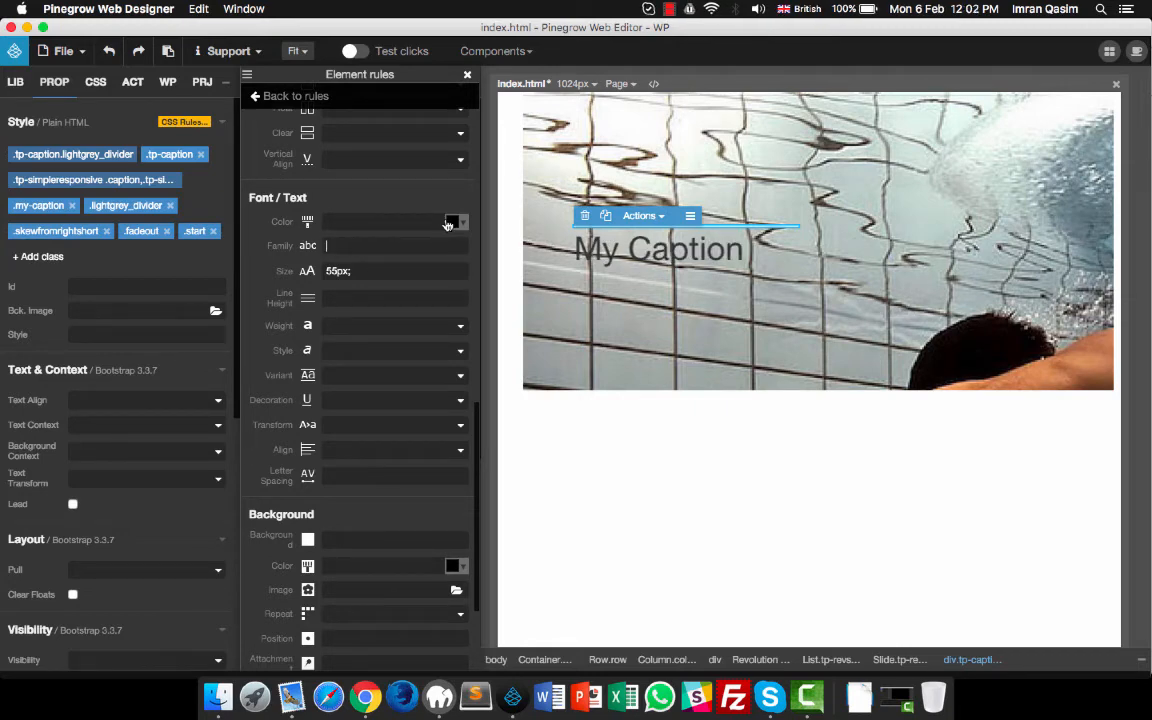
{"action": "left_click", "coordinate": [452, 220]}
{"action": "type", "text": "60px;"}
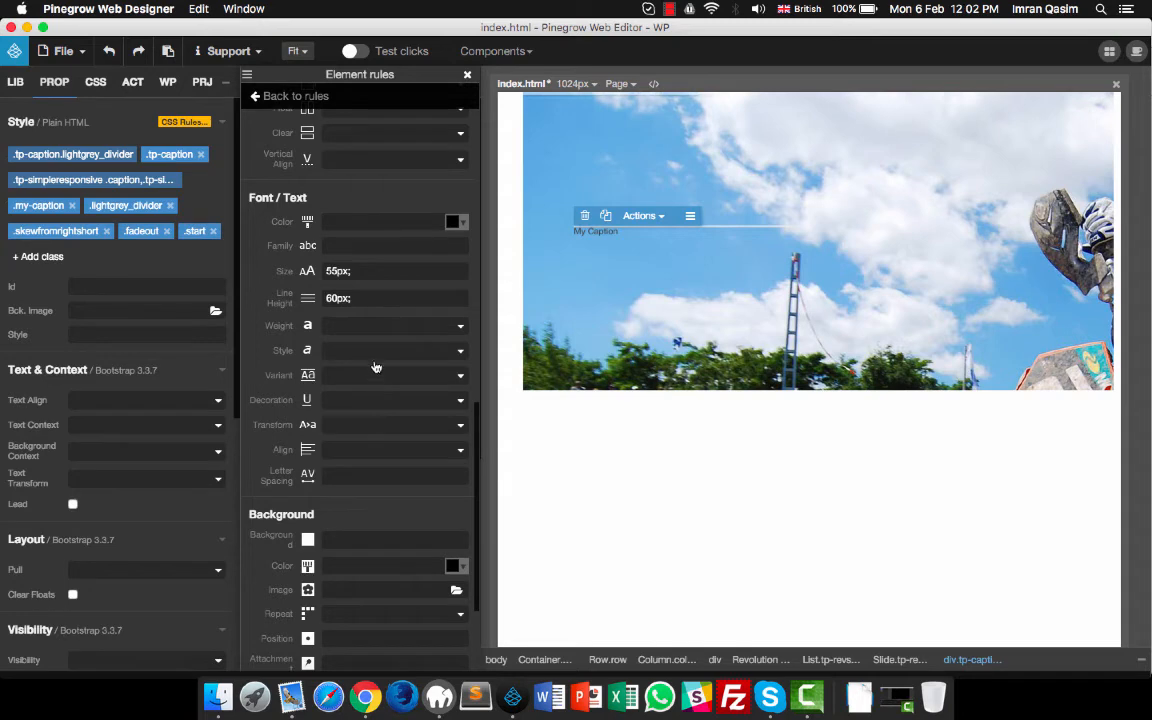
{"action": "left_click", "coordinate": [390, 424]}
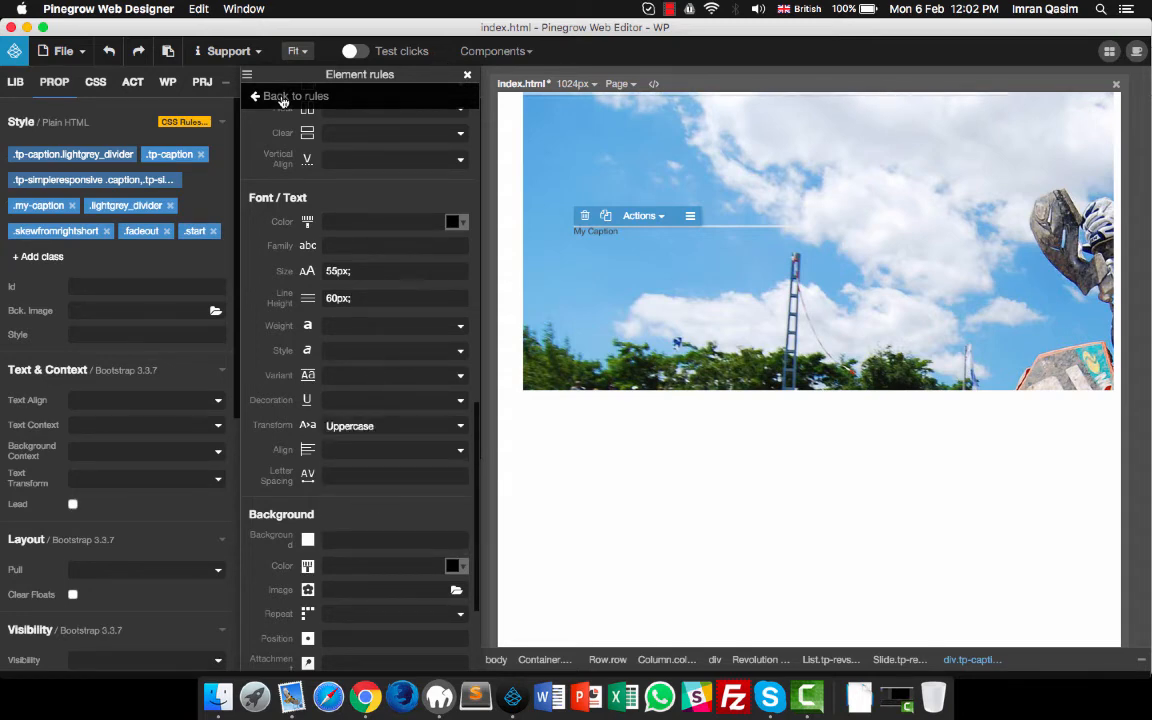
{"action": "left_click", "coordinate": [284, 96]}
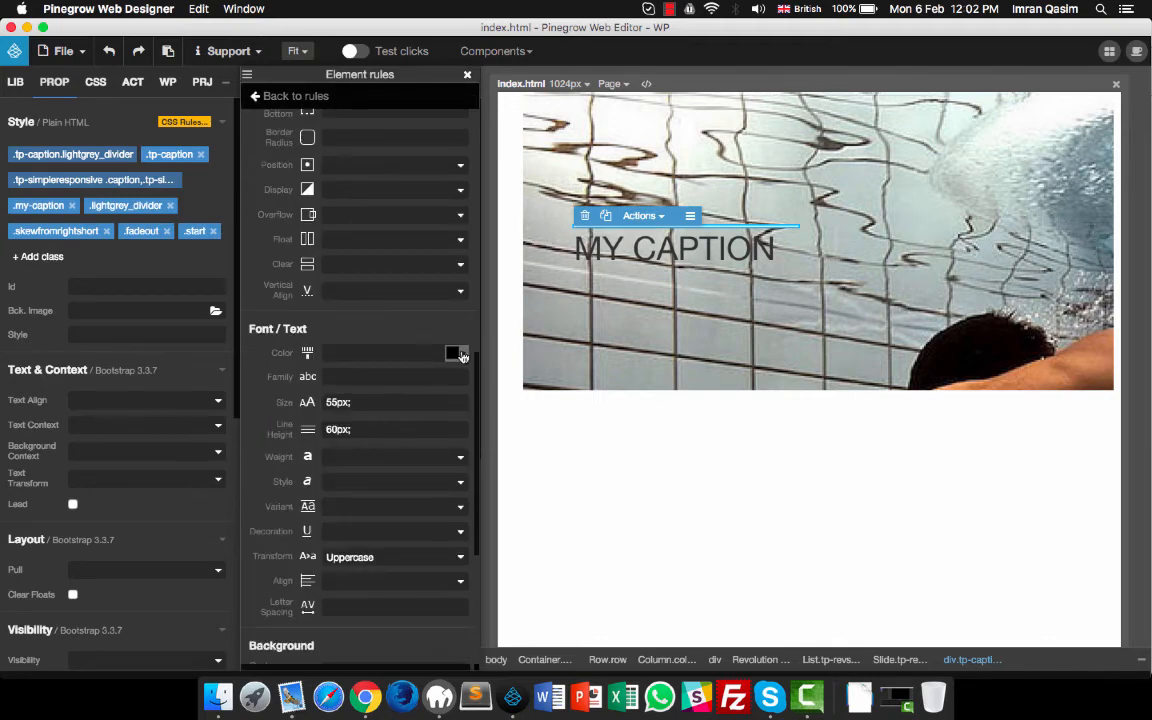
{"action": "left_click", "coordinate": [456, 352]}
{"action": "type", "text": "100"}
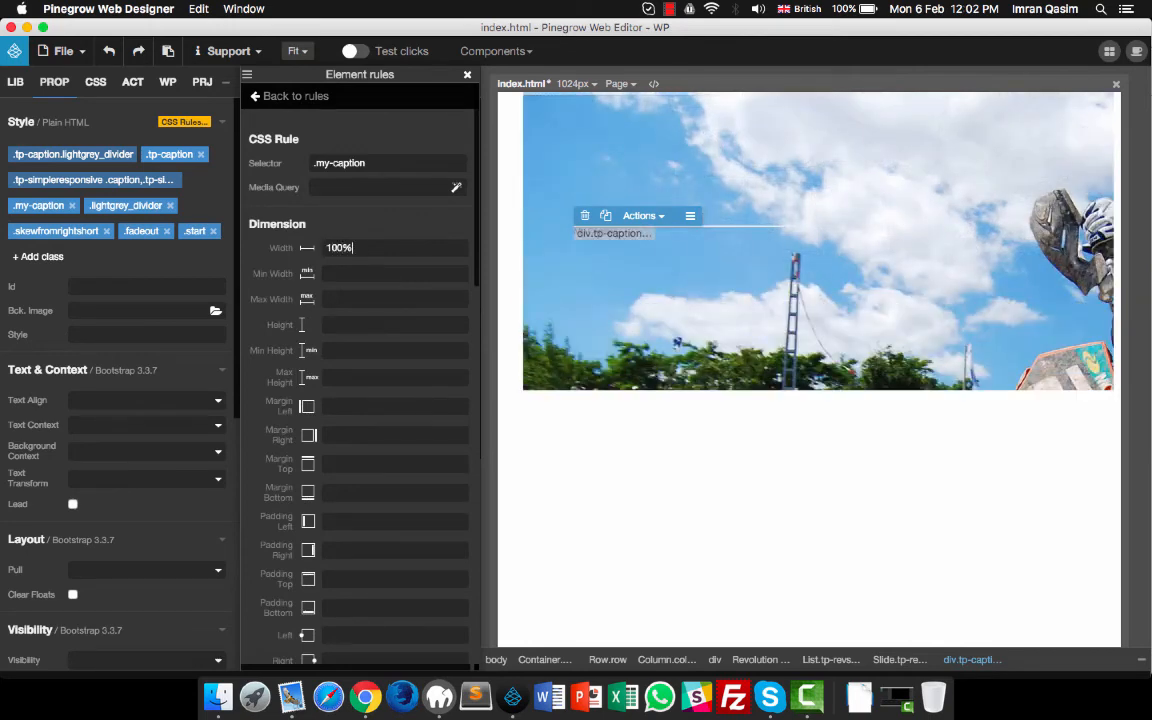
Set .my-caption color to #ffffff and alignment to center, then return to the rules list.
{"action": "scroll", "scroll_direction": "down", "scroll_amount": 3}
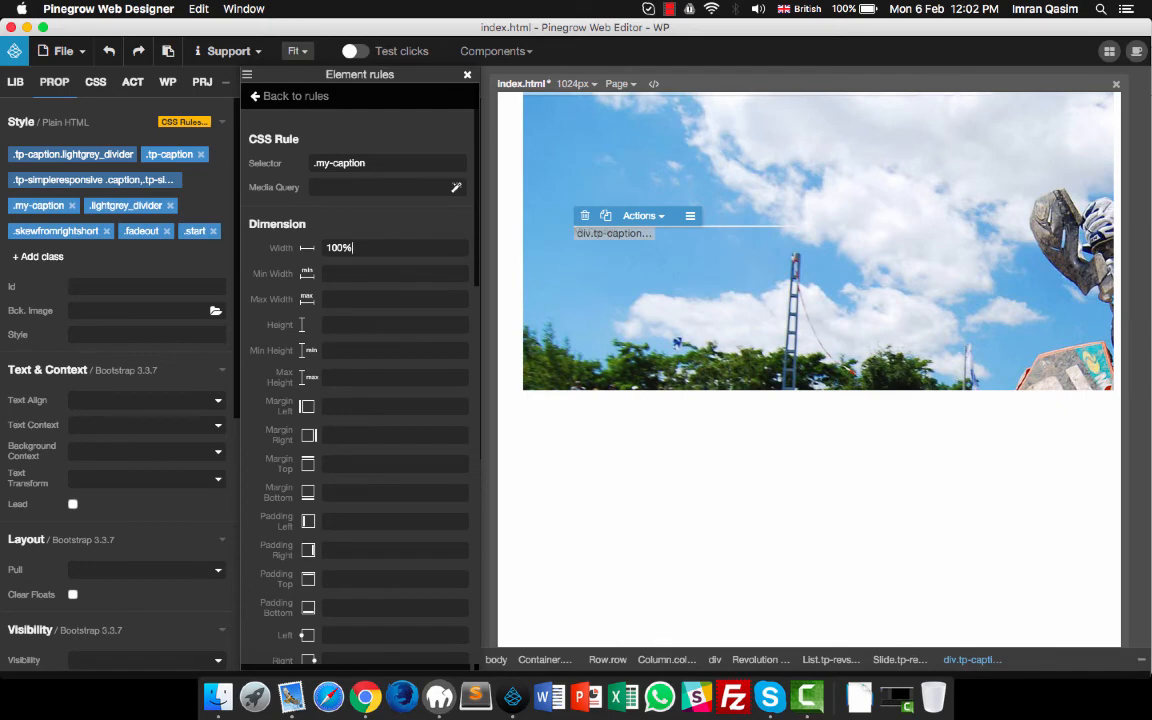
{"action": "scroll", "scroll_direction": "down", "scroll_amount": 3}
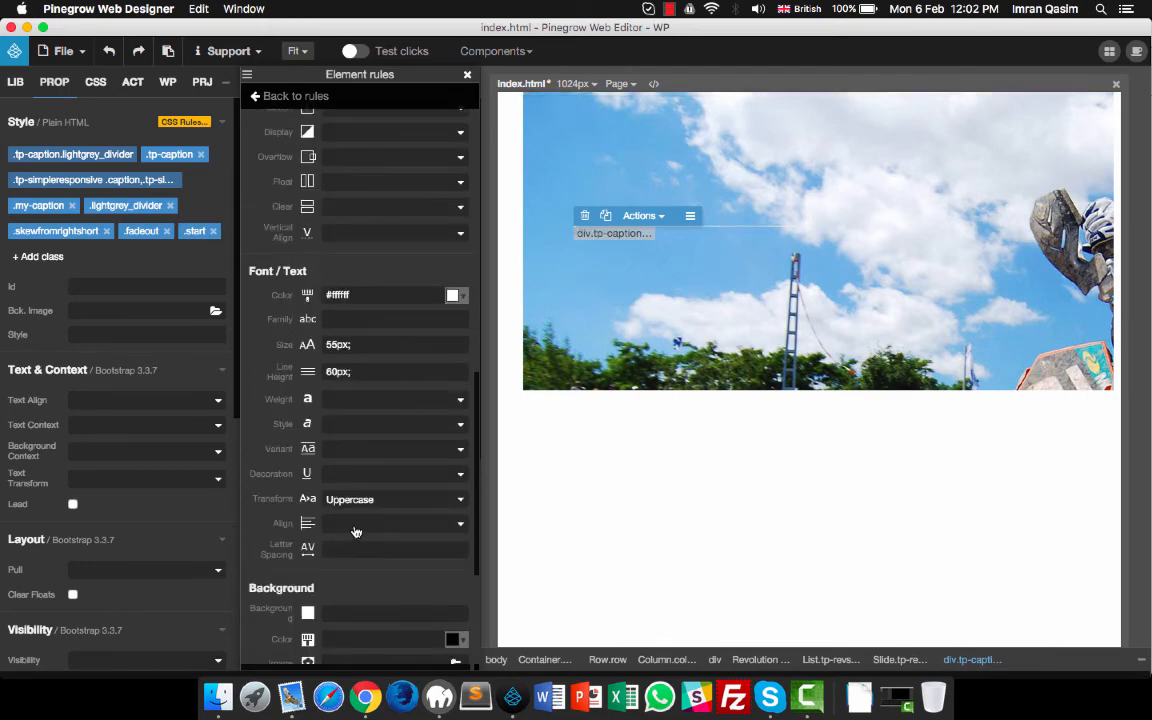
{"action": "left_click", "coordinate": [390, 524]}
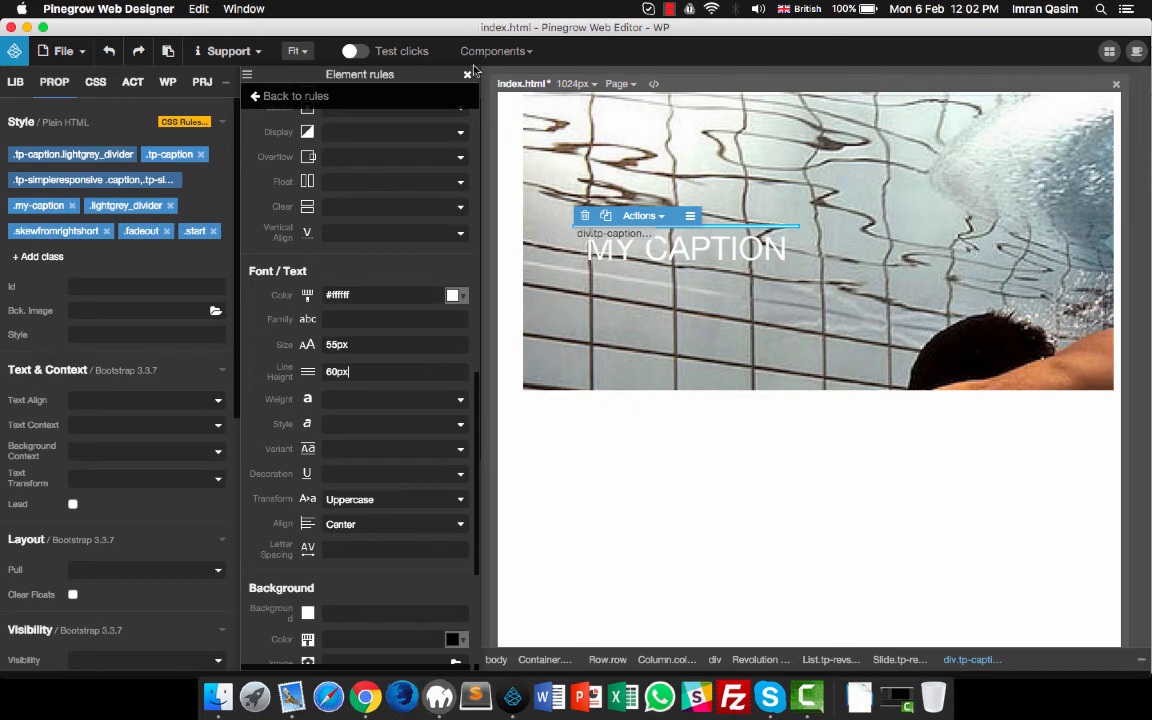
{"action": "left_click", "coordinate": [468, 74]}
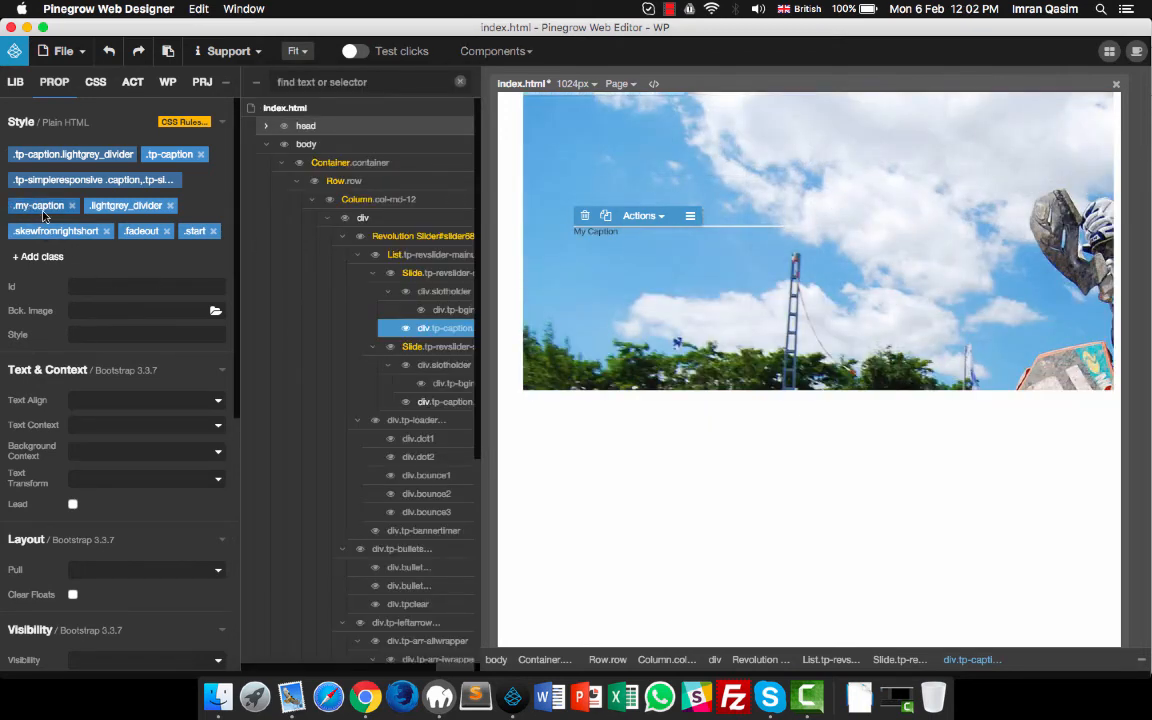
Turn page JavaScript off and assign my-caption to the second slide's div.tp-caption.
{"action": "left_click", "coordinate": [616, 84]}
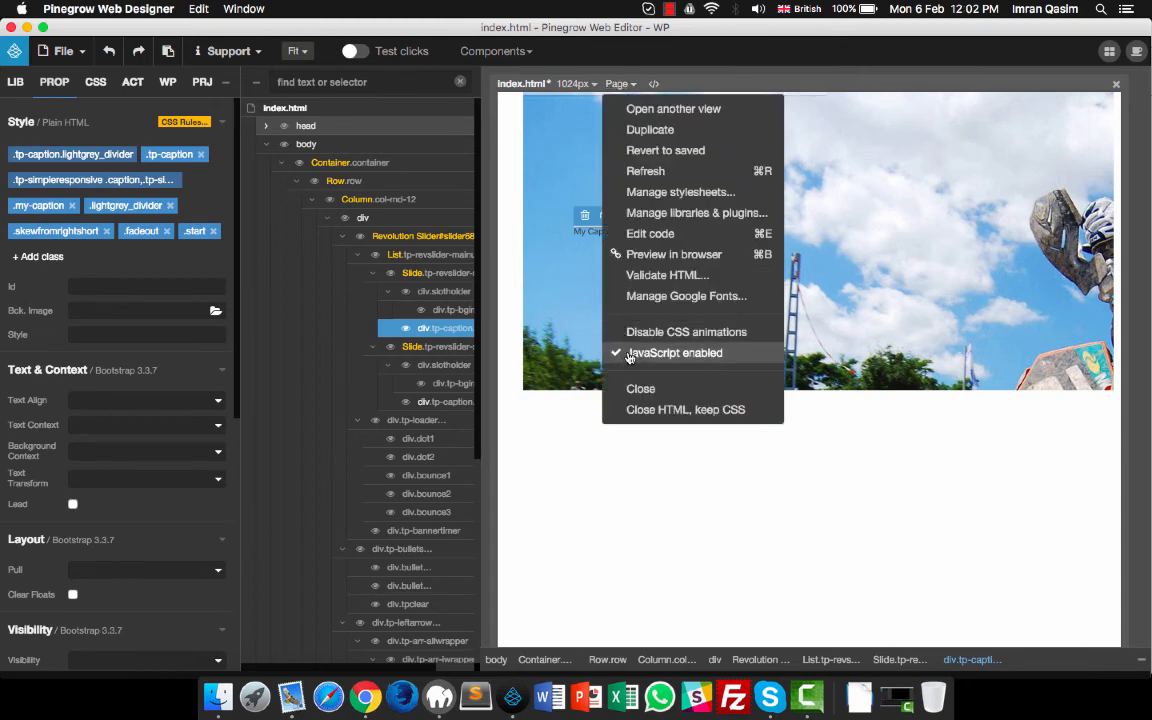
{"action": "left_click", "coordinate": [674, 352]}
{"action": "type", "text": "my-caption"}
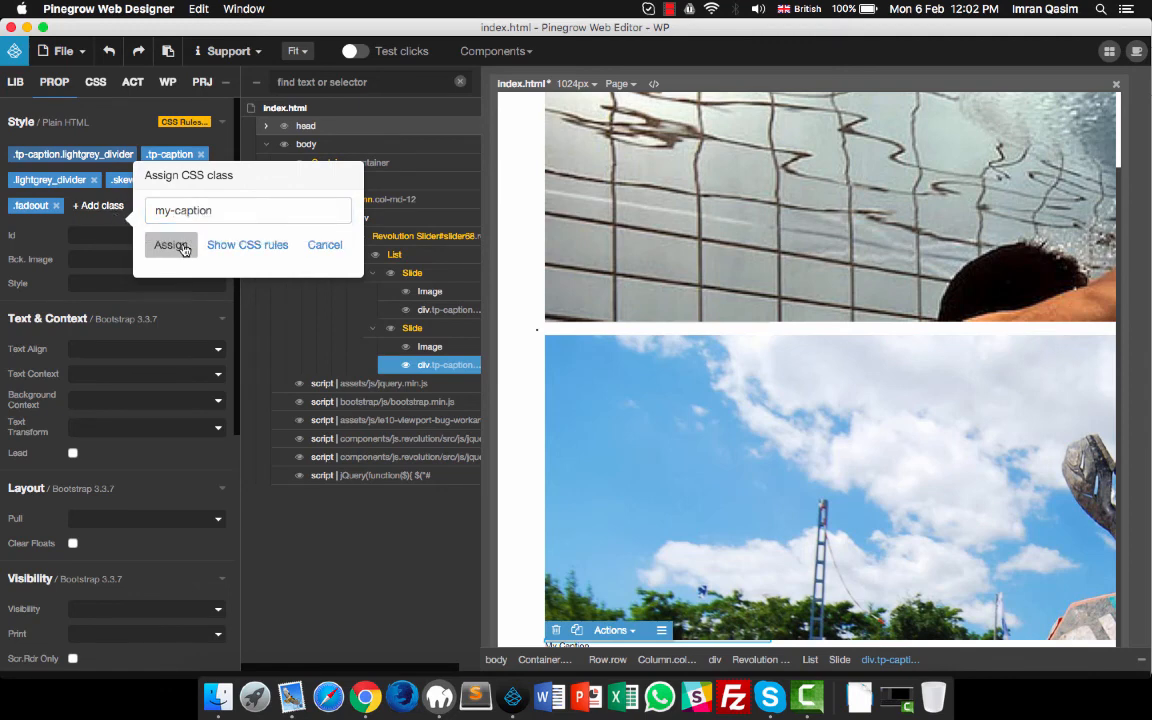
{"action": "left_click", "coordinate": [172, 244]}
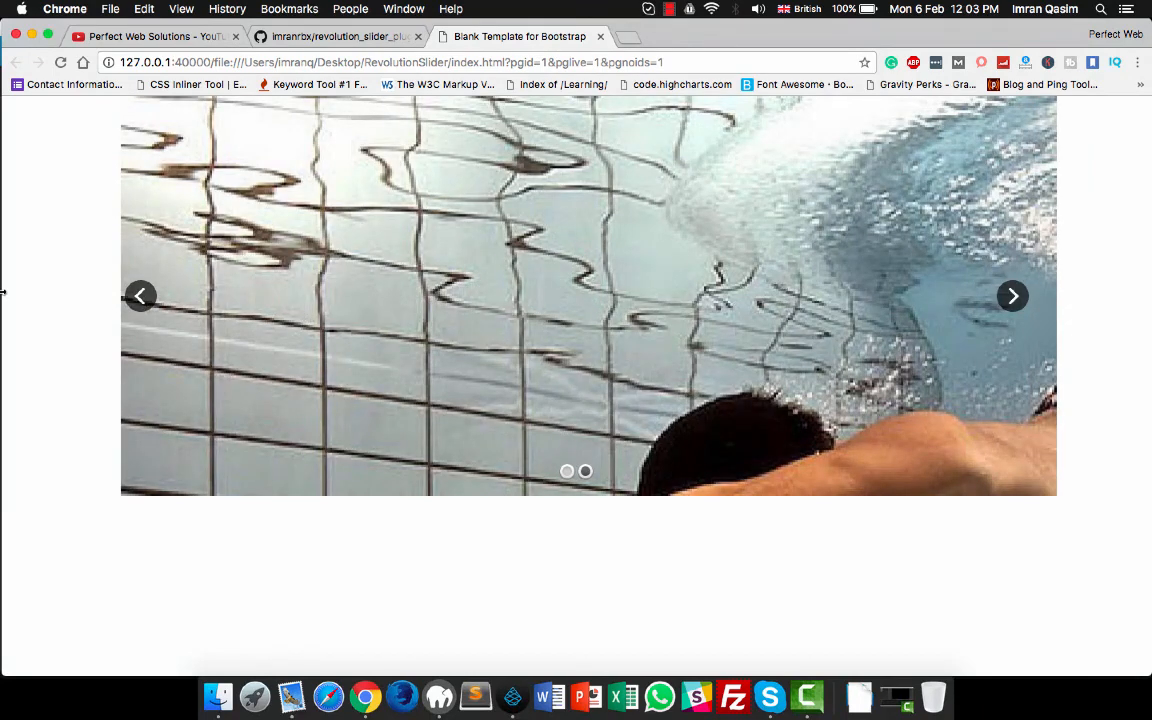
Glance at the plugin's GitHub page in Chrome, then bring Pinegrow back to the front.
{"action": "left_click", "coordinate": [140, 296]}
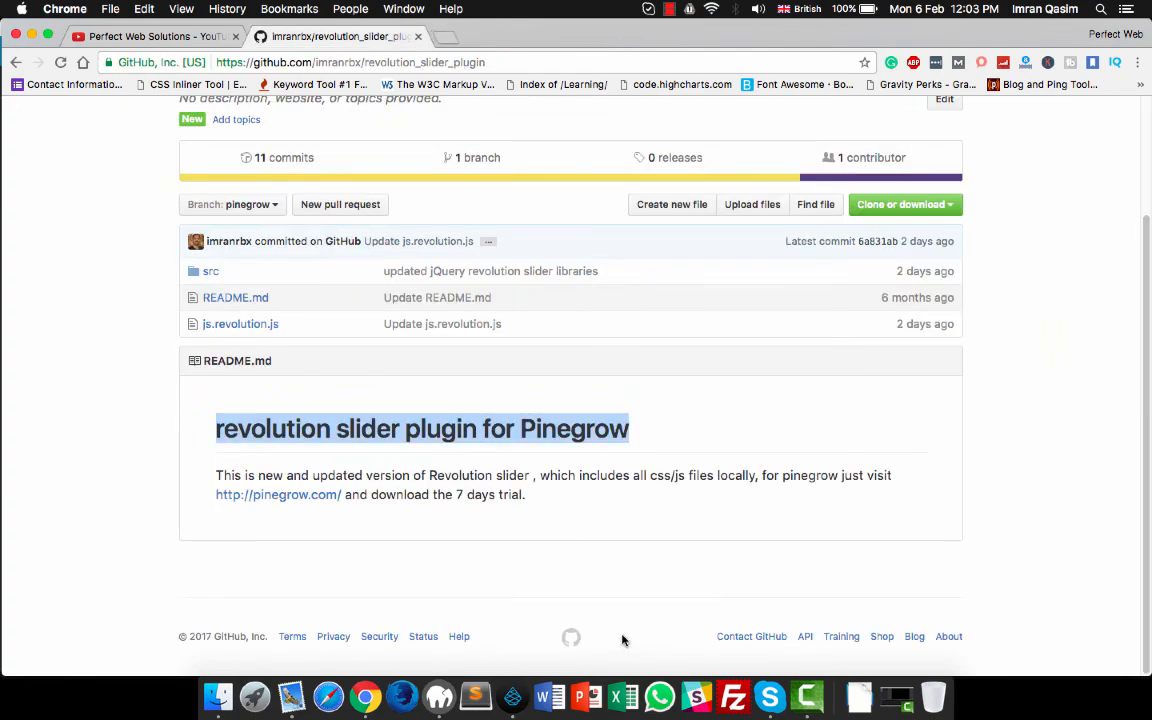
{"action": "mouse_move", "coordinate": [512, 696]}
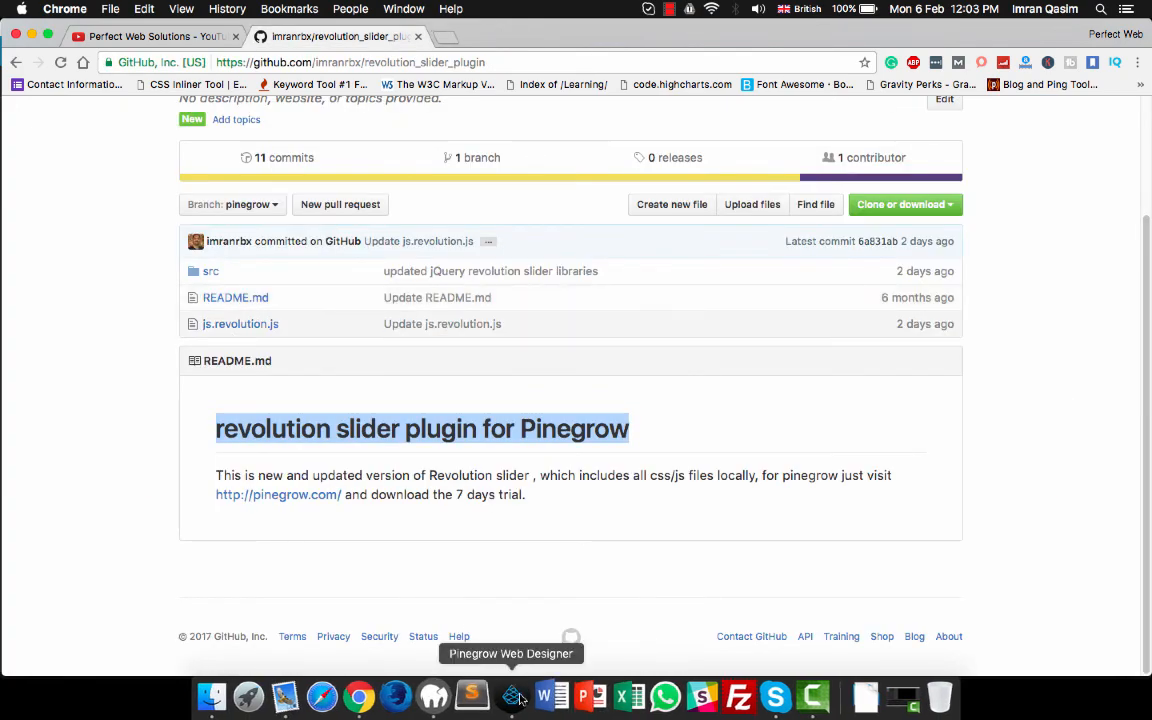
{"action": "left_click", "coordinate": [512, 696]}
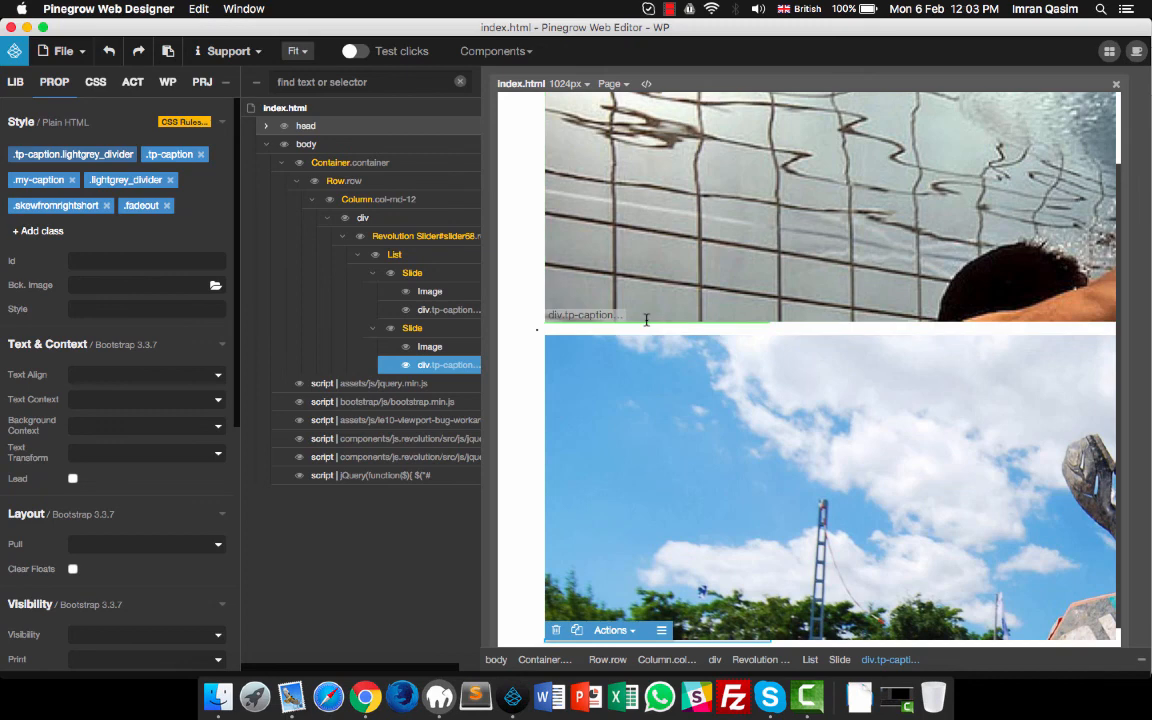
{"action": "mouse_move", "coordinate": [564, 248]}
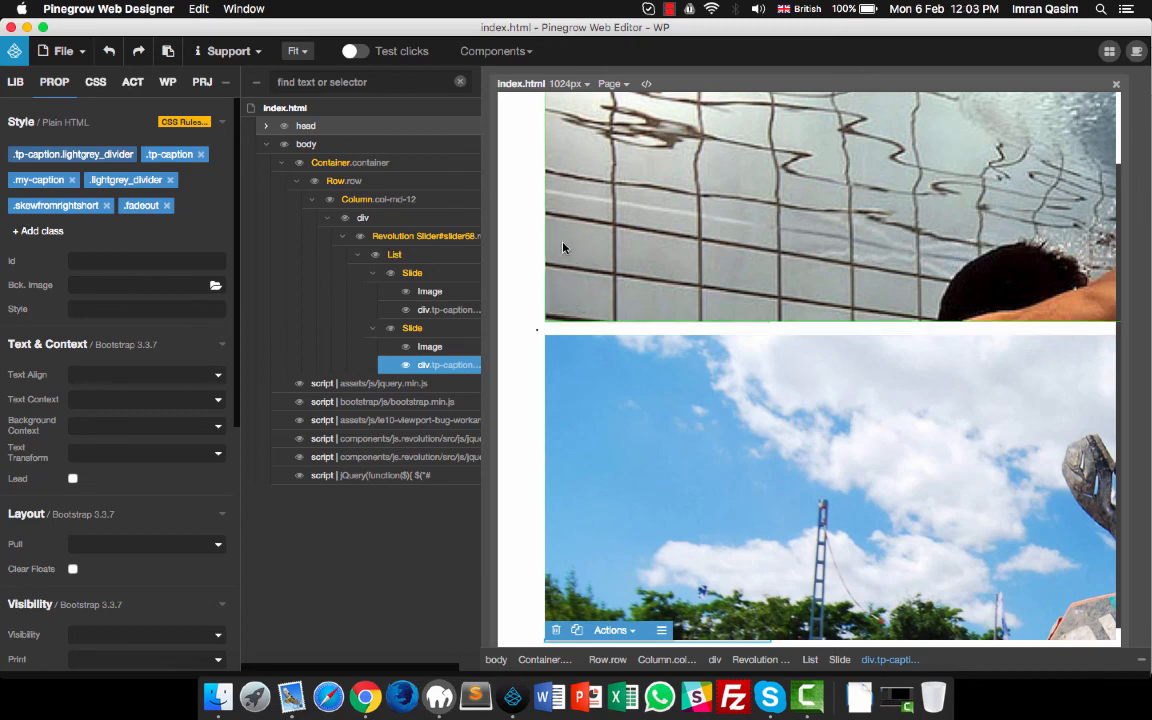